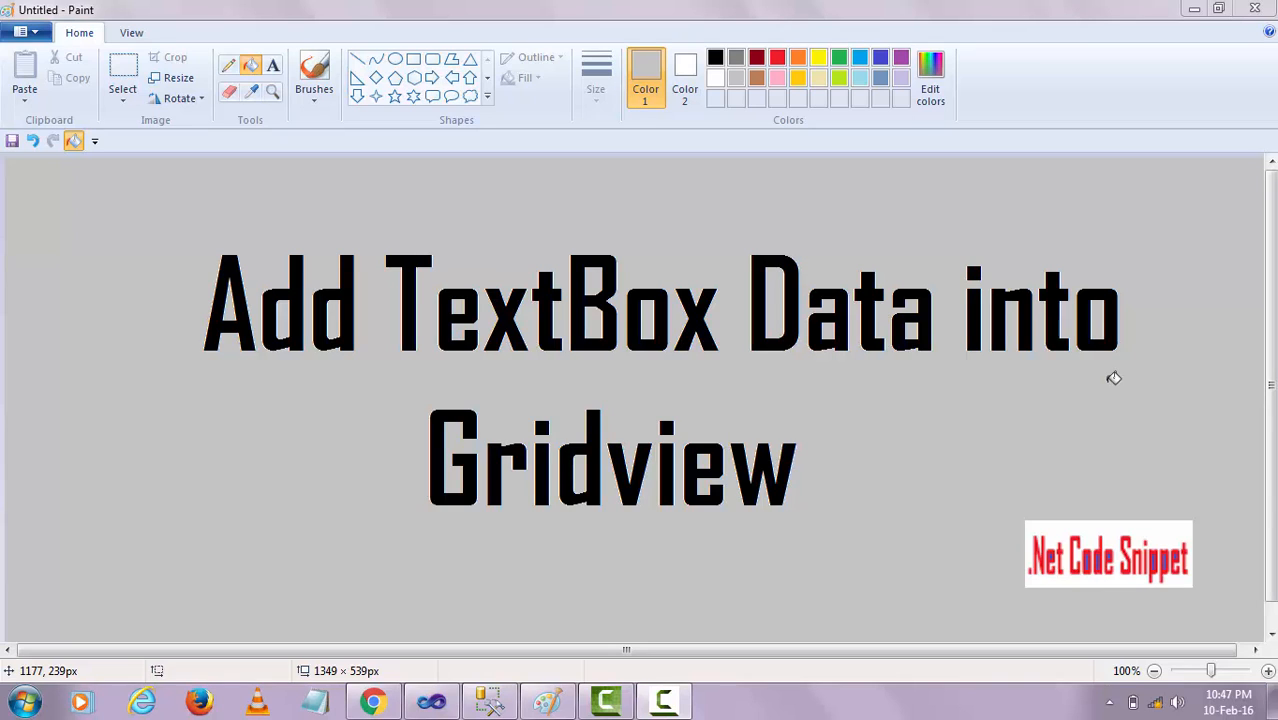
mouse_move(864, 318)
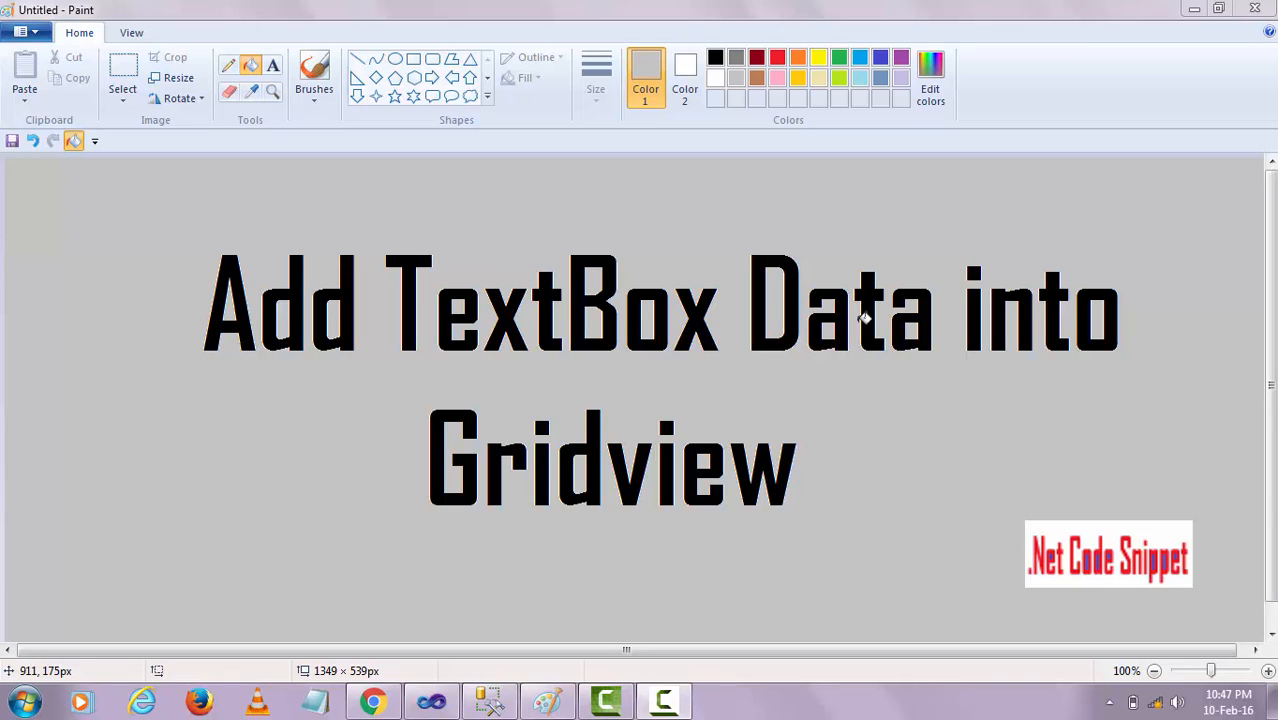
mouse_move(890, 422)
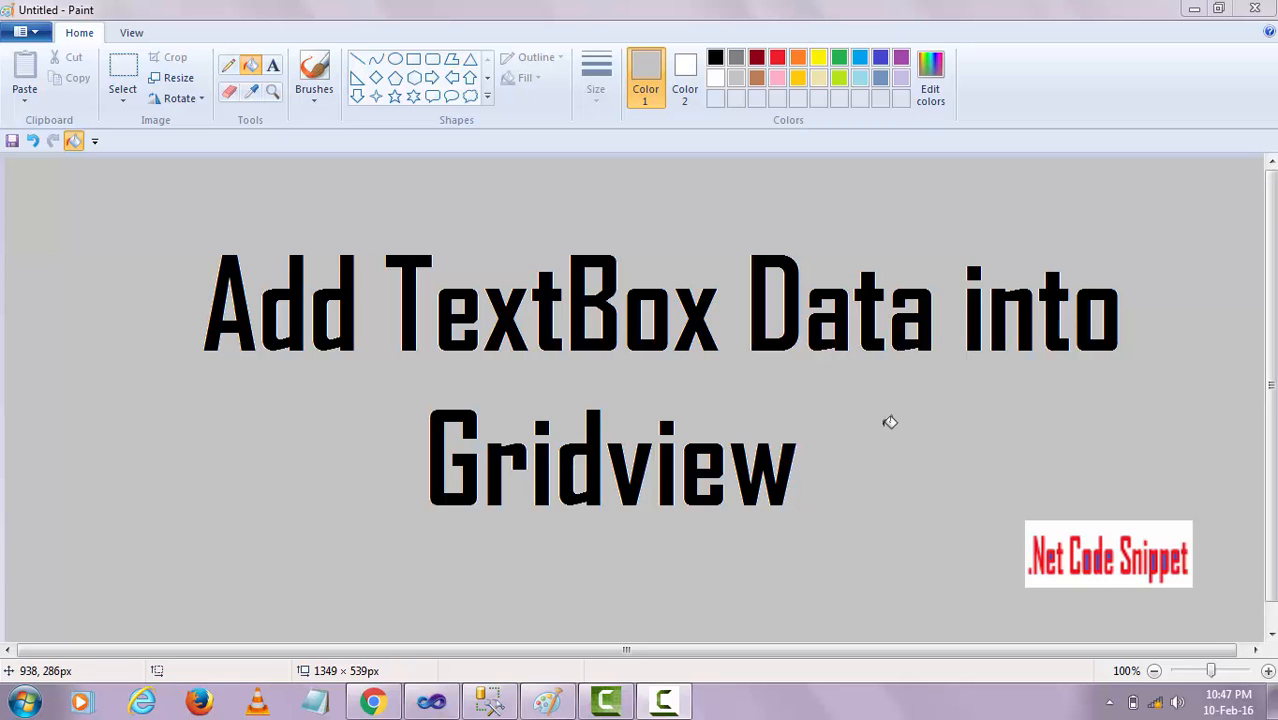
mouse_move(470, 618)
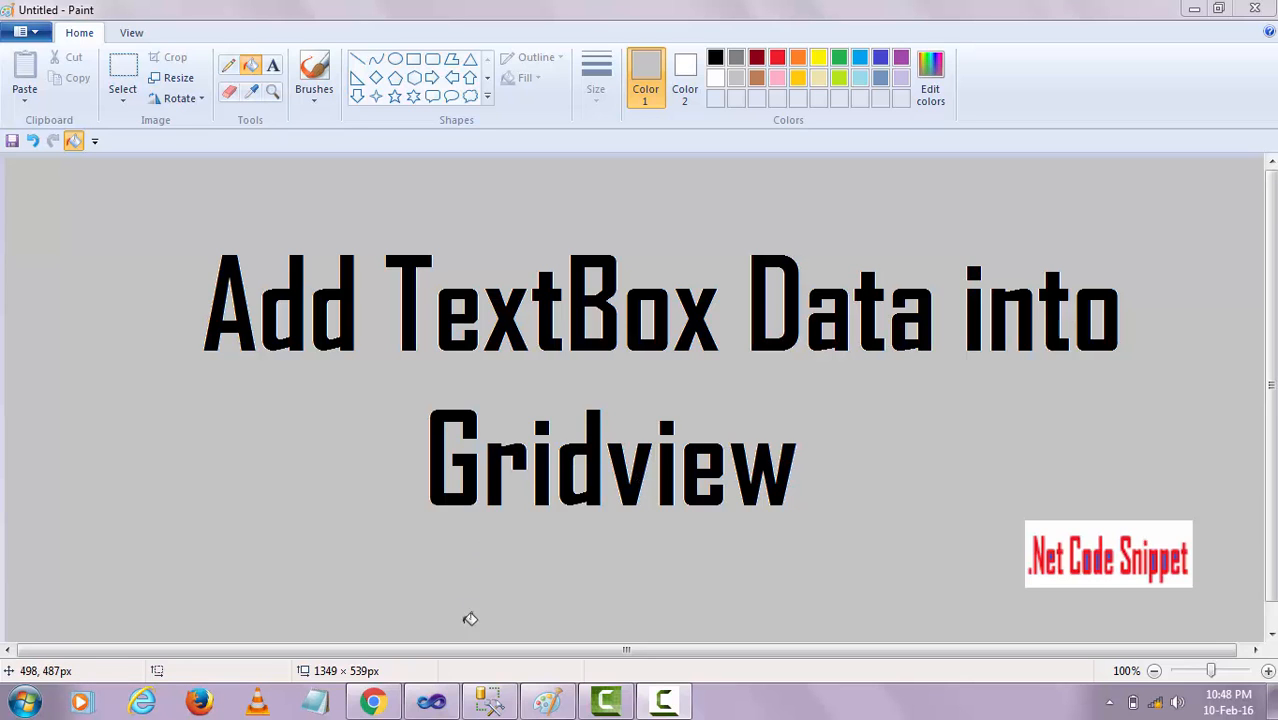
mouse_move(432, 700)
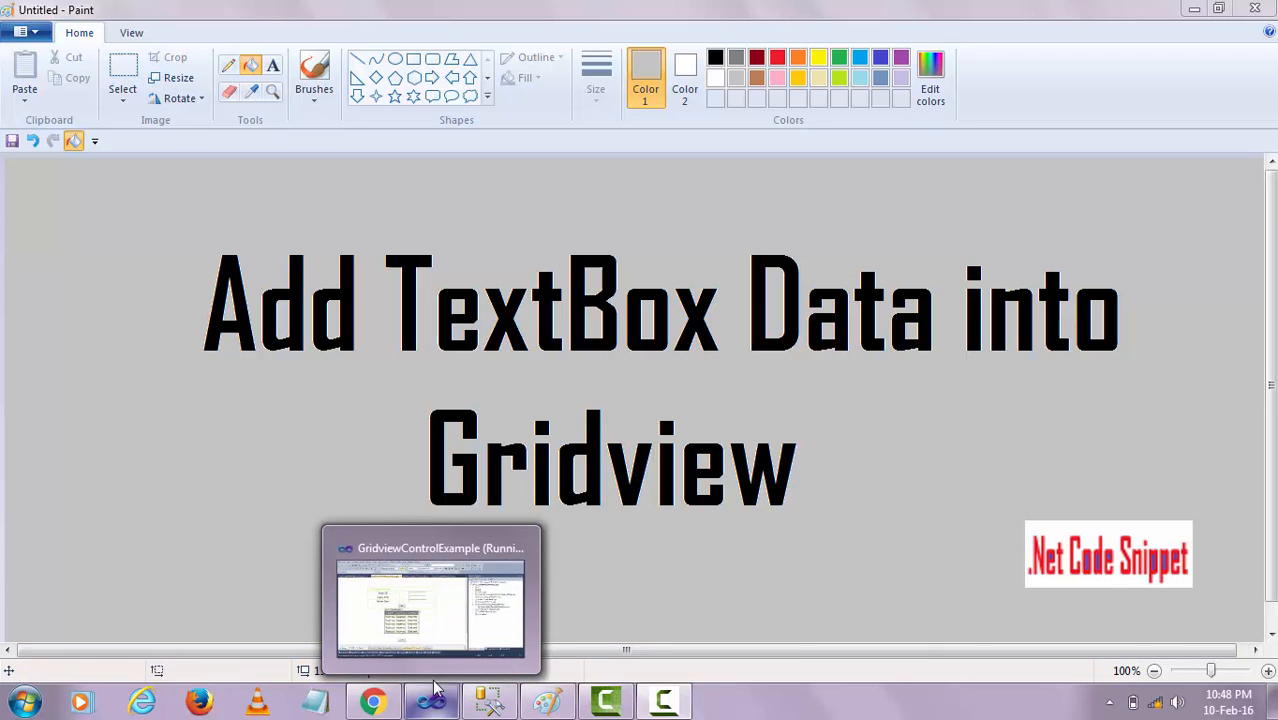
Step: Open btn_add_Click in the code-behind and highlight the DataTable creation and its three Columns.Add lines
left_click(430, 600)
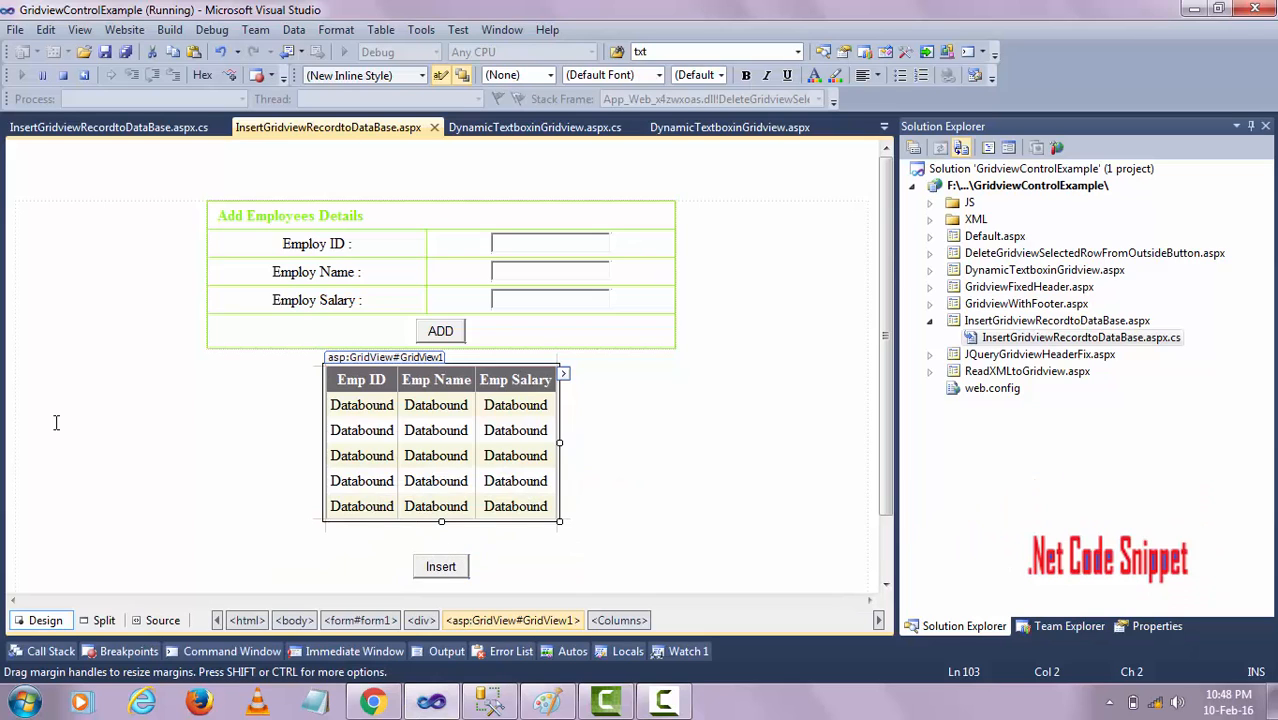
mouse_move(271, 220)
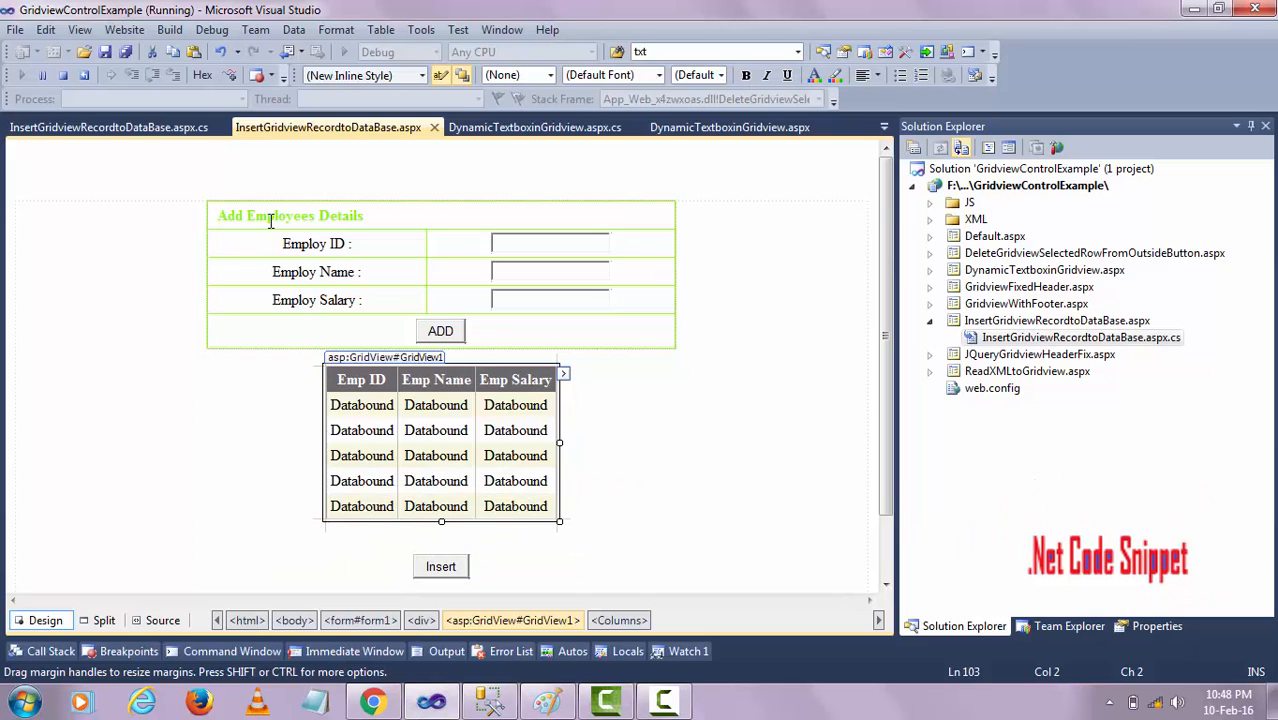
left_click(440, 330)
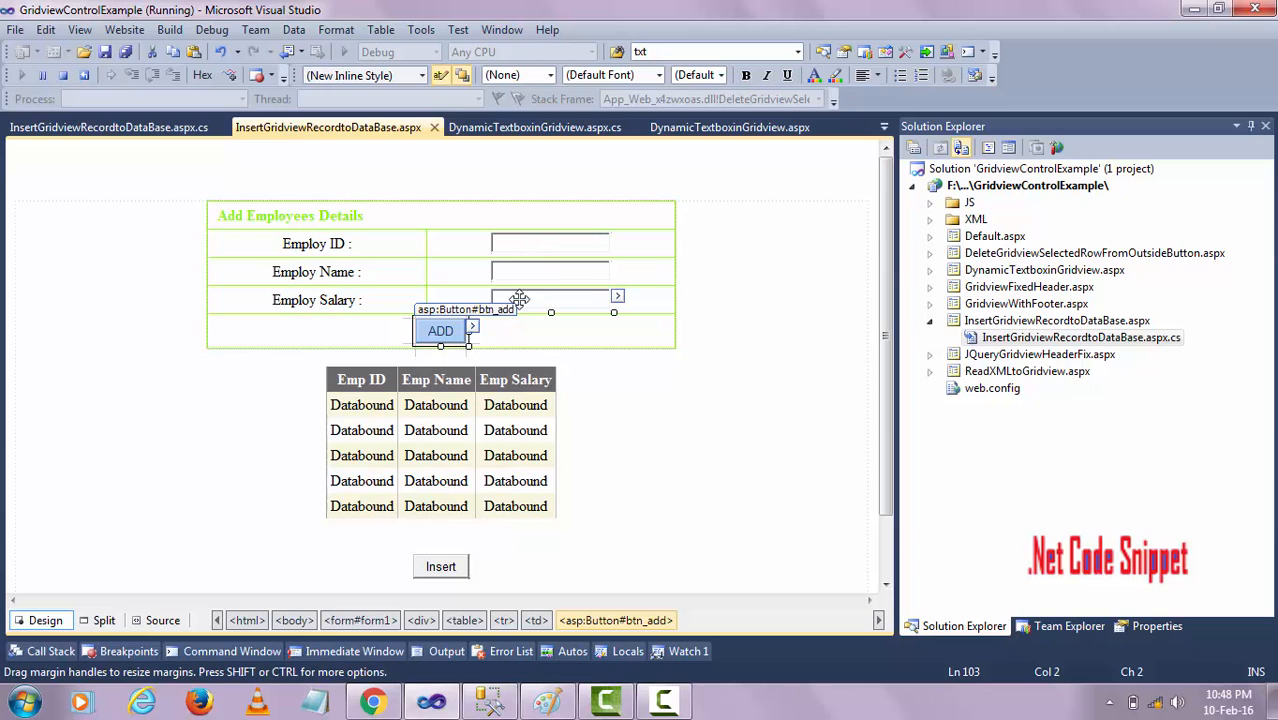
mouse_move(523, 264)
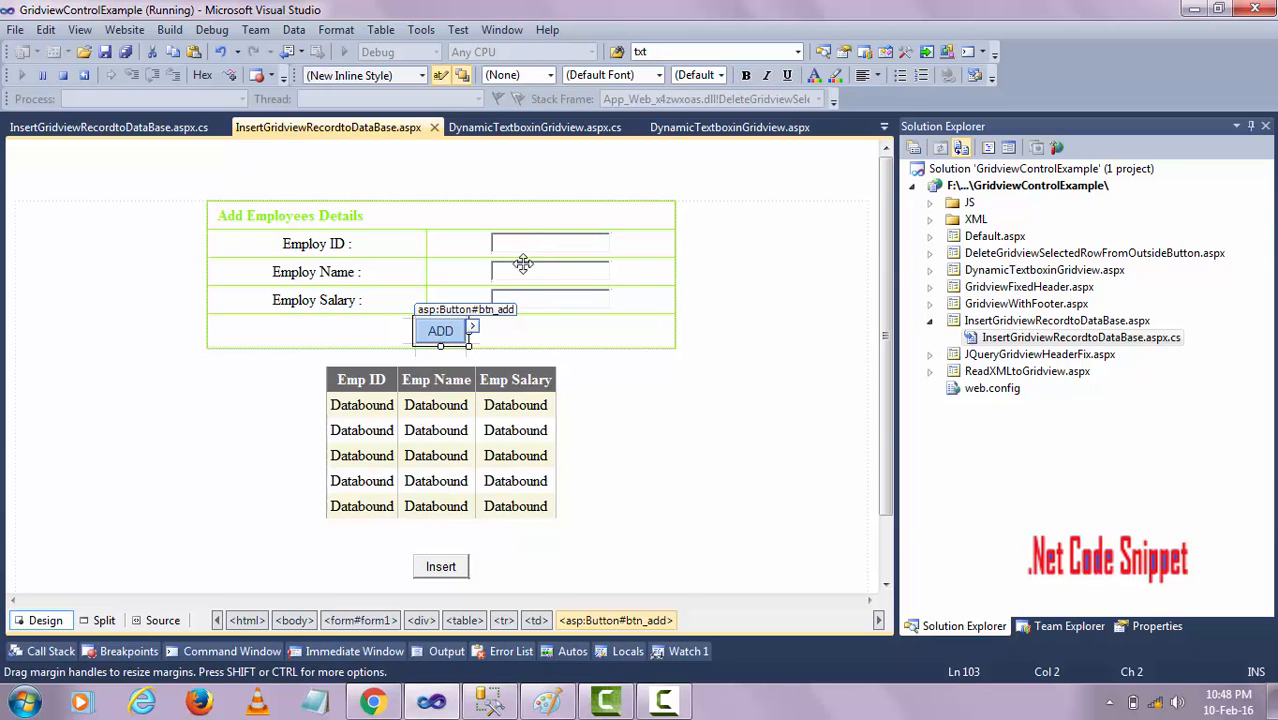
mouse_move(452, 432)
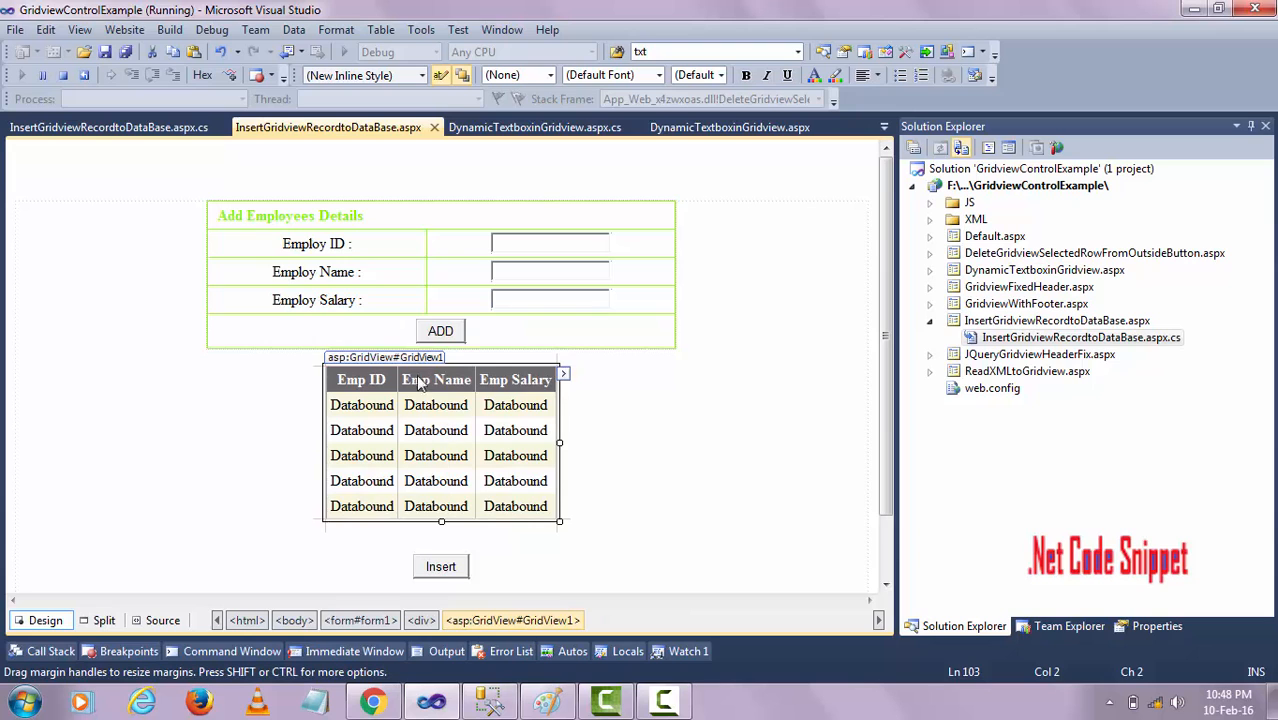
left_click(440, 331)
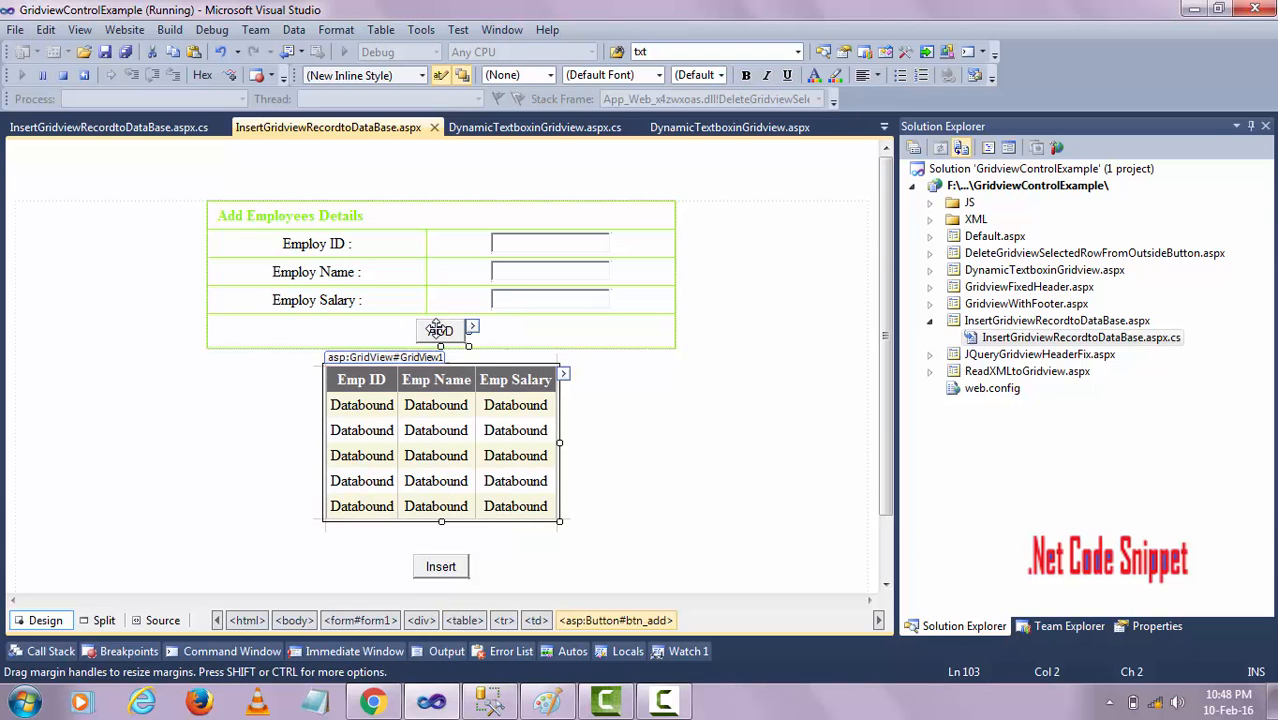
left_click(107, 127)
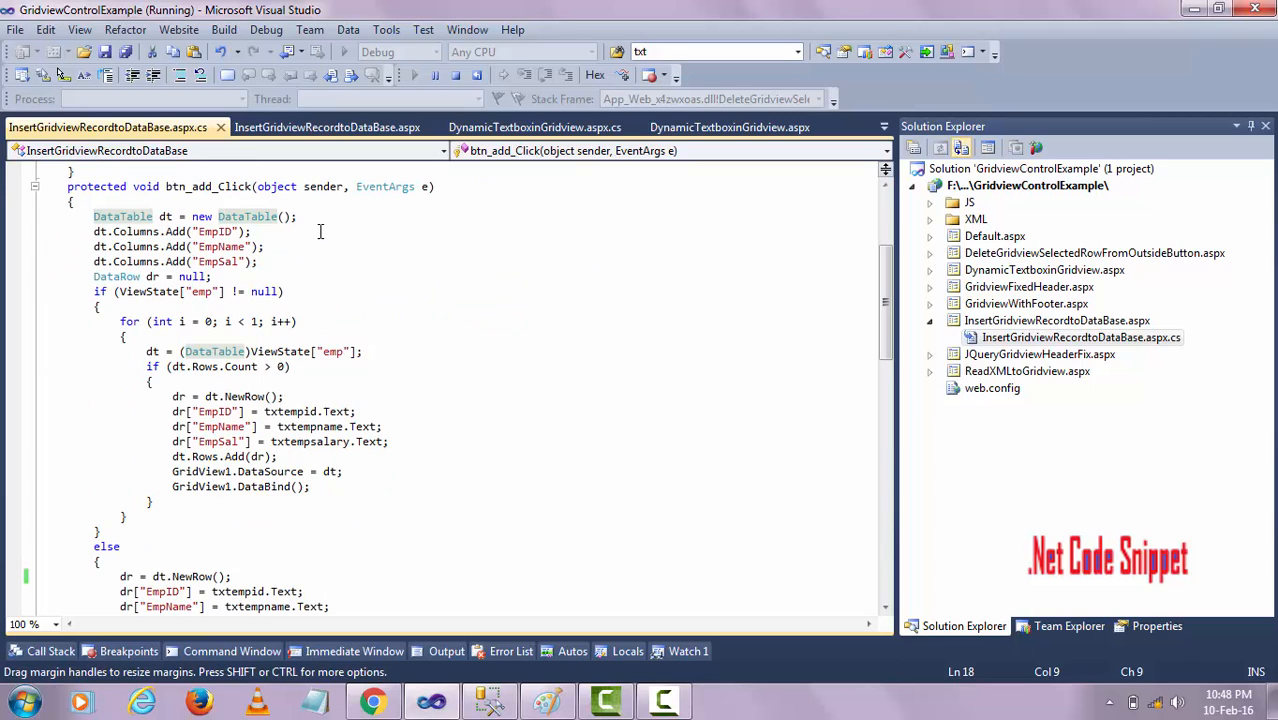
mouse_move(403, 256)
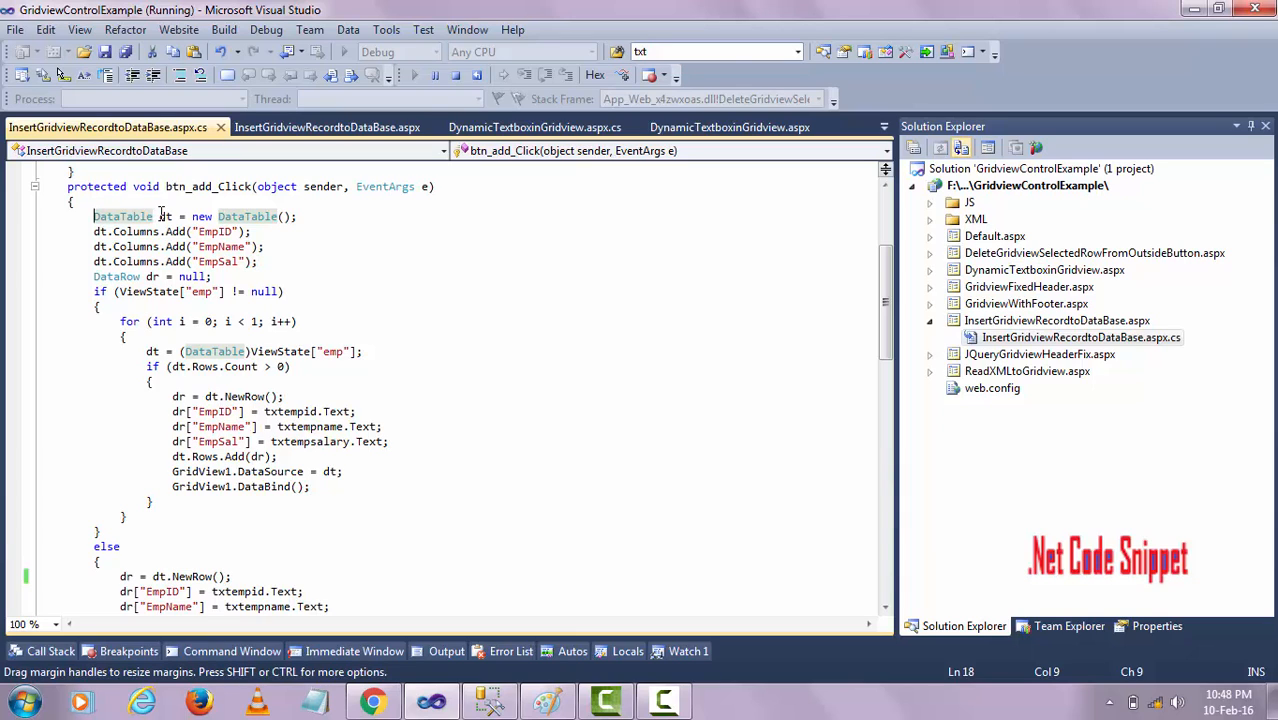
left_click_drag(94, 216, 257, 261)
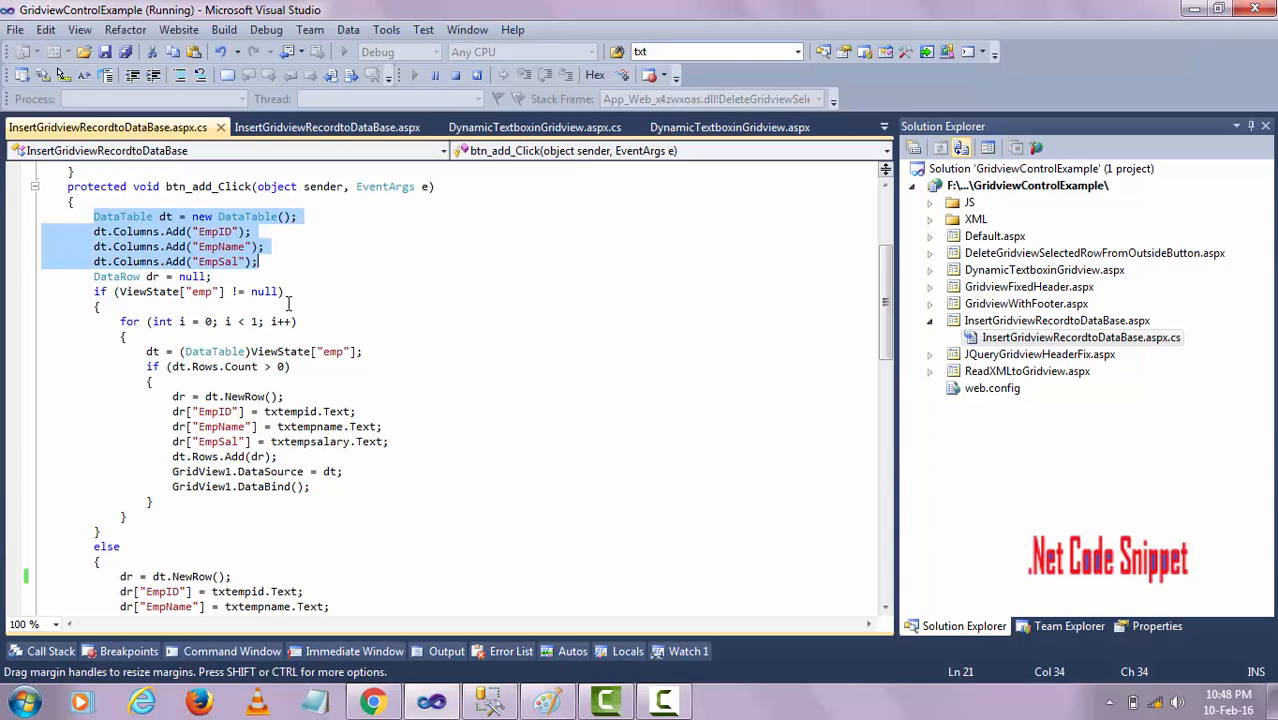
mouse_move(451, 335)
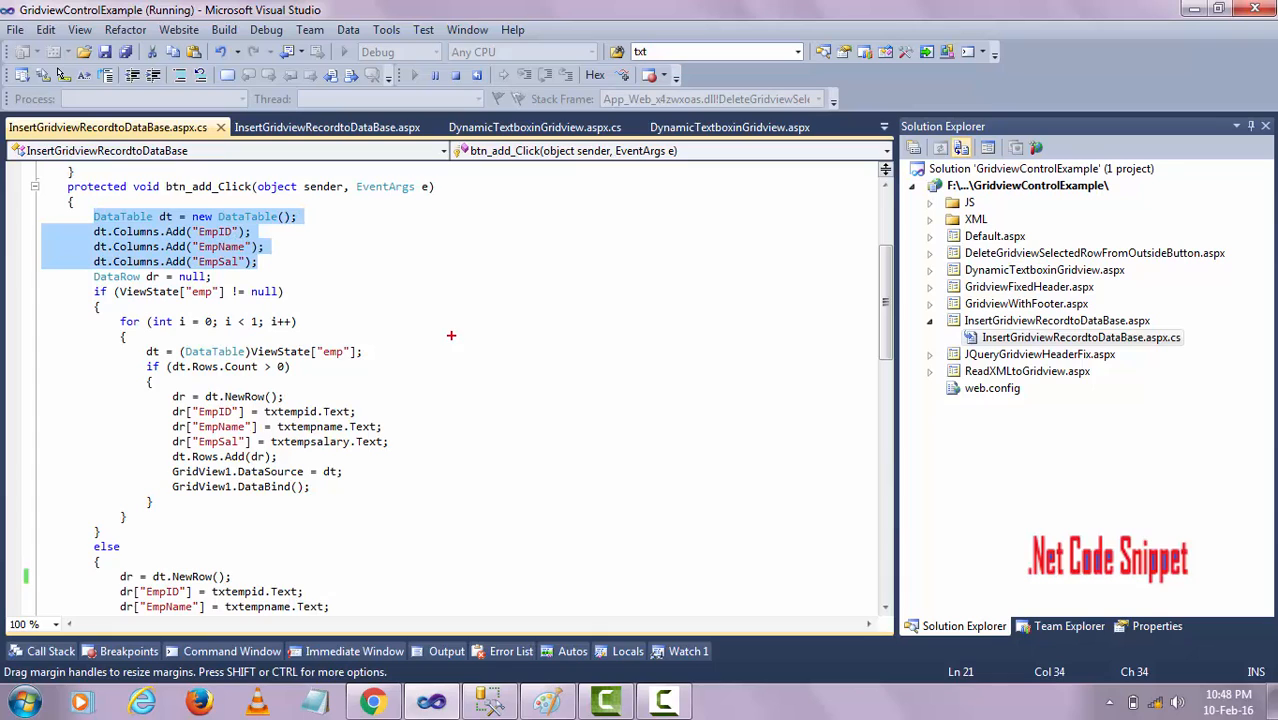
mouse_move(393, 277)
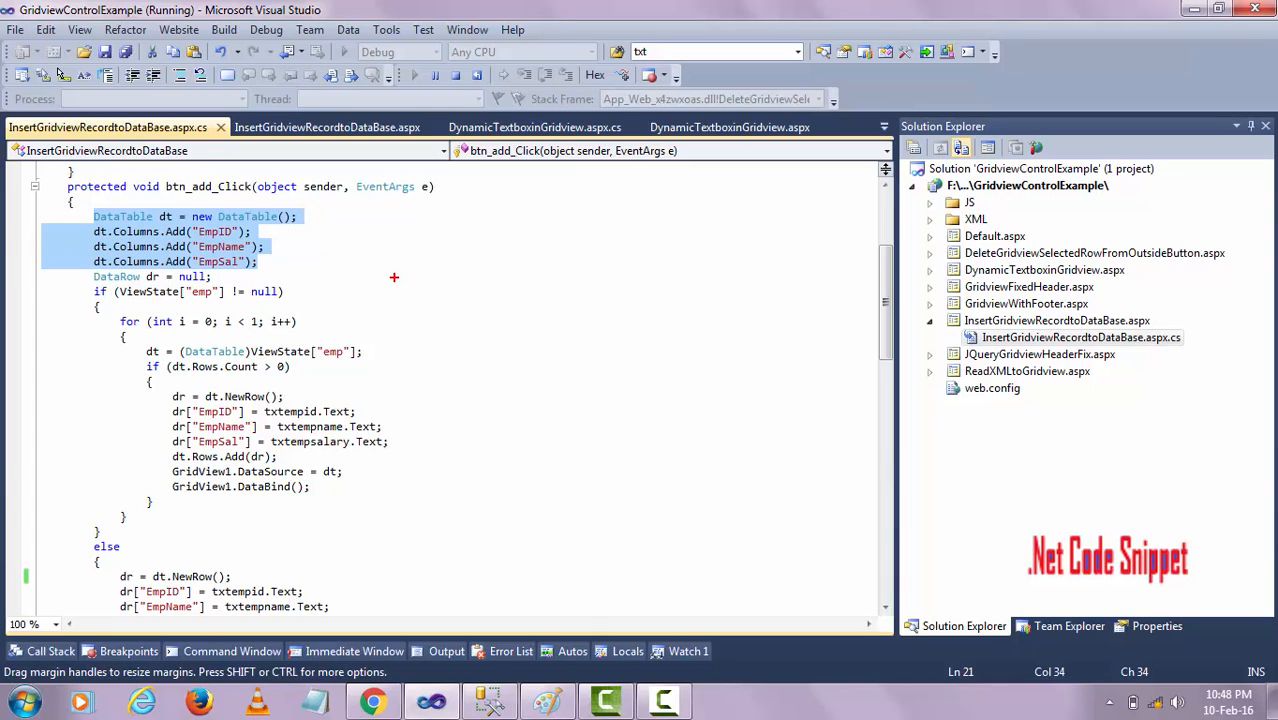
mouse_move(404, 234)
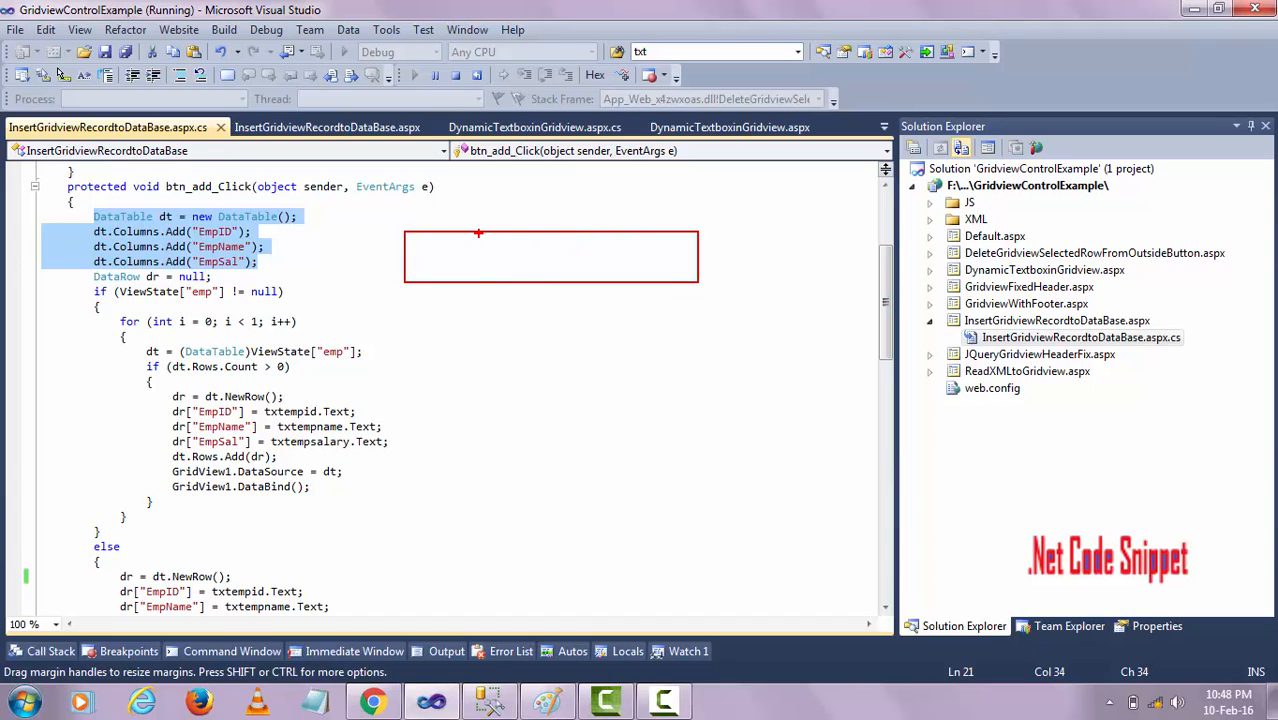
mouse_move(589, 240)
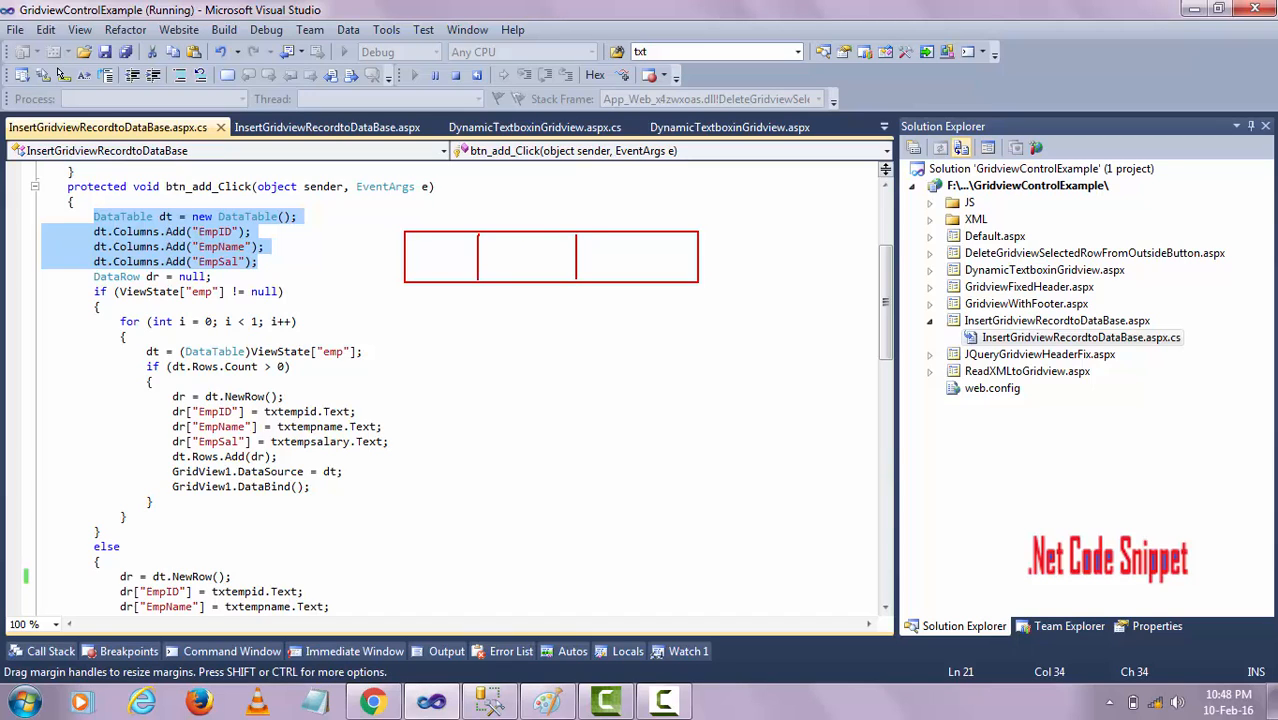
mouse_move(410, 263)
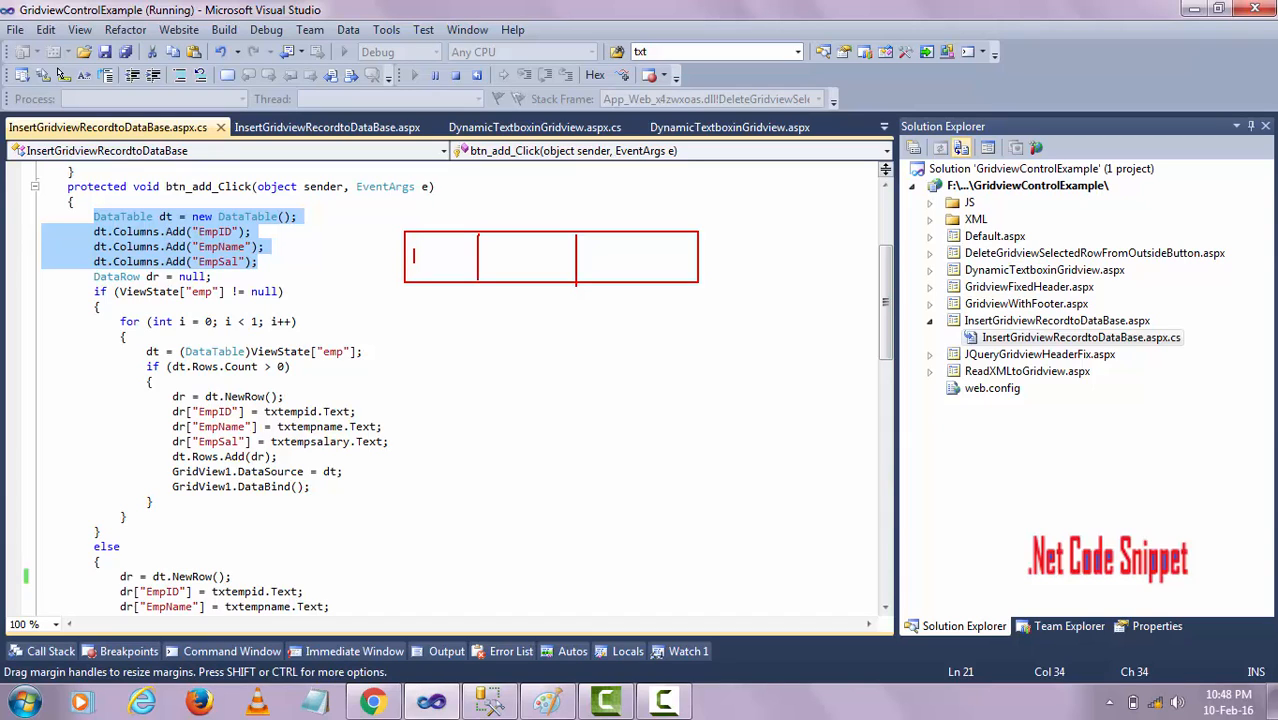
type("em")
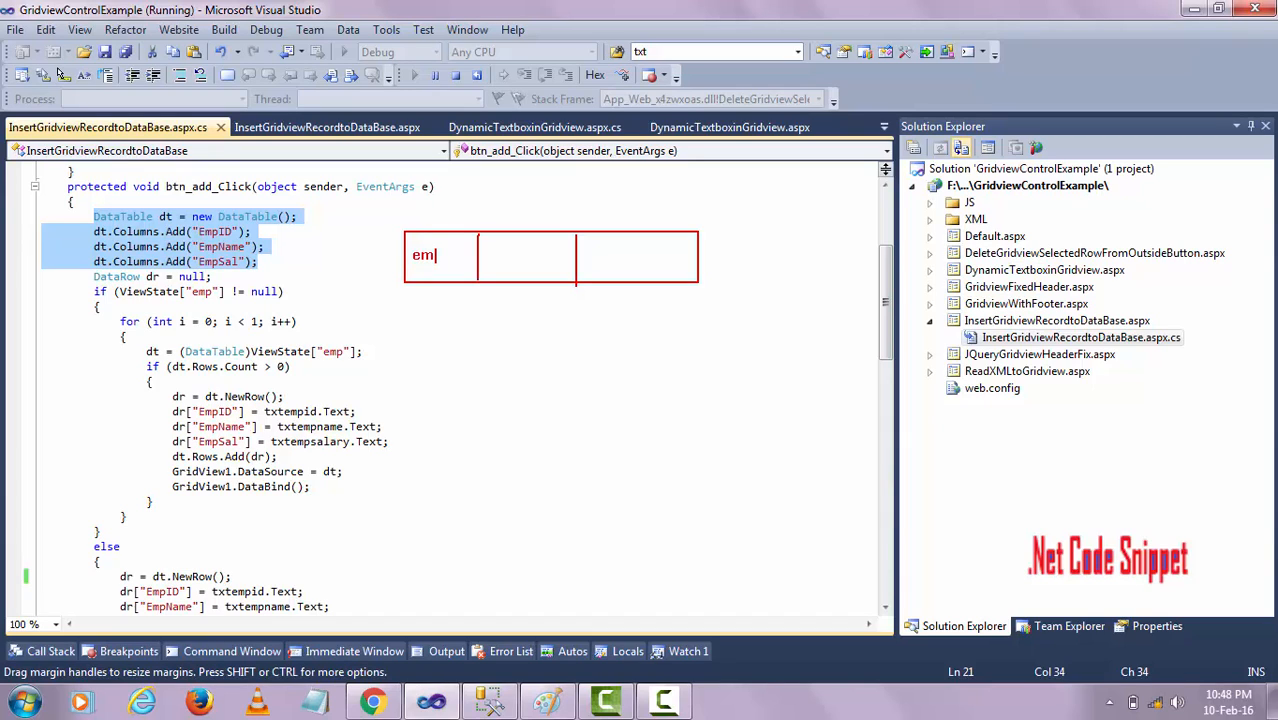
type("pid")
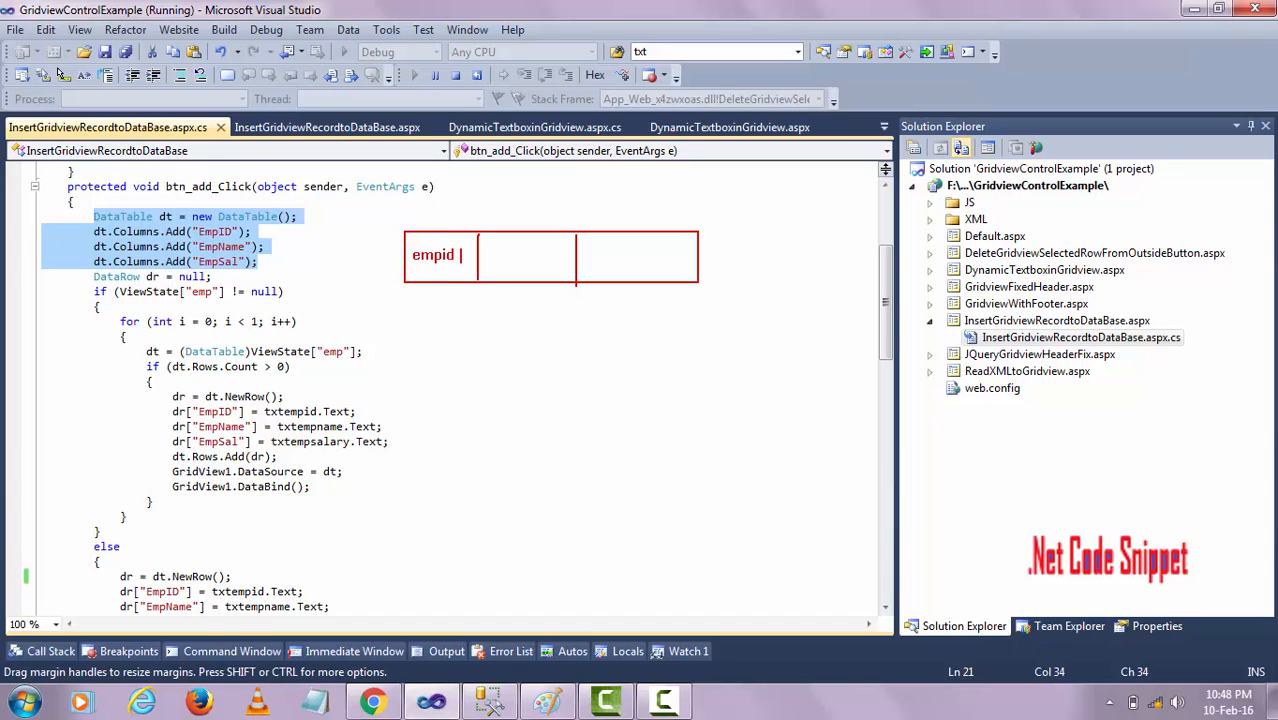
type("emp")
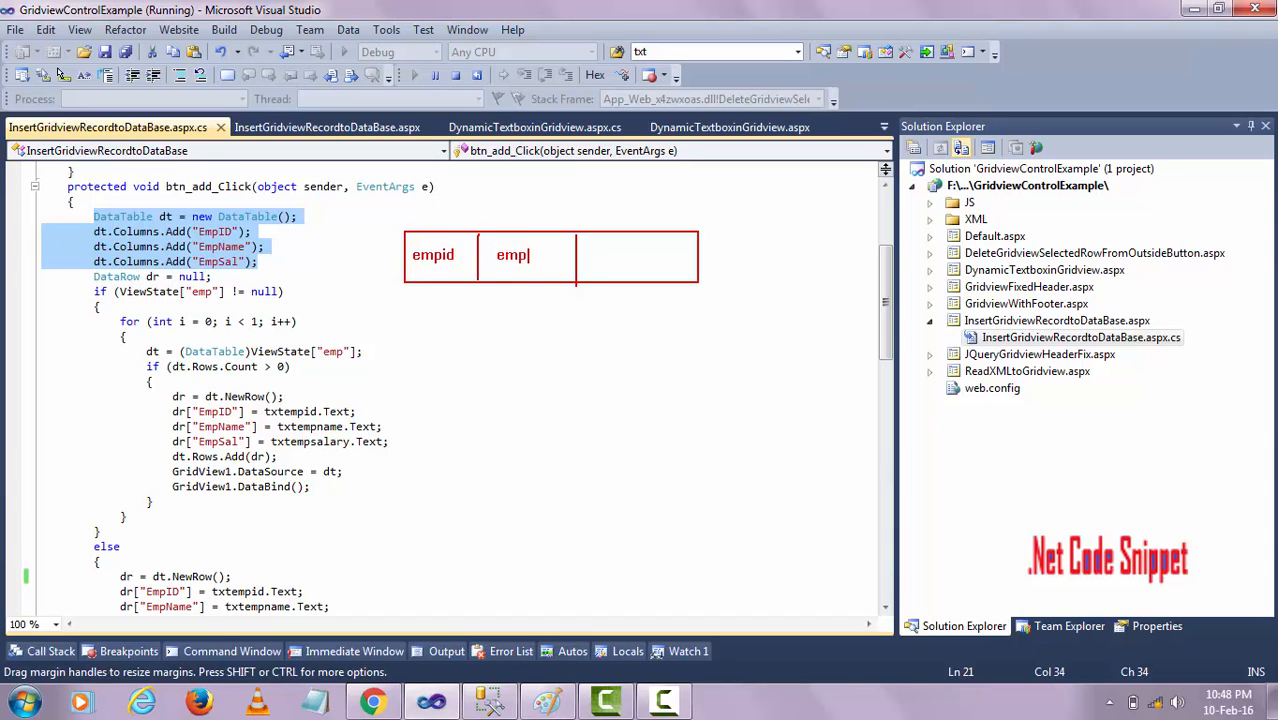
type("name")
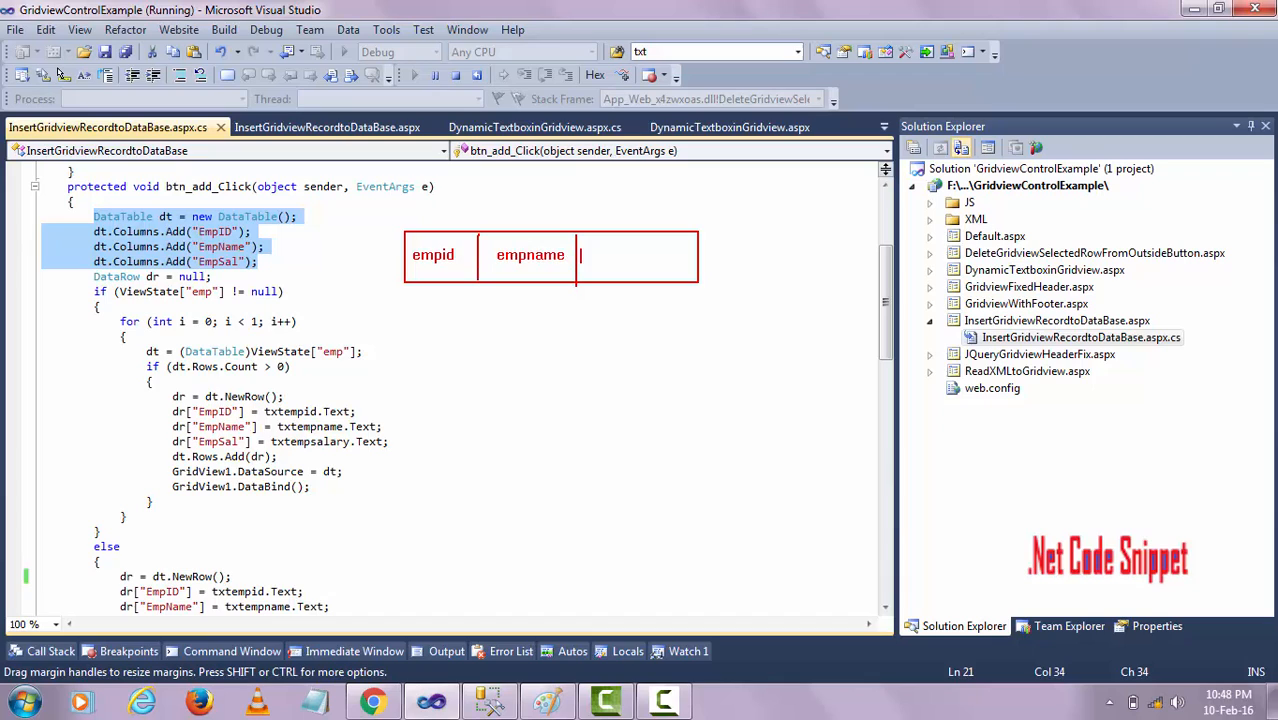
type("empsal")
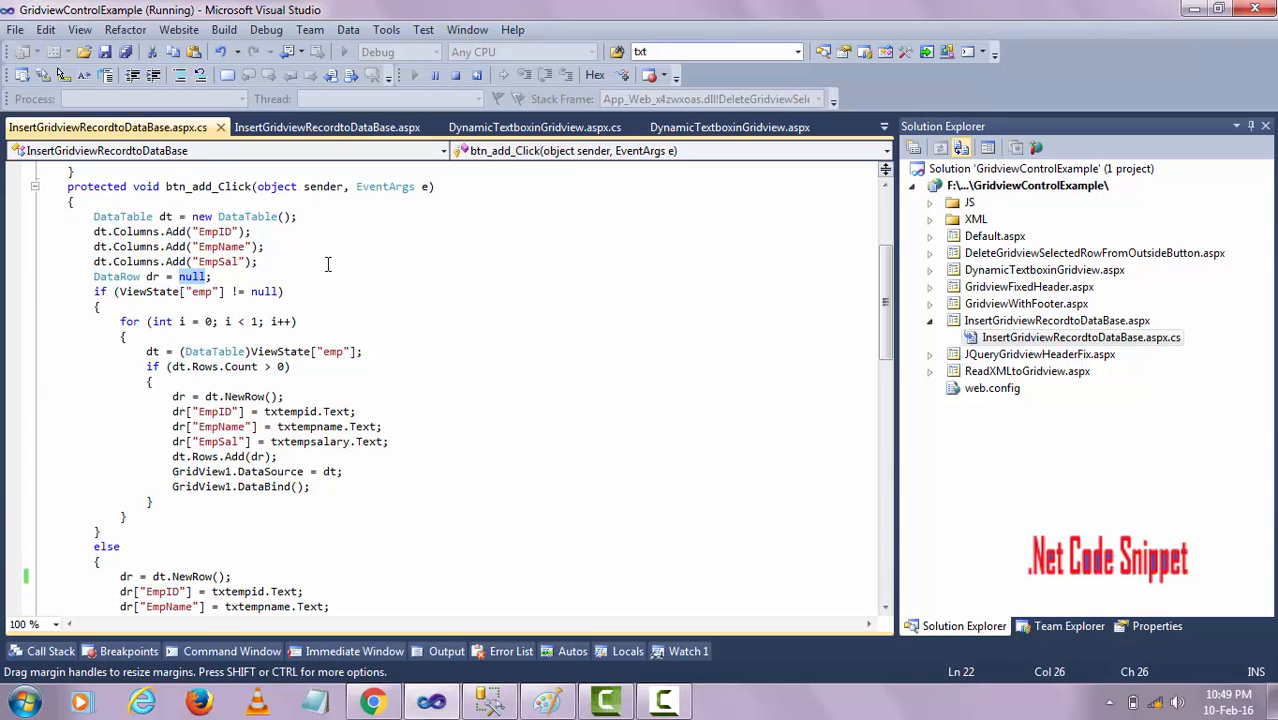
mouse_move(393, 270)
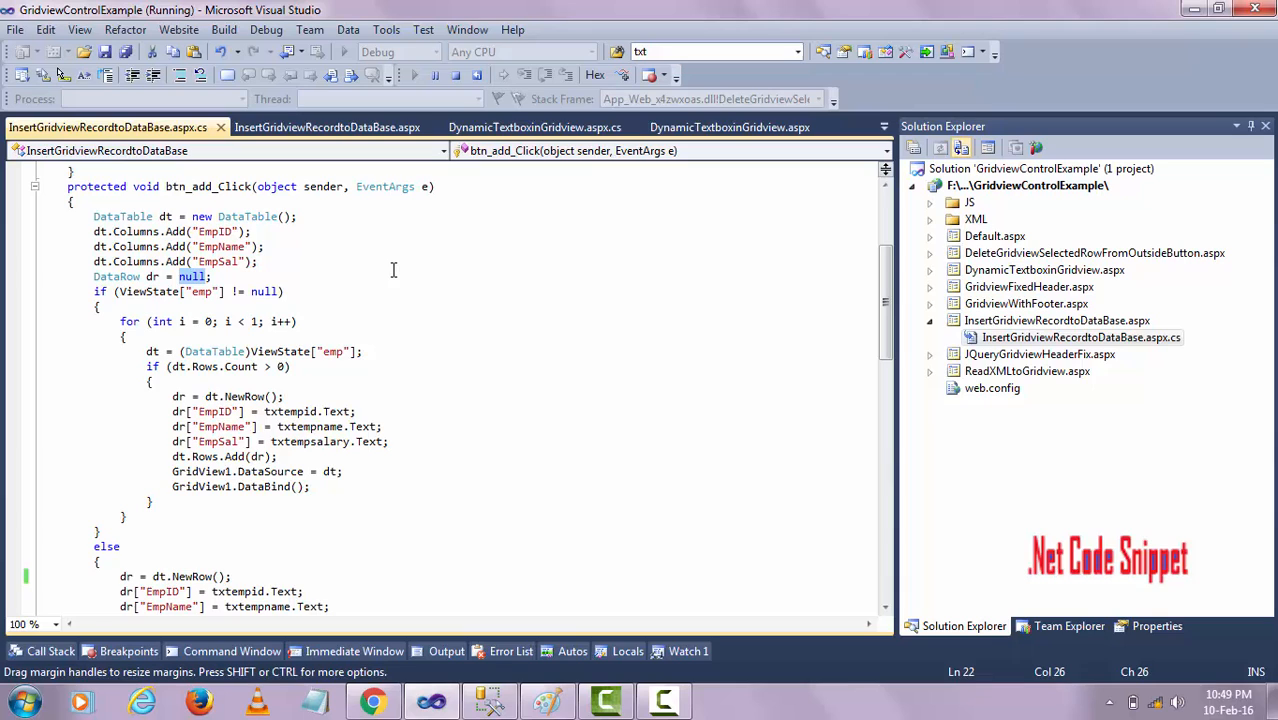
Step: Place a breakpoint on 'DataTable dt = new DataTable();' in btn_add_Click and save the file
left_click(100, 291)
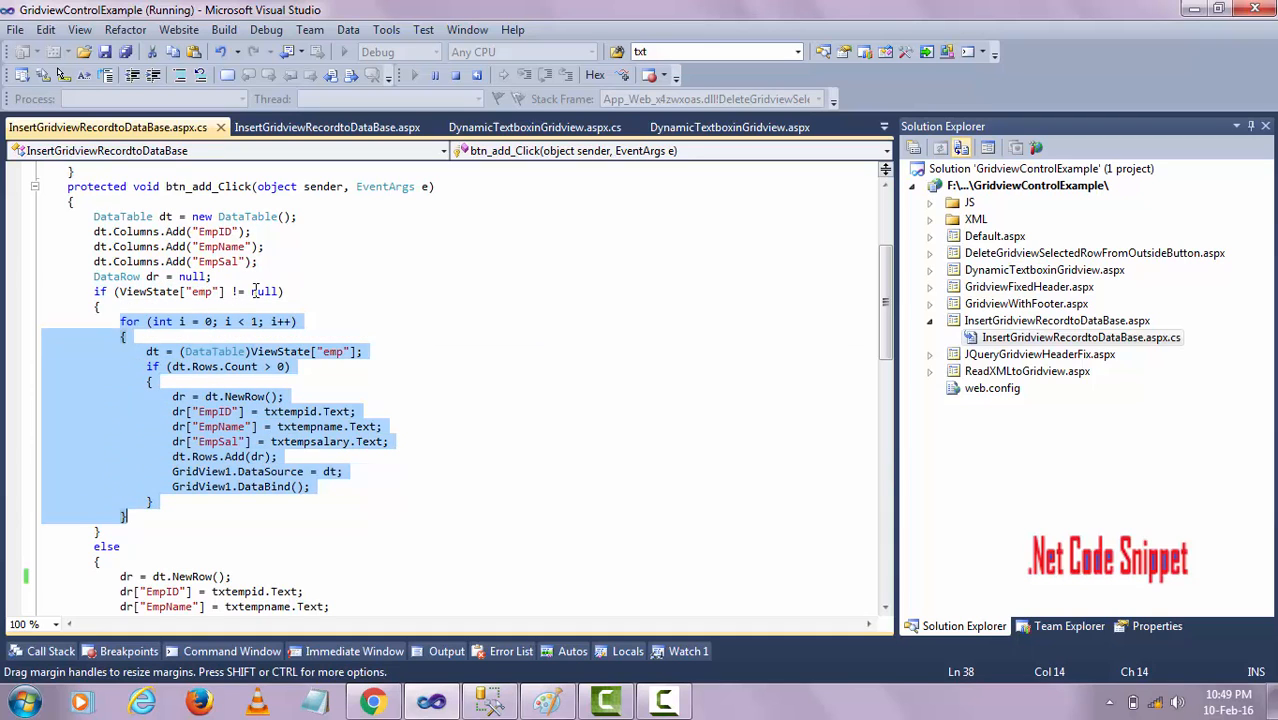
scroll("down", 3)
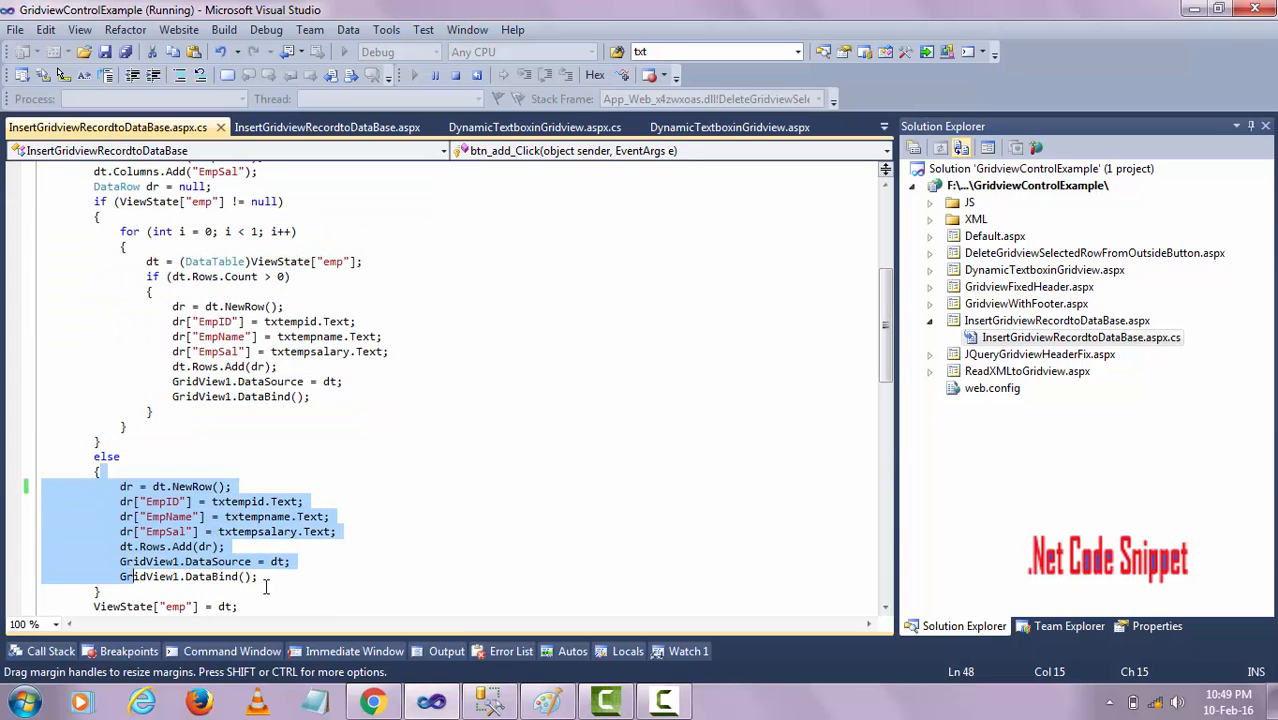
scroll("down", 3)
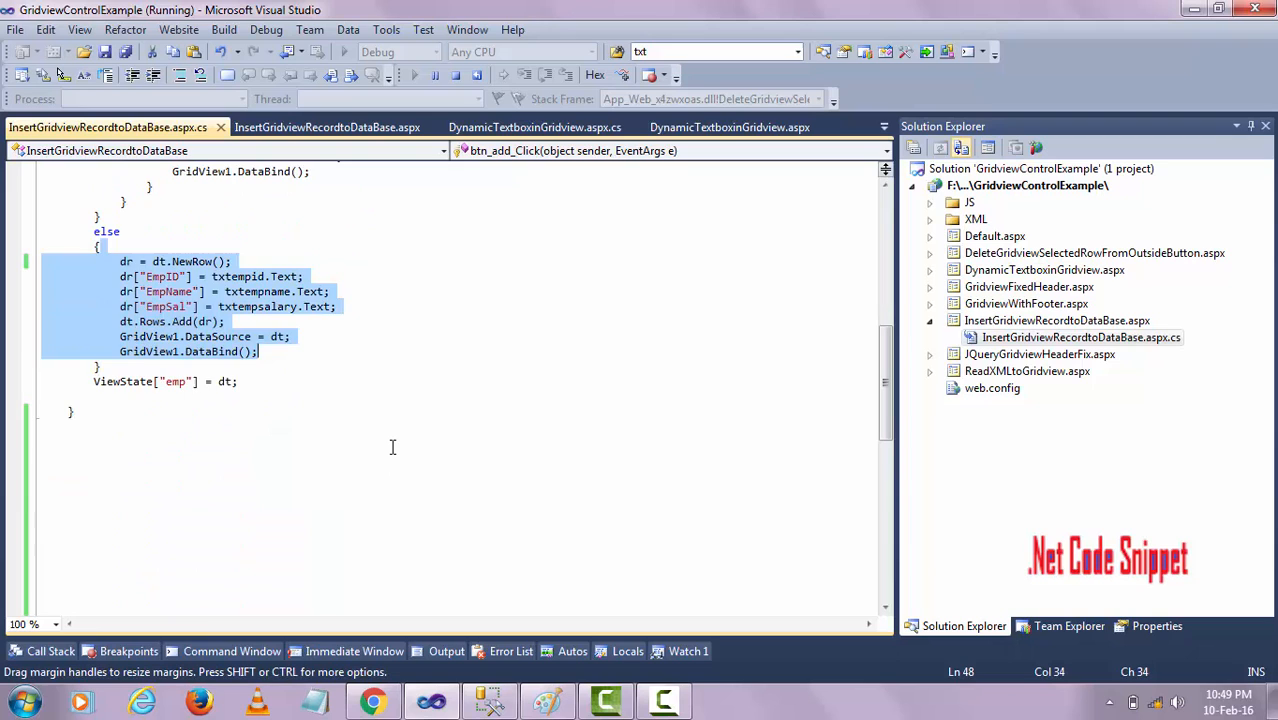
scroll("up", 3)
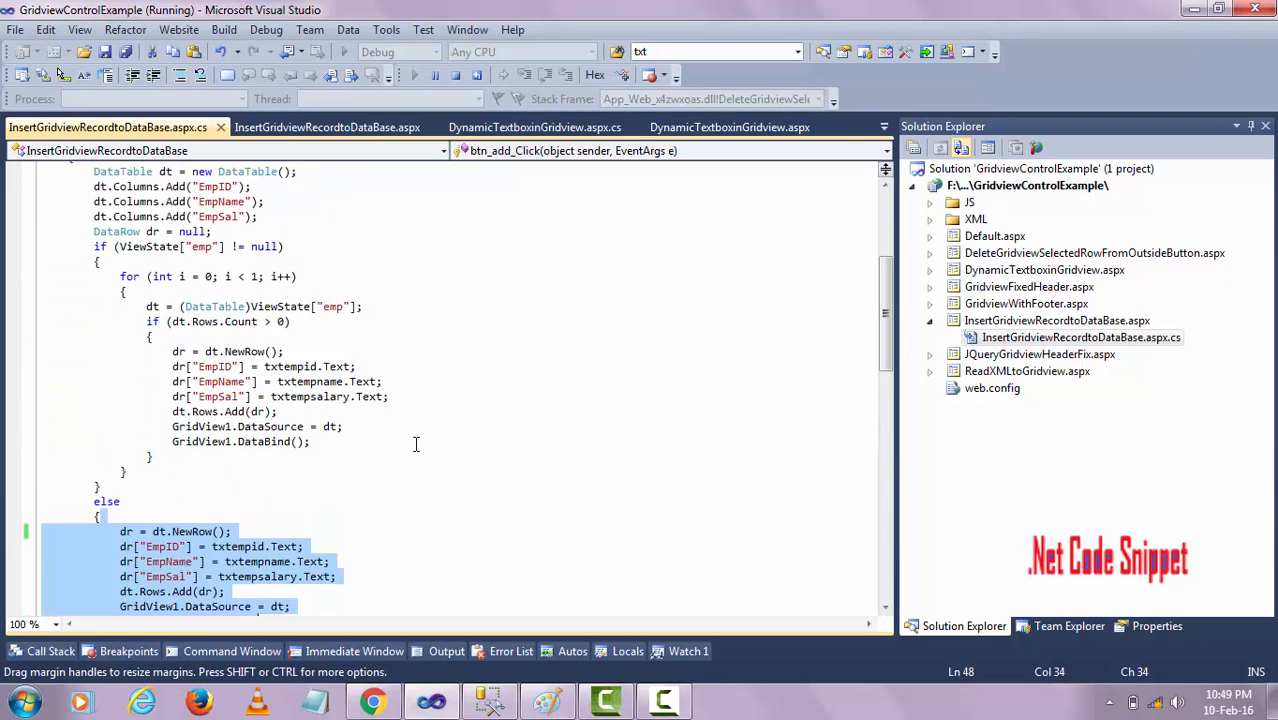
scroll("up", 3)
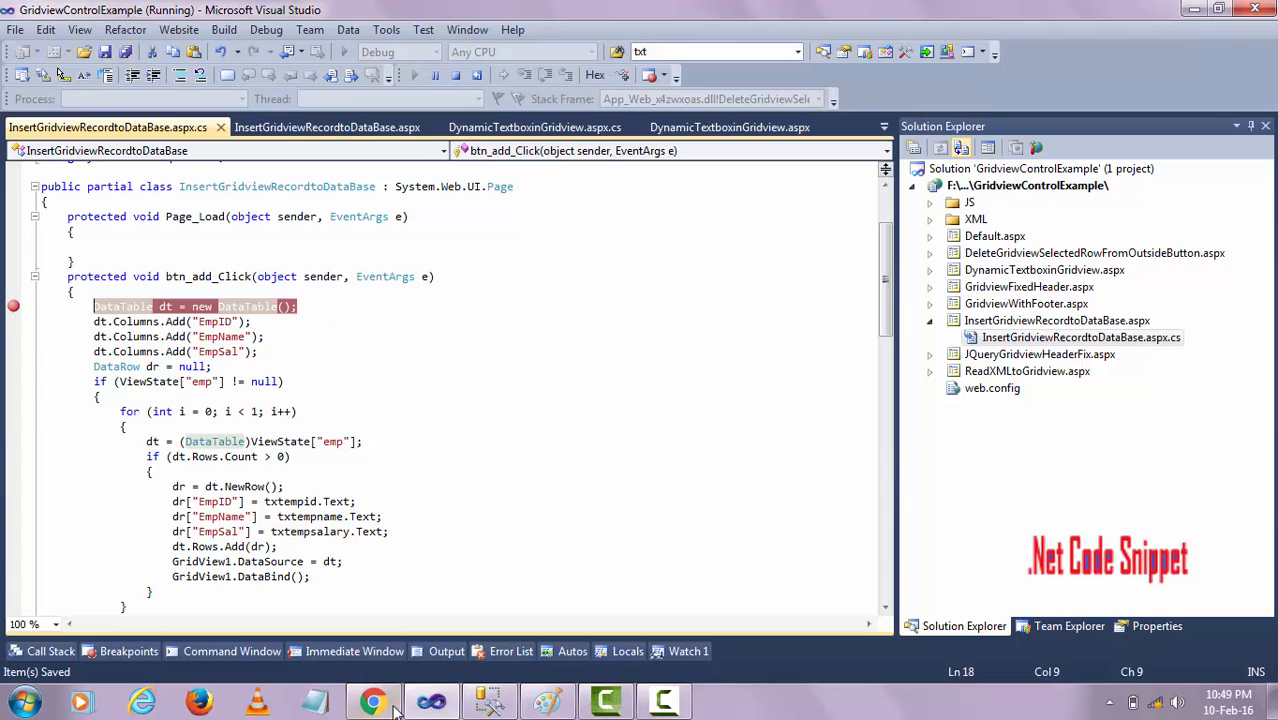
Step: In Chrome, complete the employee name as 'Rakesh' and submit the form with ADD
left_click(373, 701)
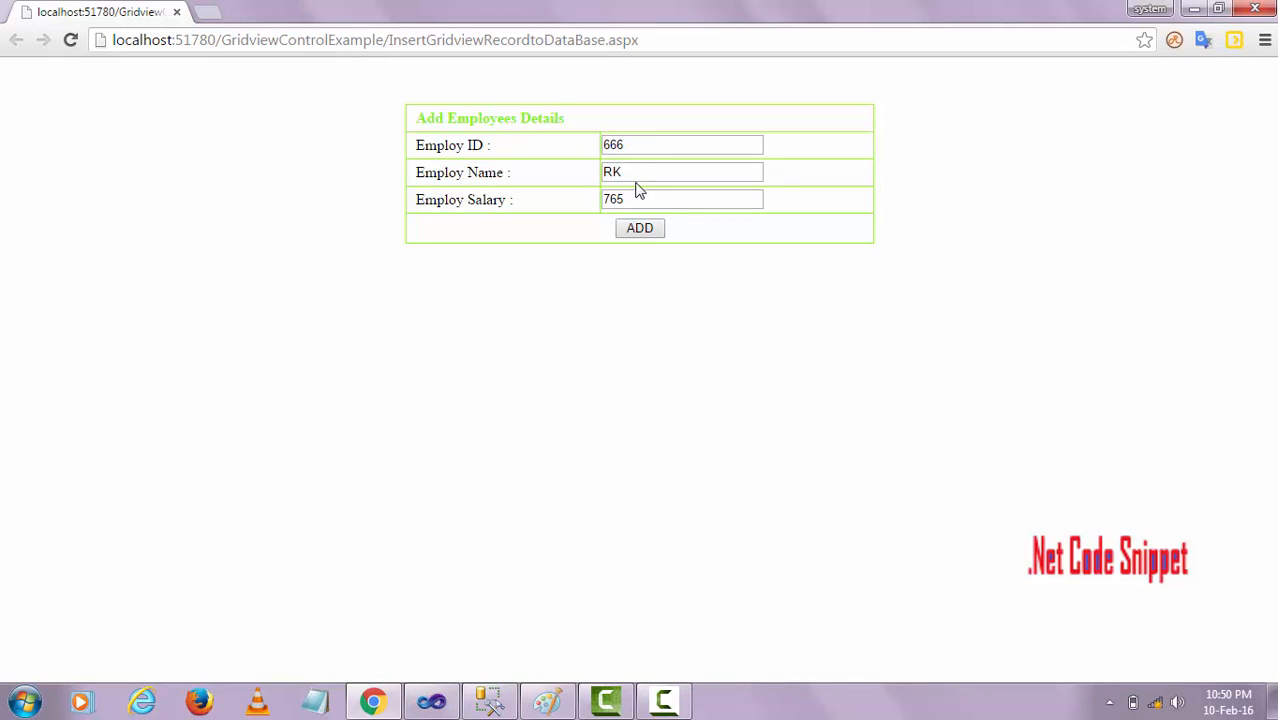
type("Rakesh")
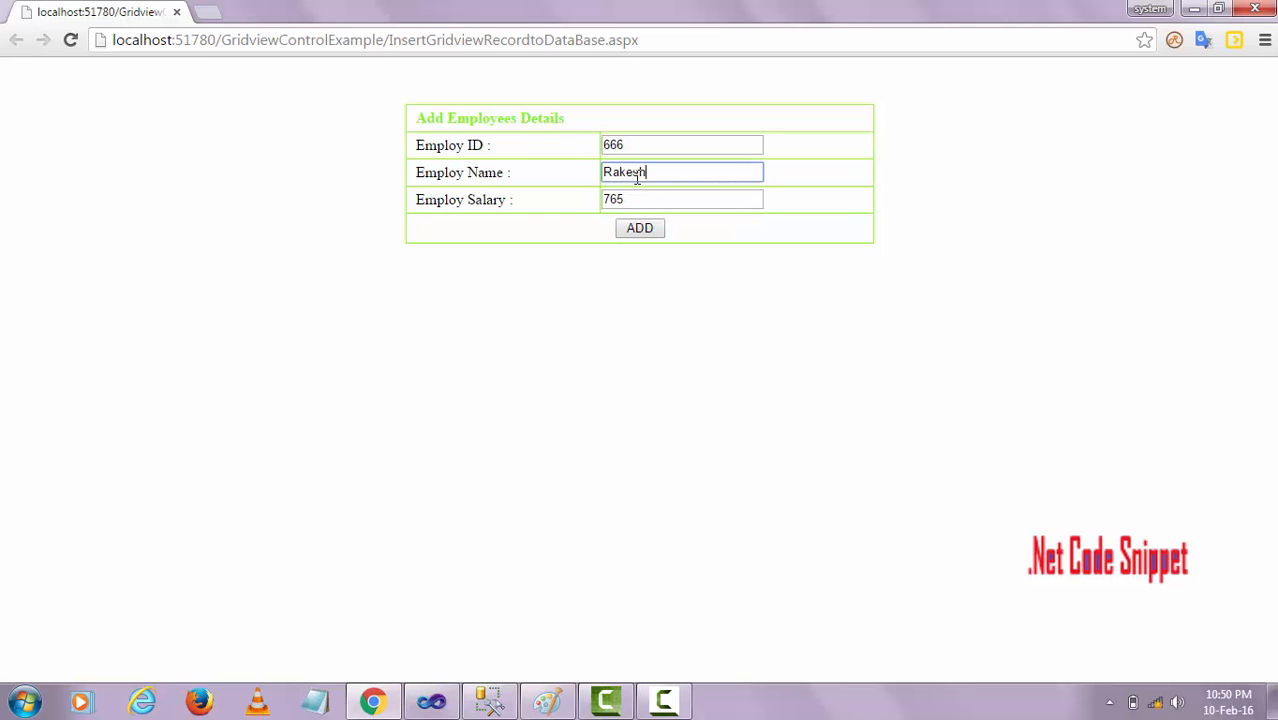
left_click(639, 227)
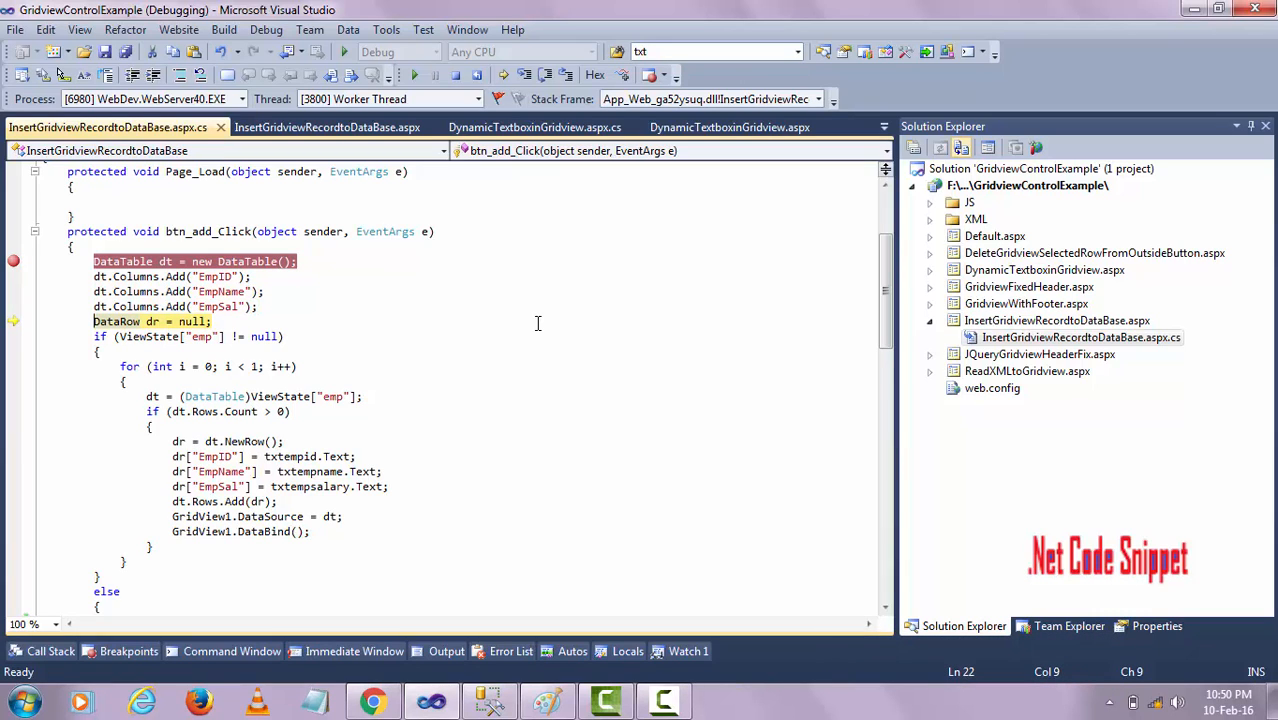
mouse_move(448, 307)
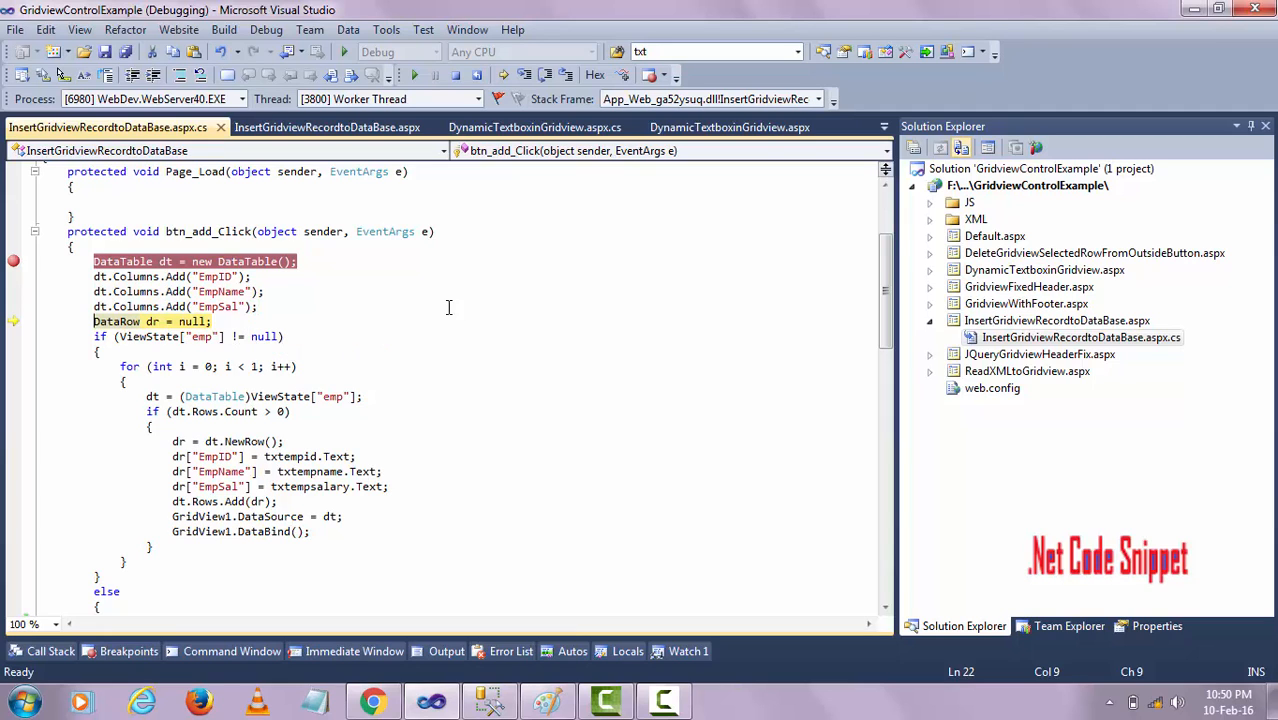
mouse_move(43, 408)
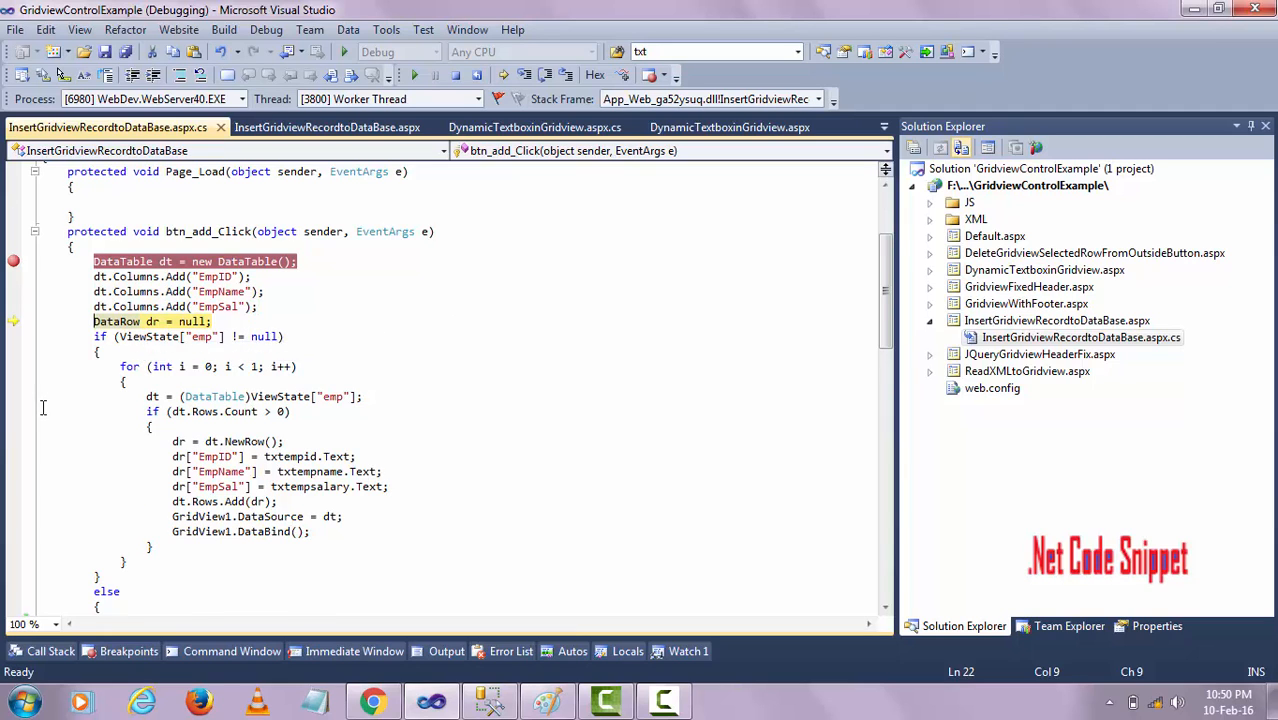
Step: Step through the handler past the ViewState branch until paused at 'dr = dt.NewRow();'
scroll("down", 3)
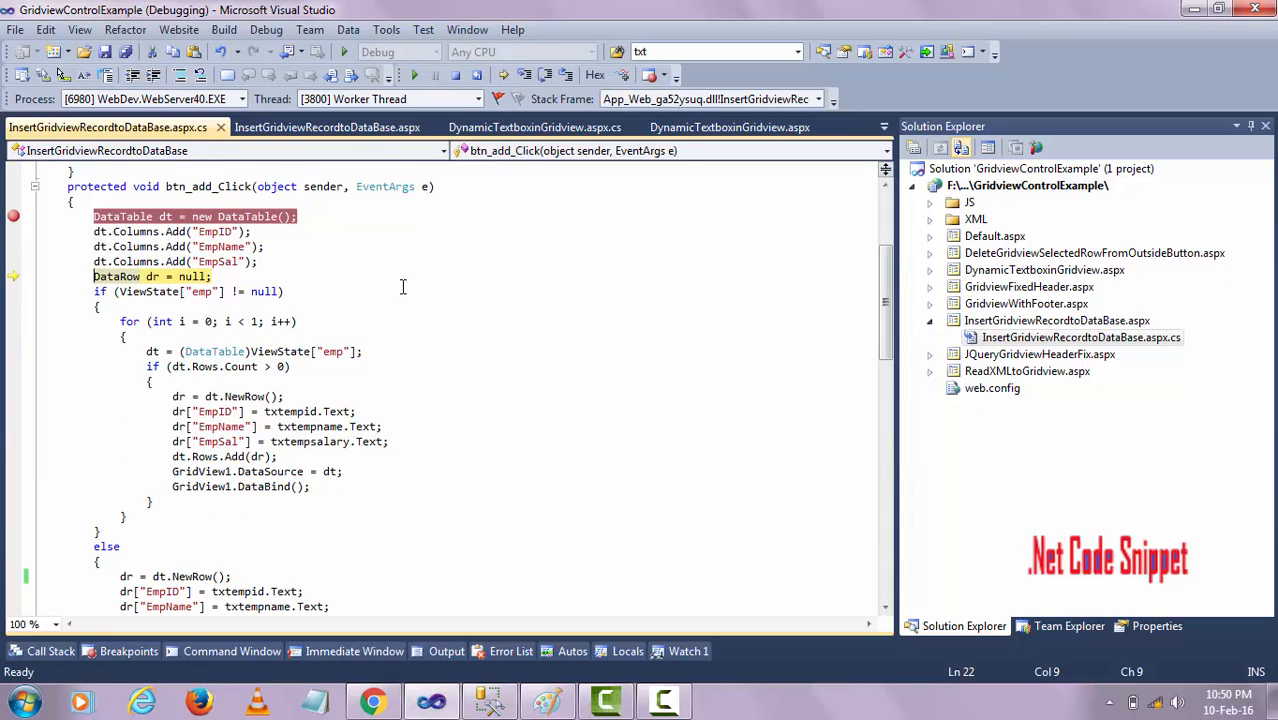
scroll("down", 3)
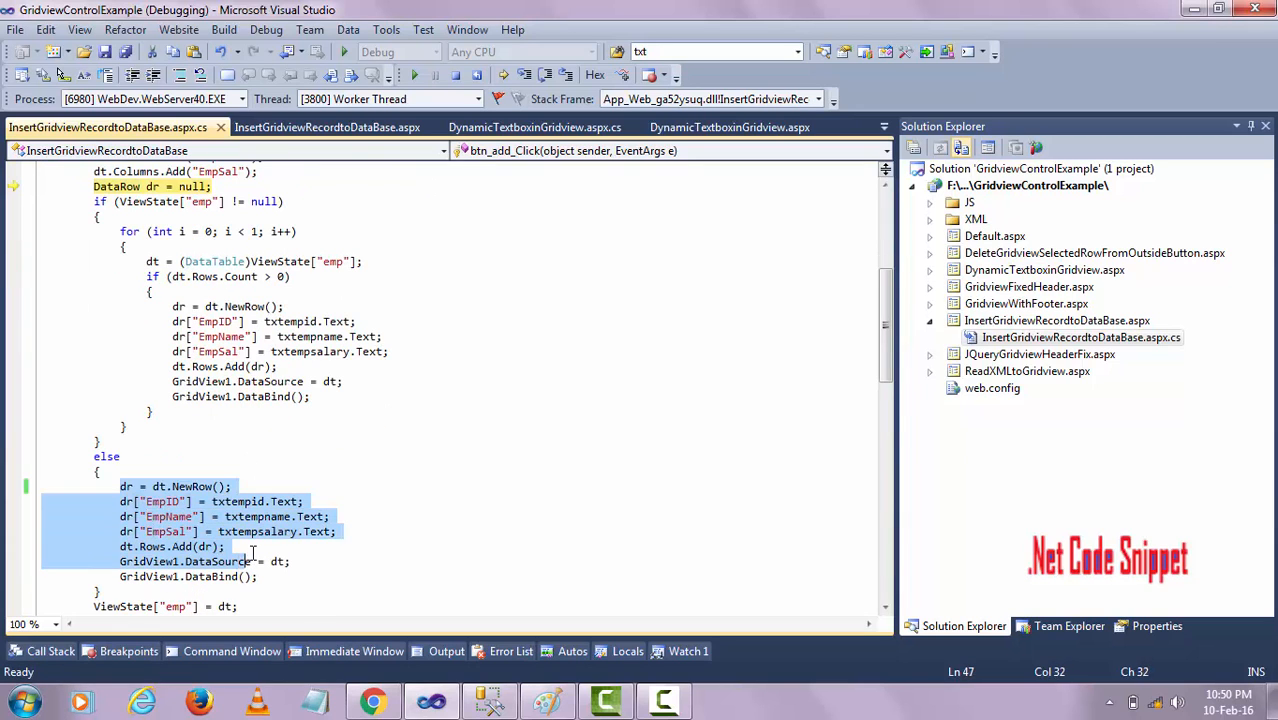
scroll("up", 3)
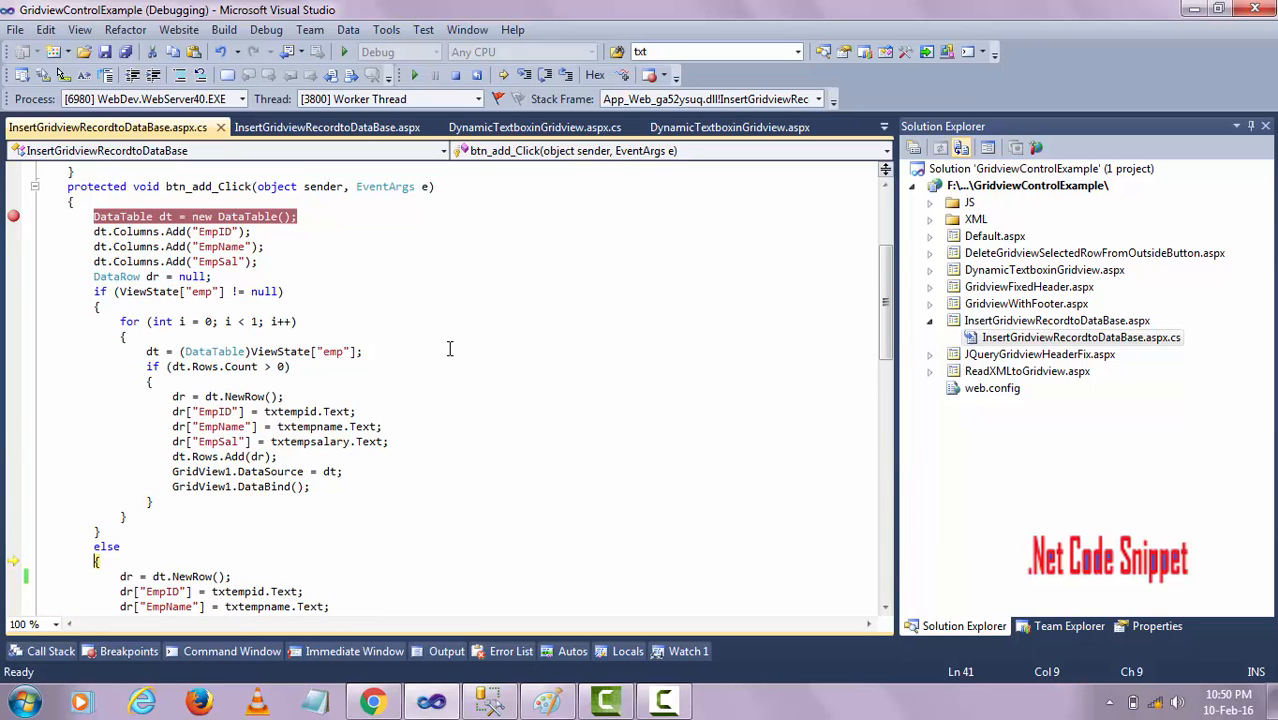
scroll("down", 3)
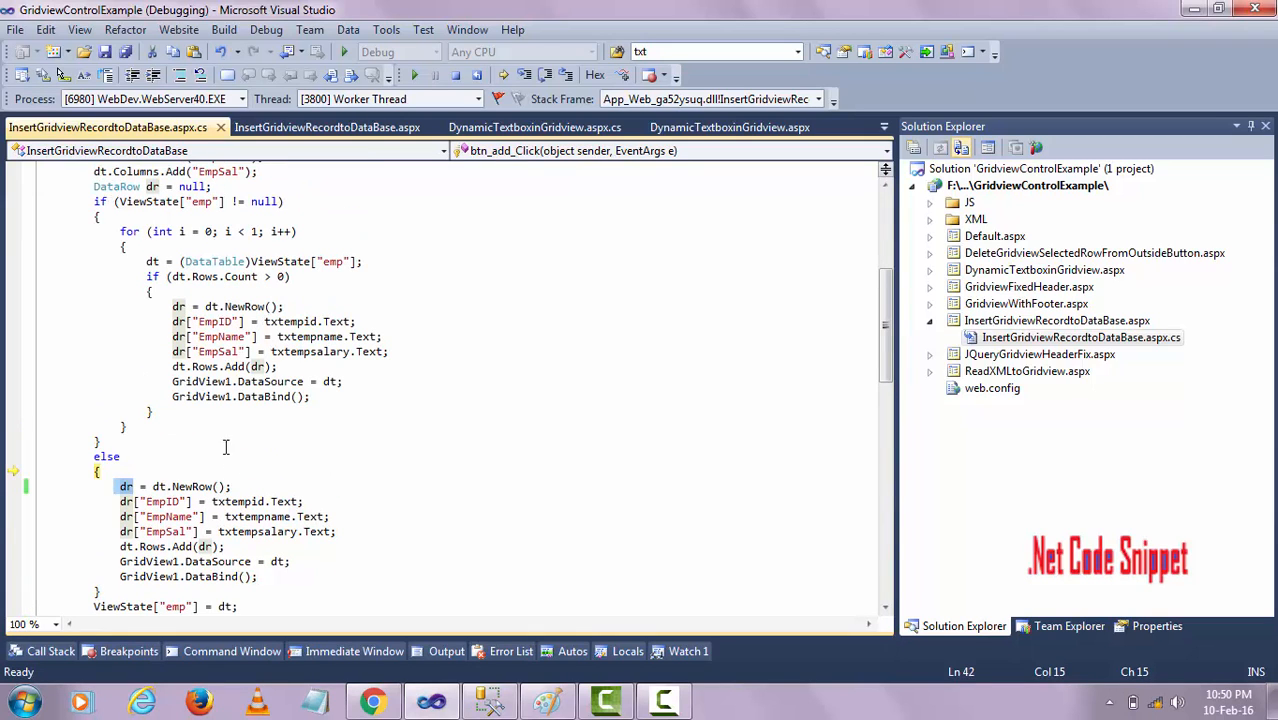
mouse_move(170, 481)
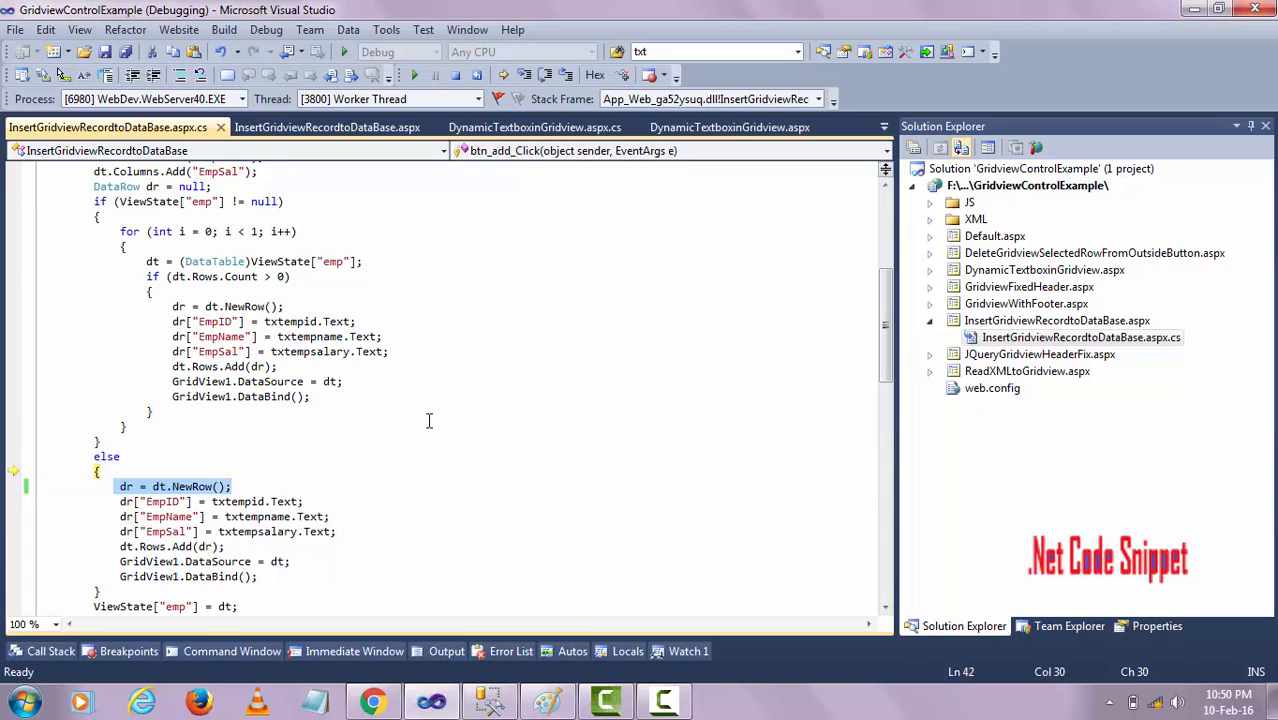
mouse_move(459, 326)
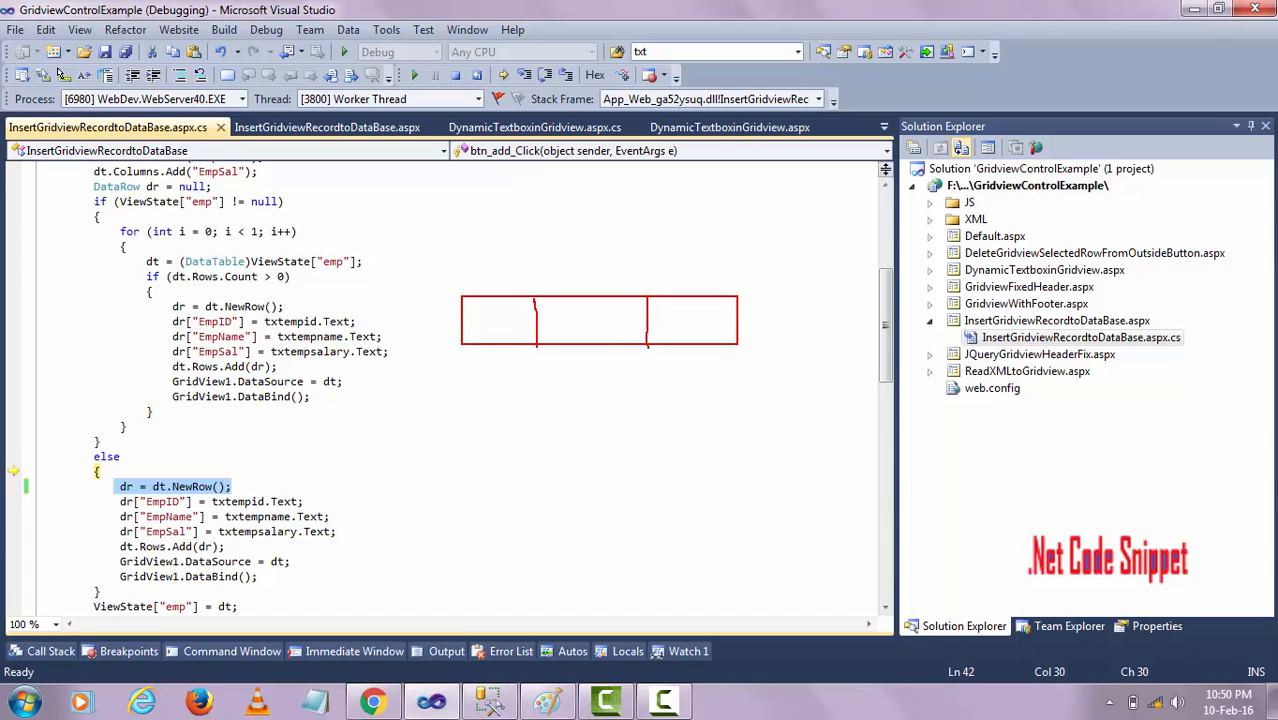
Step: Label the sketched table's column headers empid, empname and empsal over the paused code
left_click(490, 328)
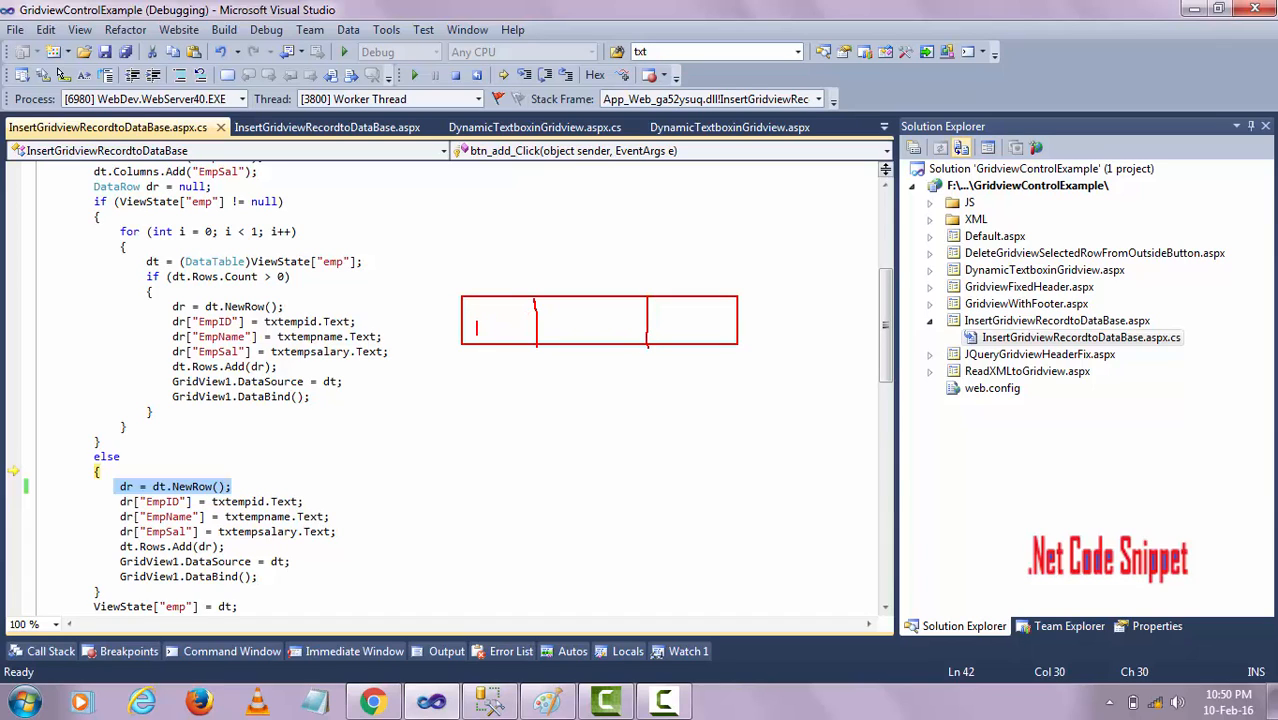
type("empid")
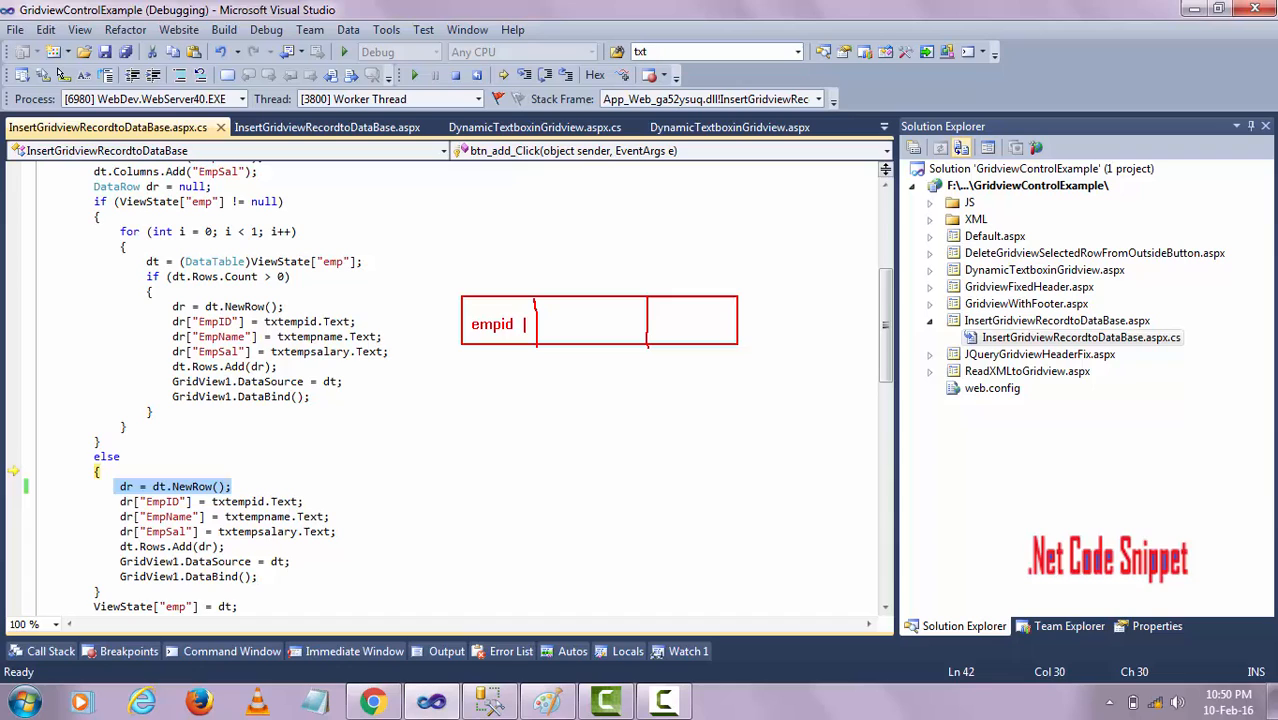
type("empnam")
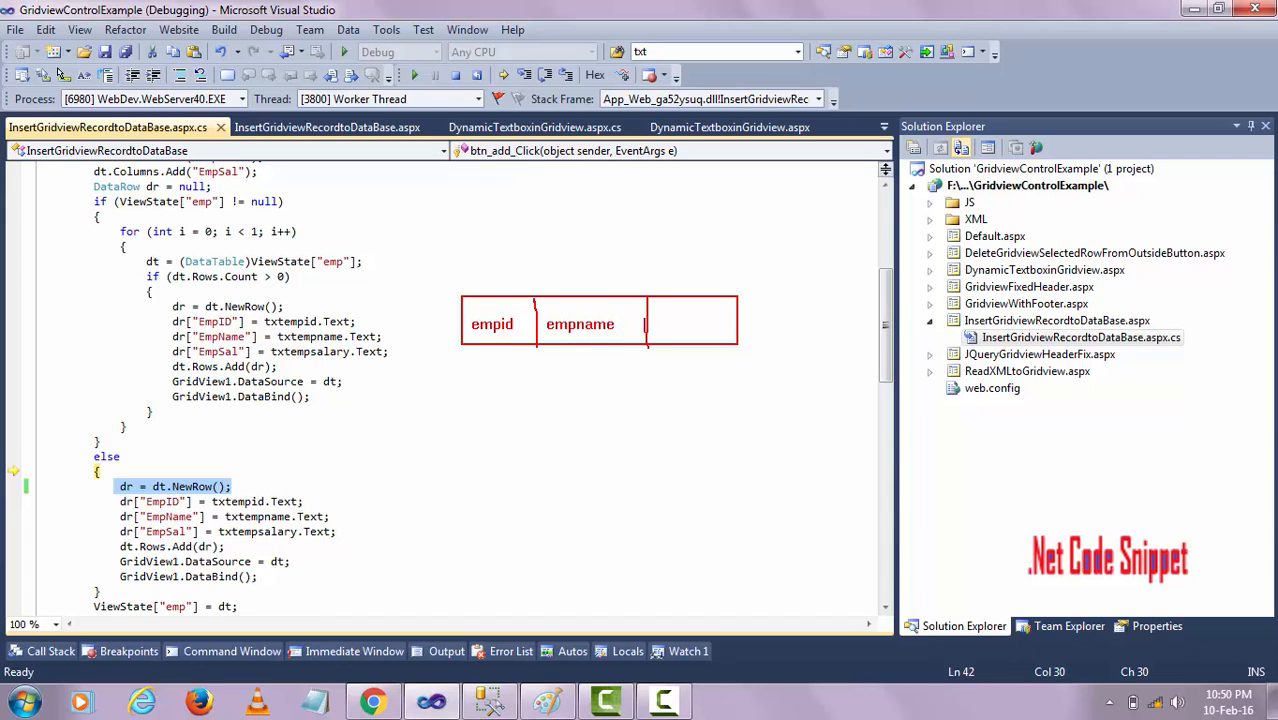
type("emps")
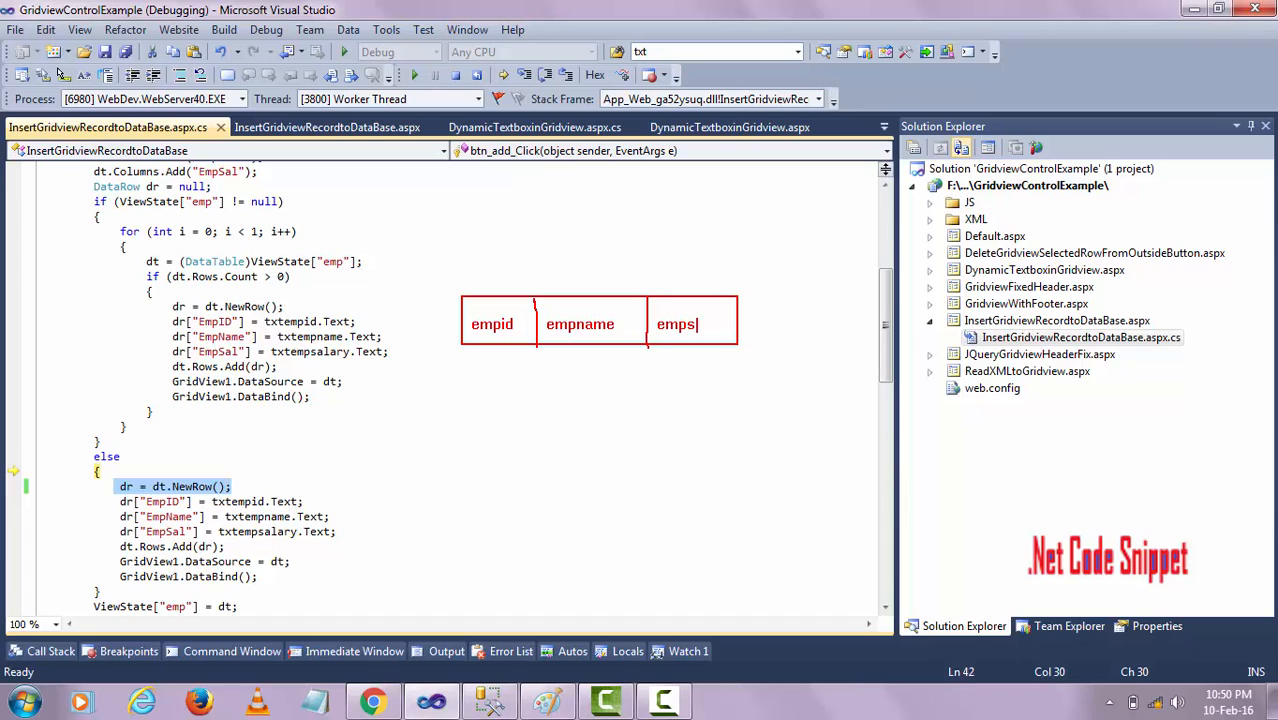
type("all")
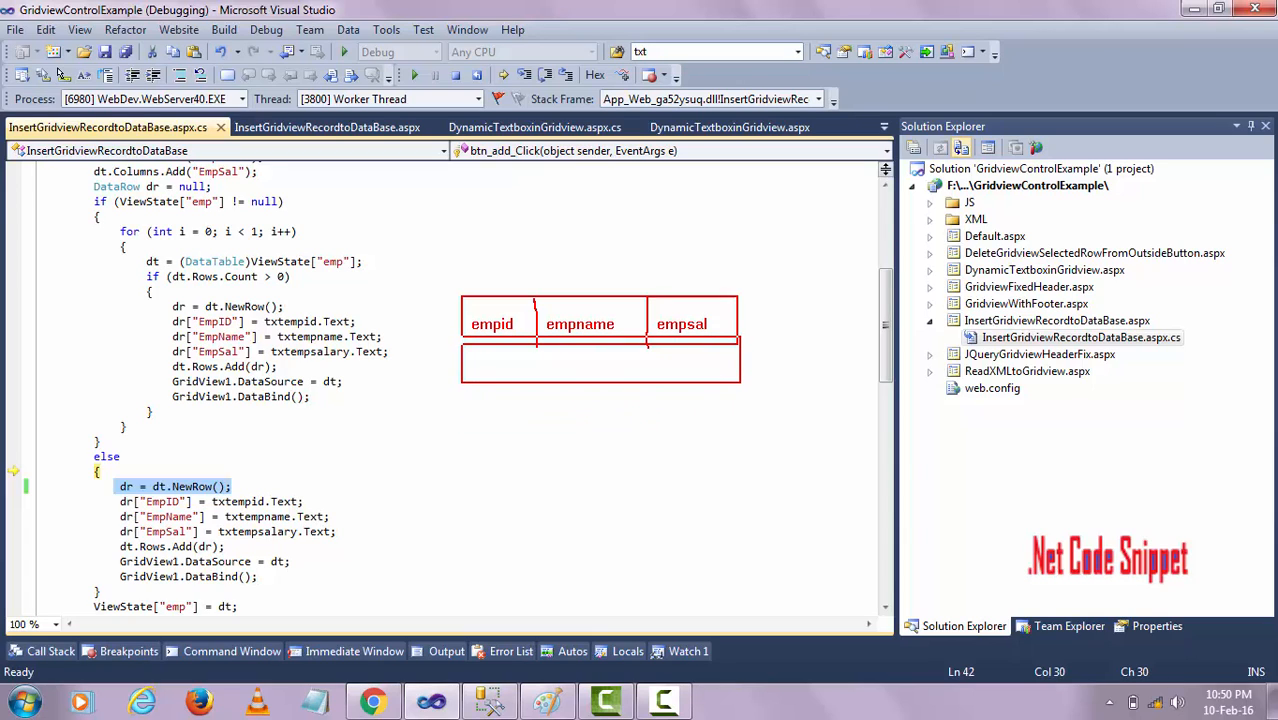
mouse_move(369, 449)
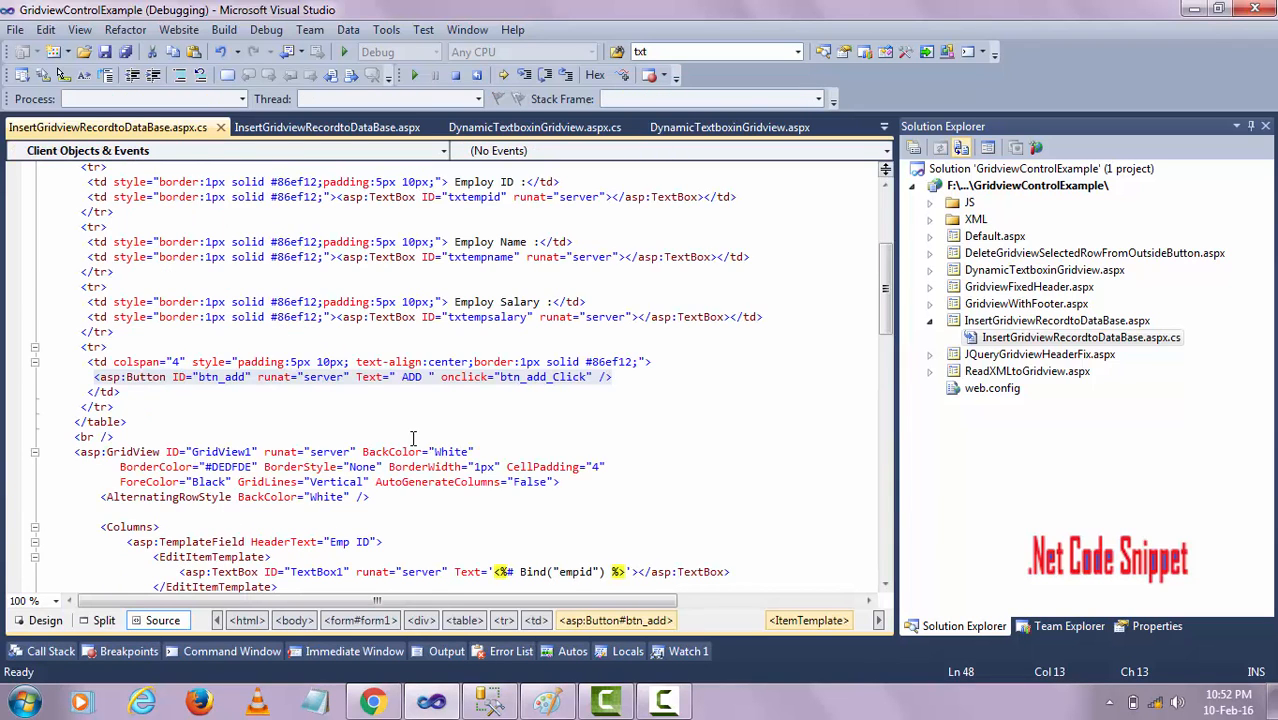
Step: Resume execution, then in Chrome enter a second employee with salary 9876 and submit it
left_click(327, 127)
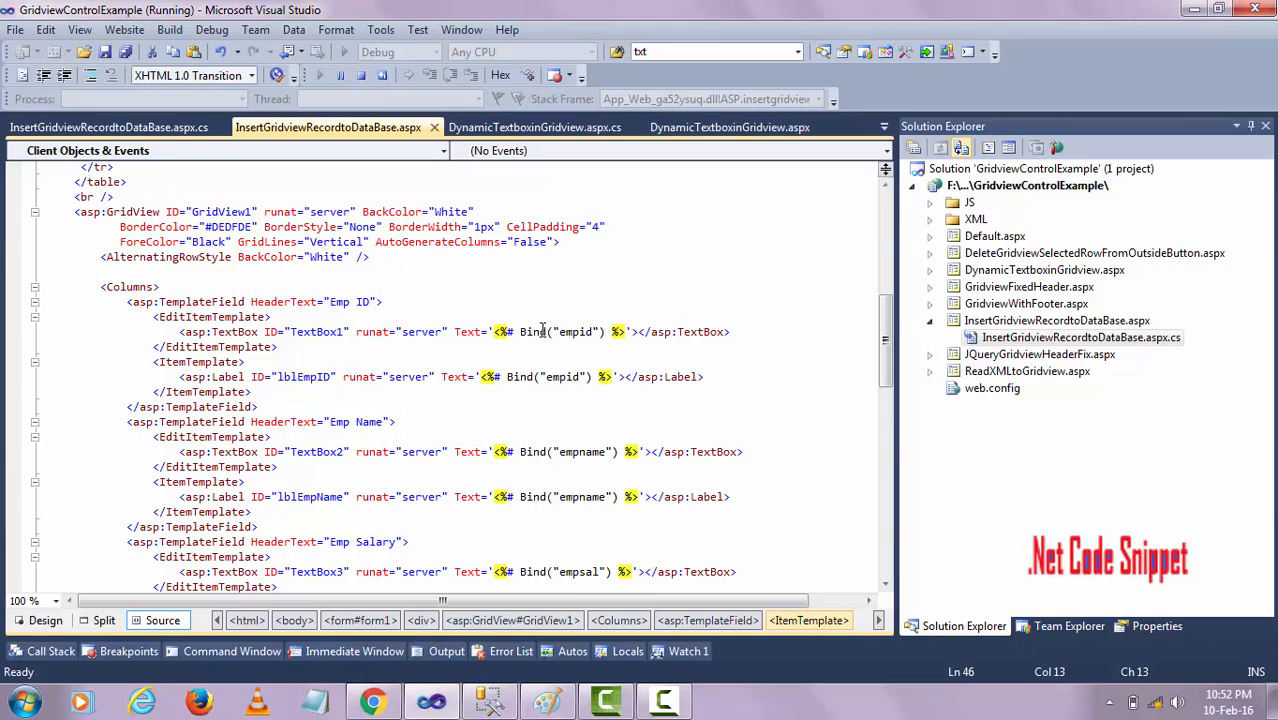
left_click(373, 700)
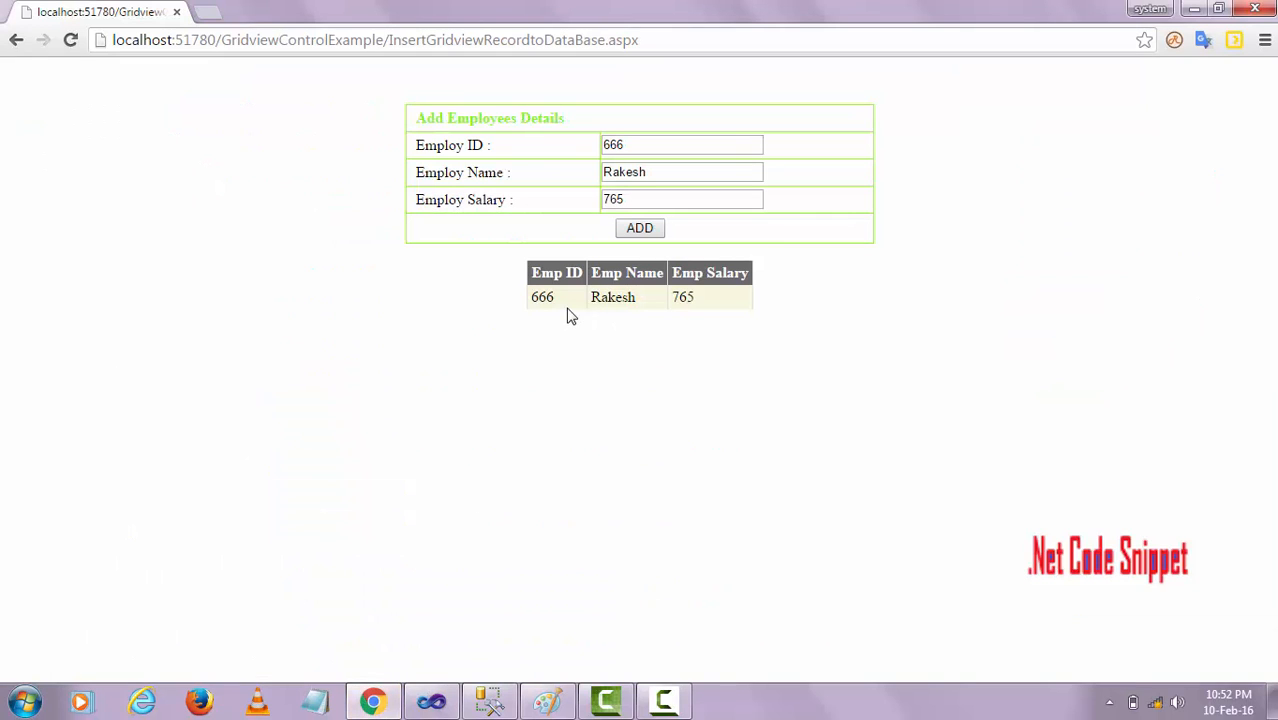
mouse_move(705, 318)
type("Tilak")
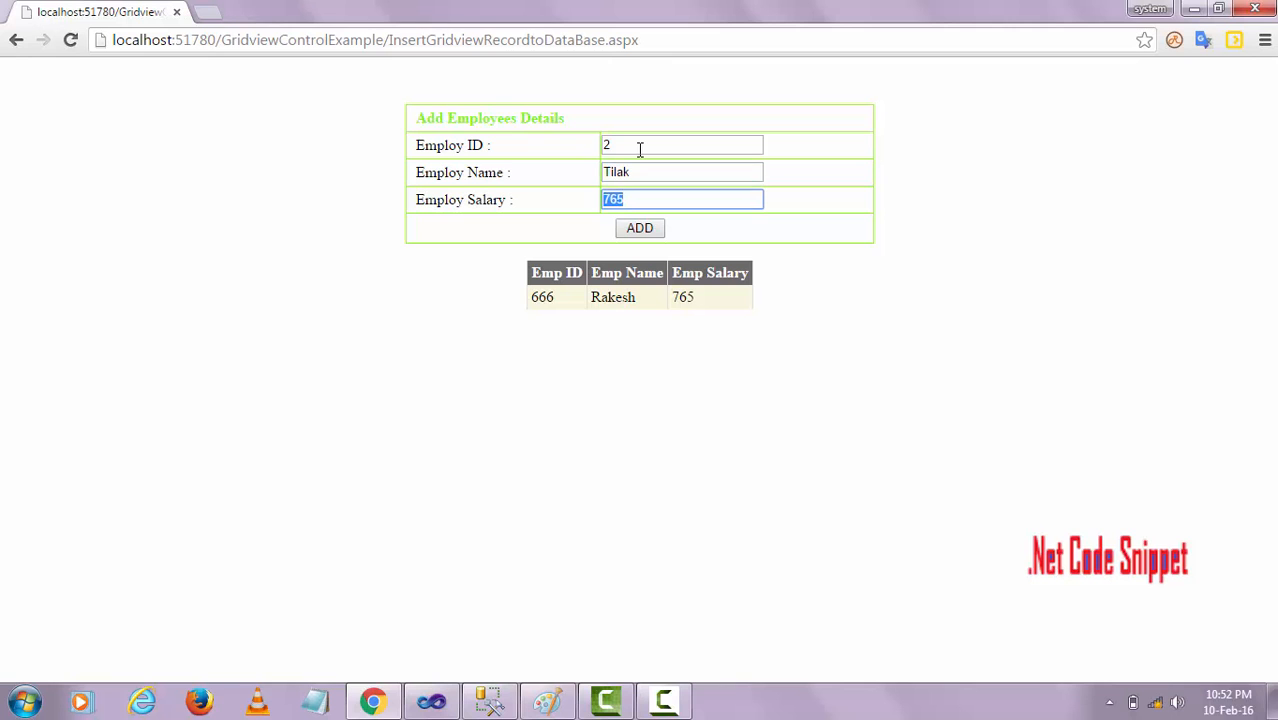
type("9876")
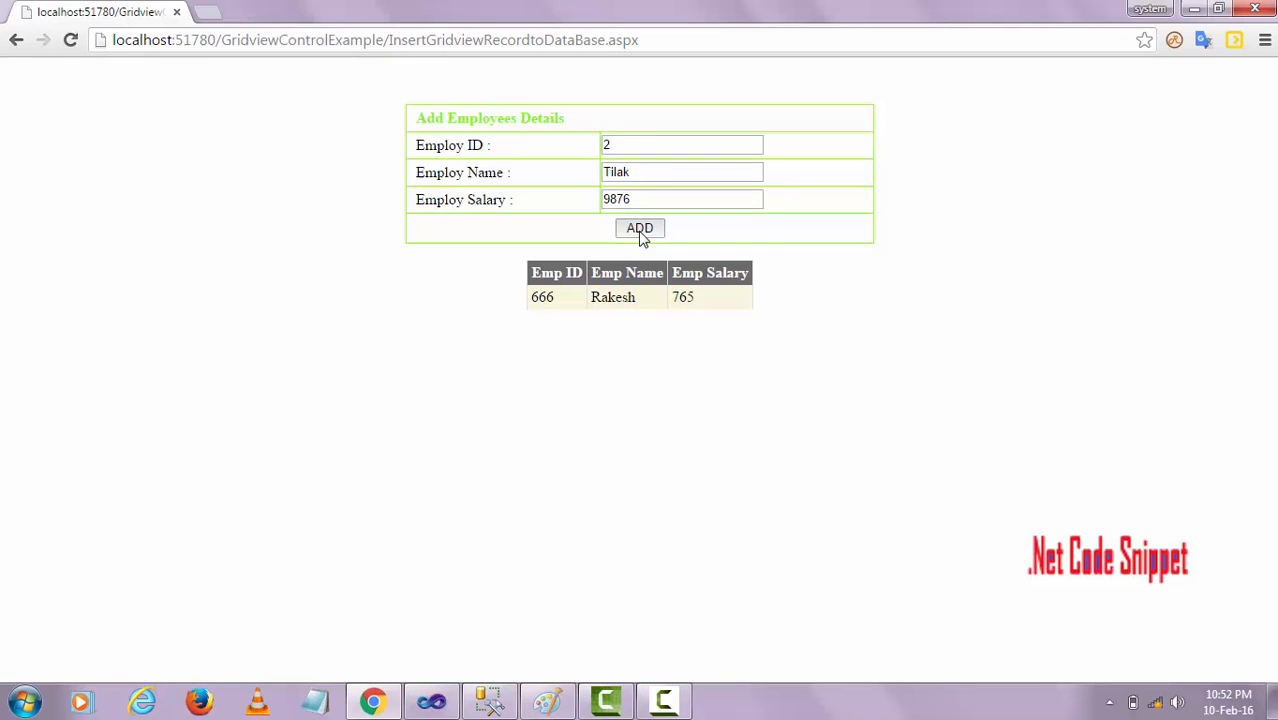
left_click(639, 228)
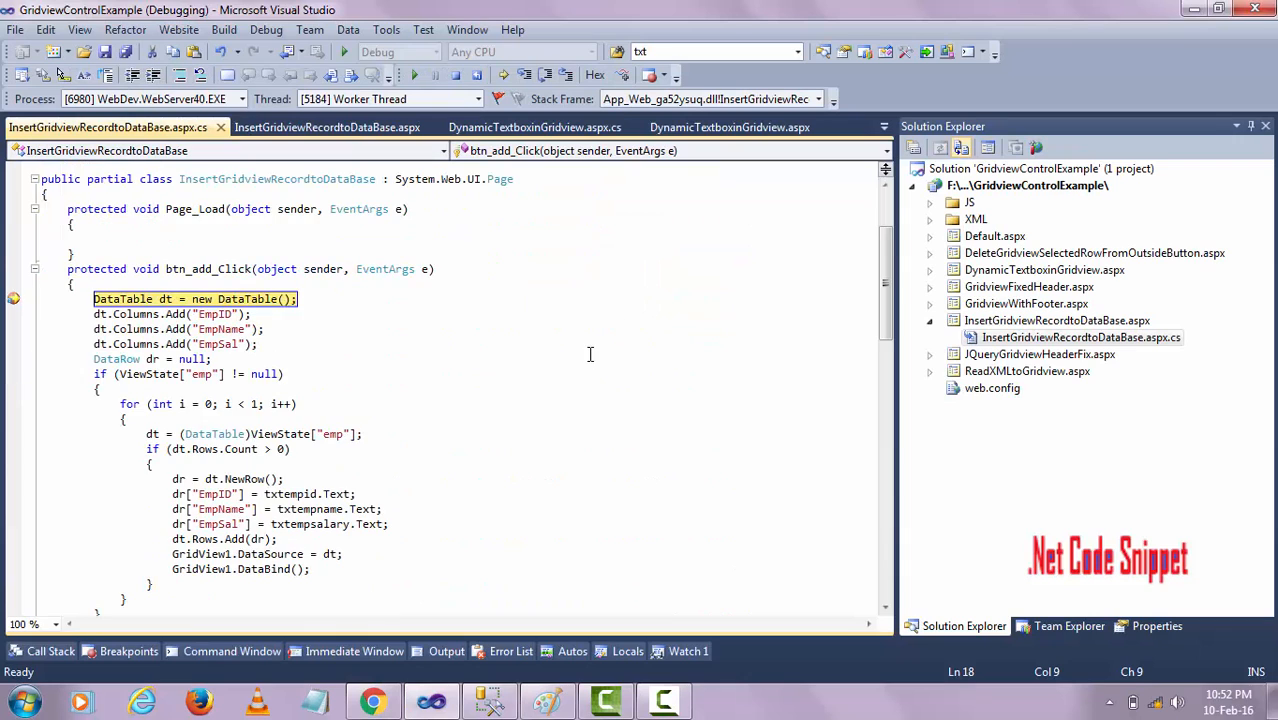
Step: Step from the ViewState null check past the DataTable cast line into the row-count check
scroll("down", 3)
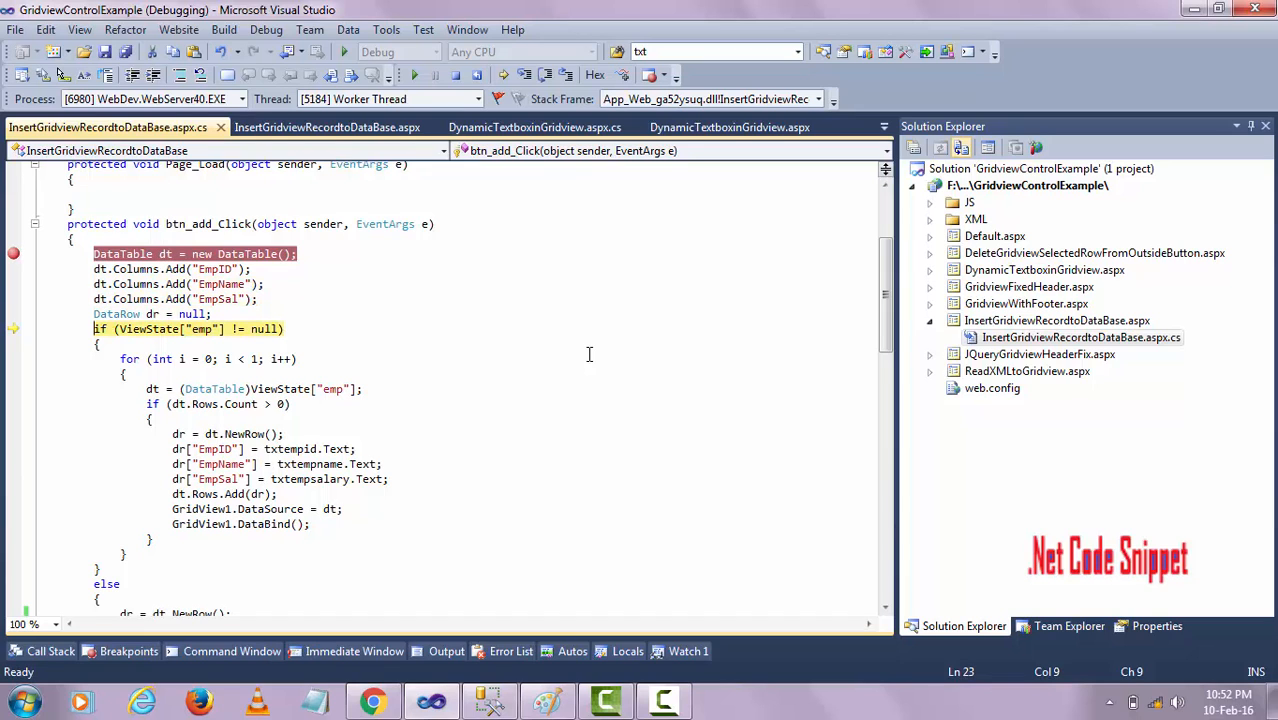
scroll("down", 3)
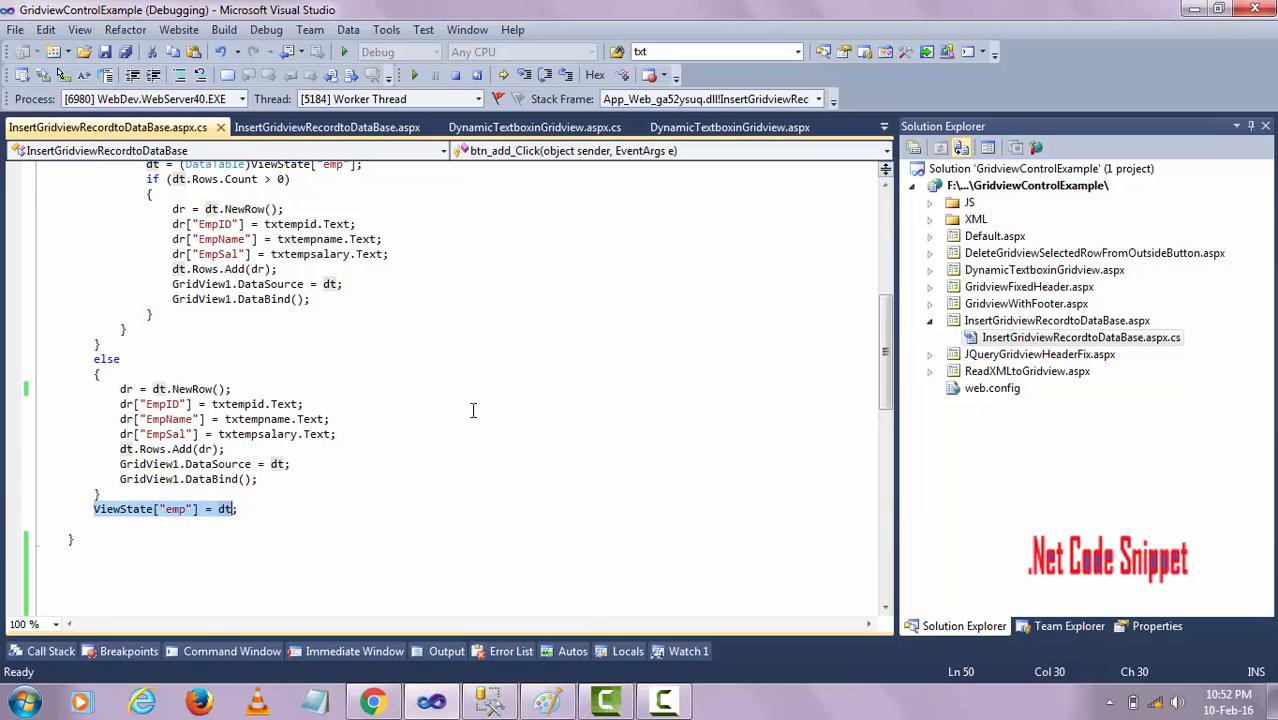
mouse_move(449, 443)
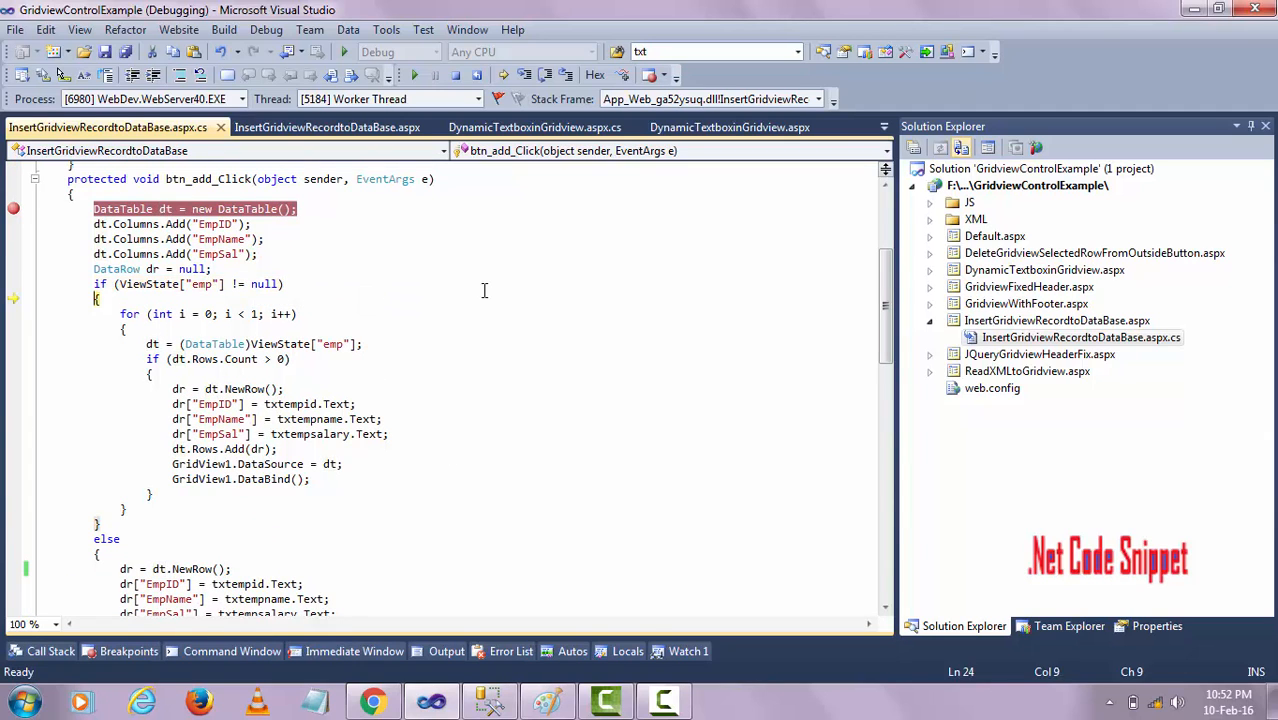
mouse_move(437, 293)
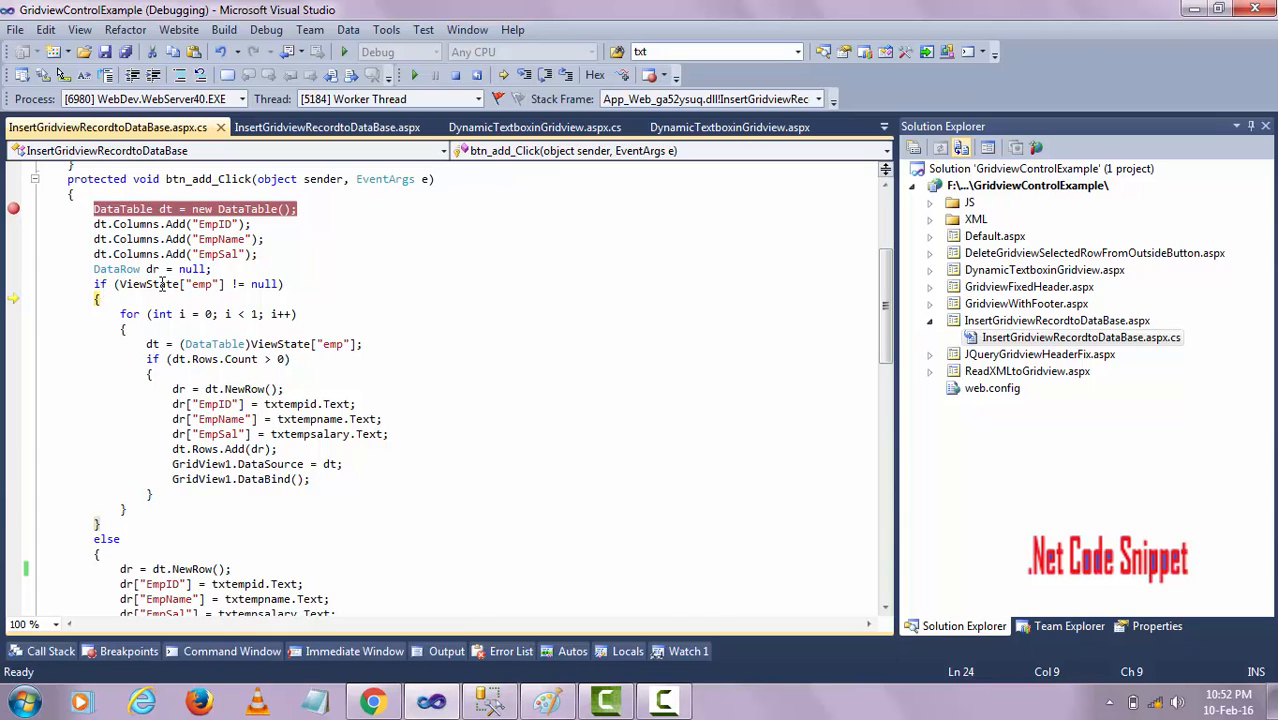
mouse_move(402, 285)
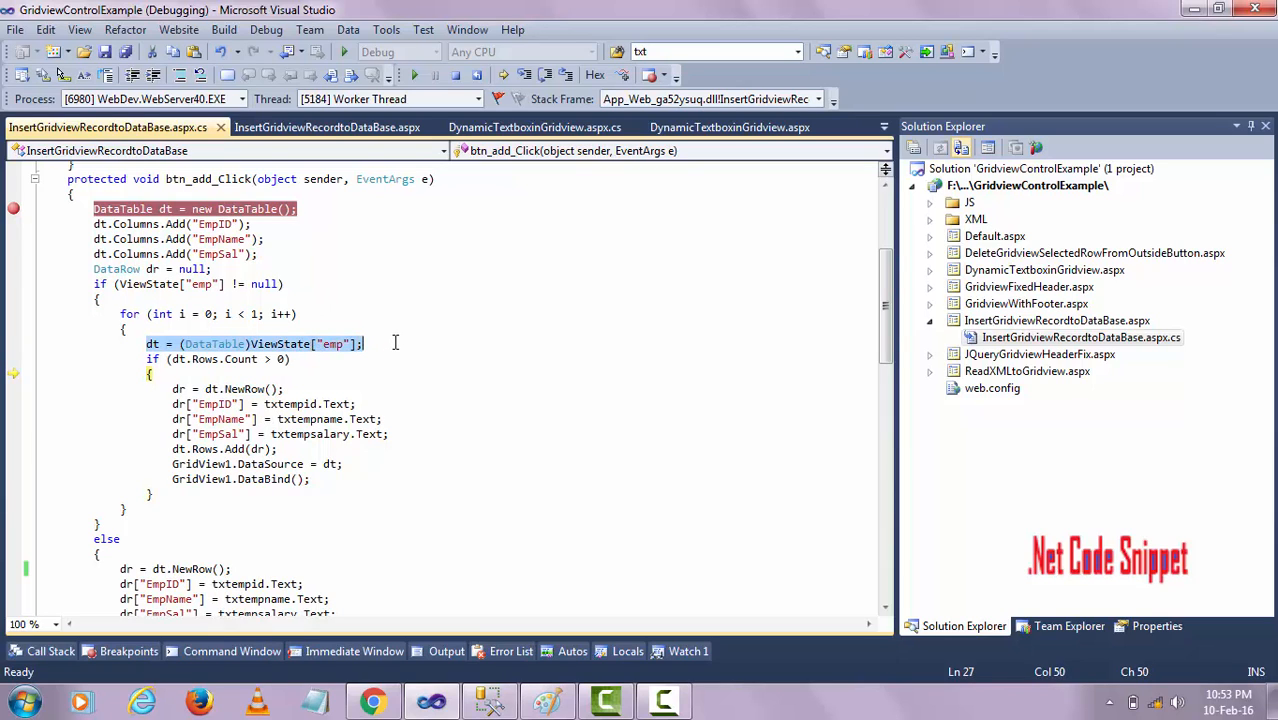
Step: Highlight the ViewState DataTable cast and confirm dt.Rows.Count is 1 before stepping to NewRow
double_click(215, 344)
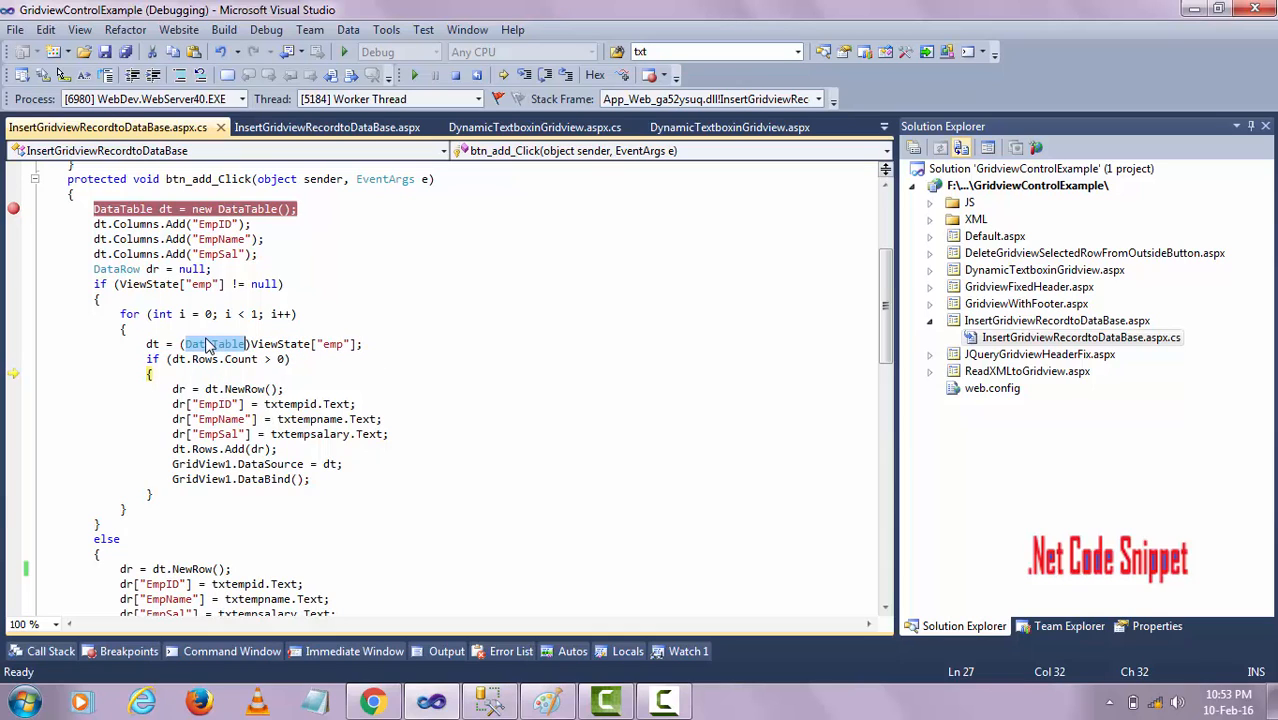
mouse_move(205, 358)
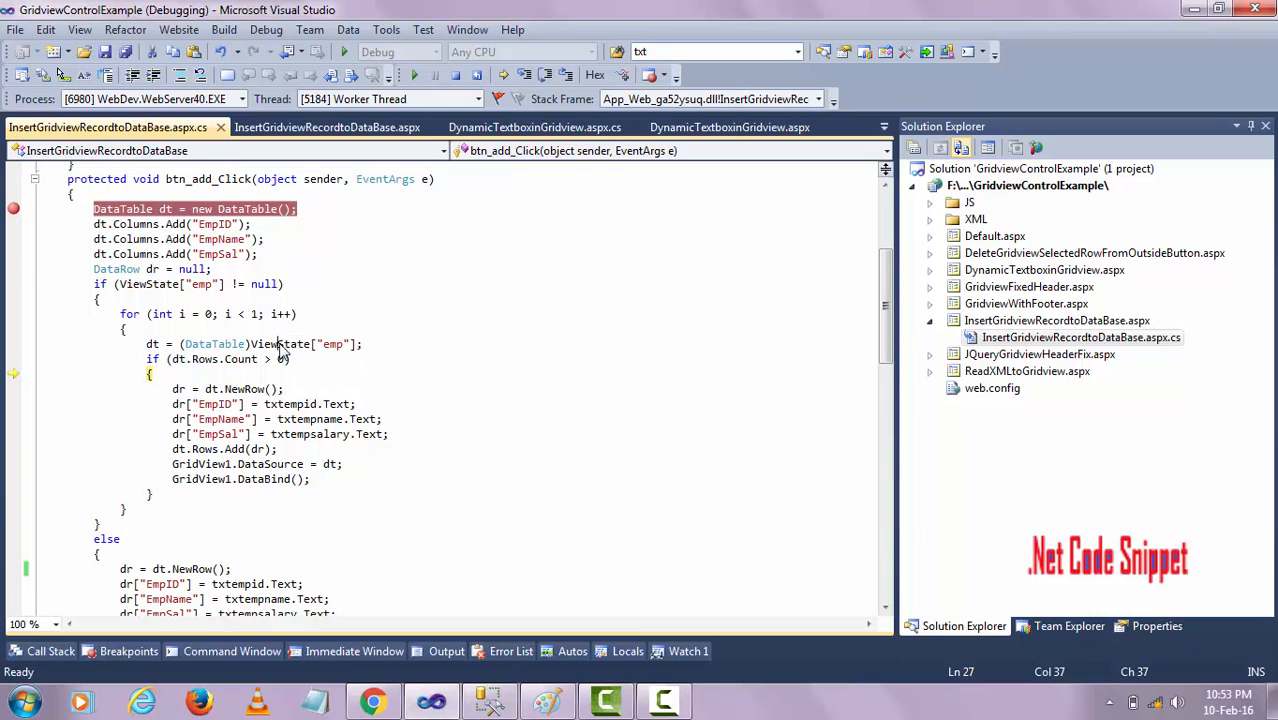
double_click(212, 344)
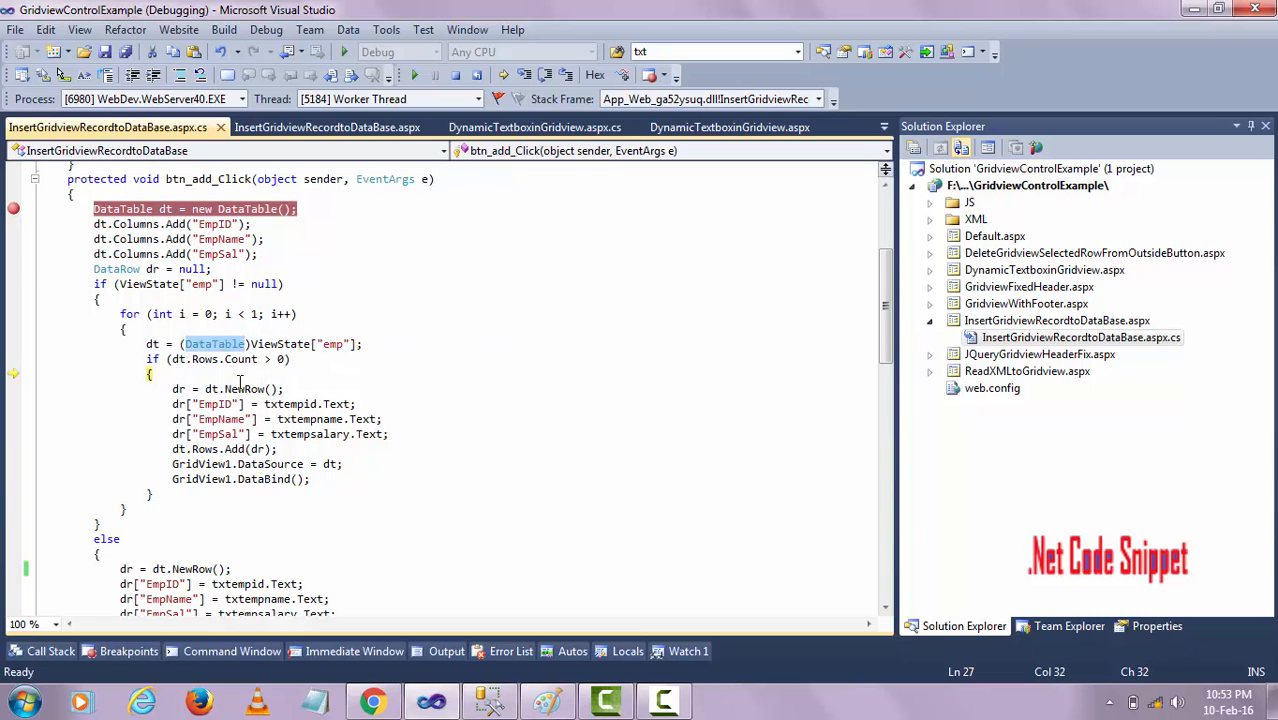
left_click(152, 343)
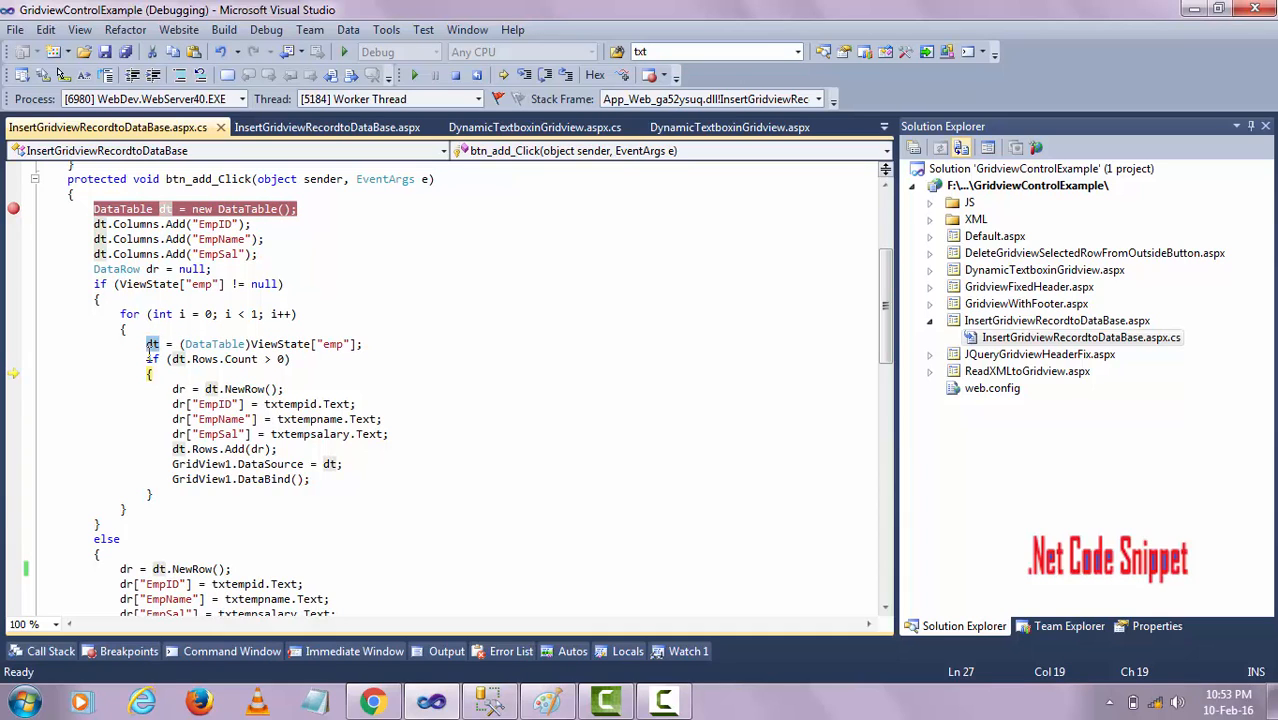
mouse_move(152, 344)
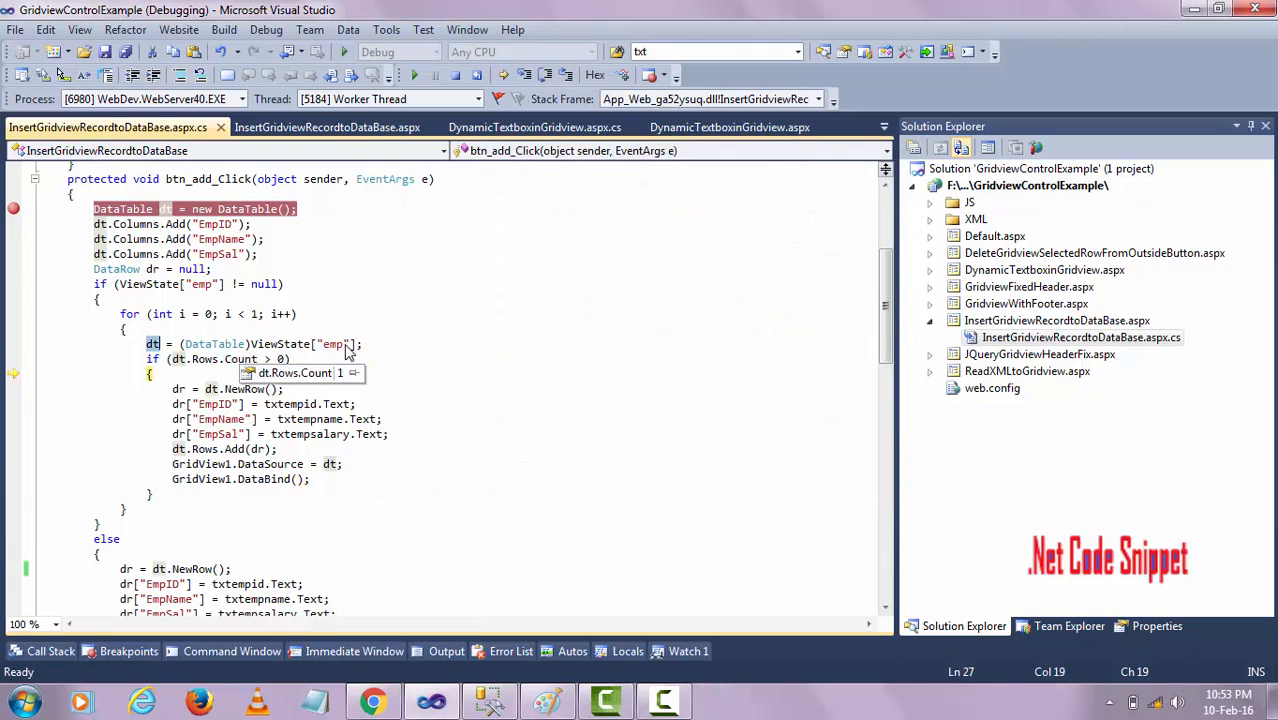
mouse_move(364, 373)
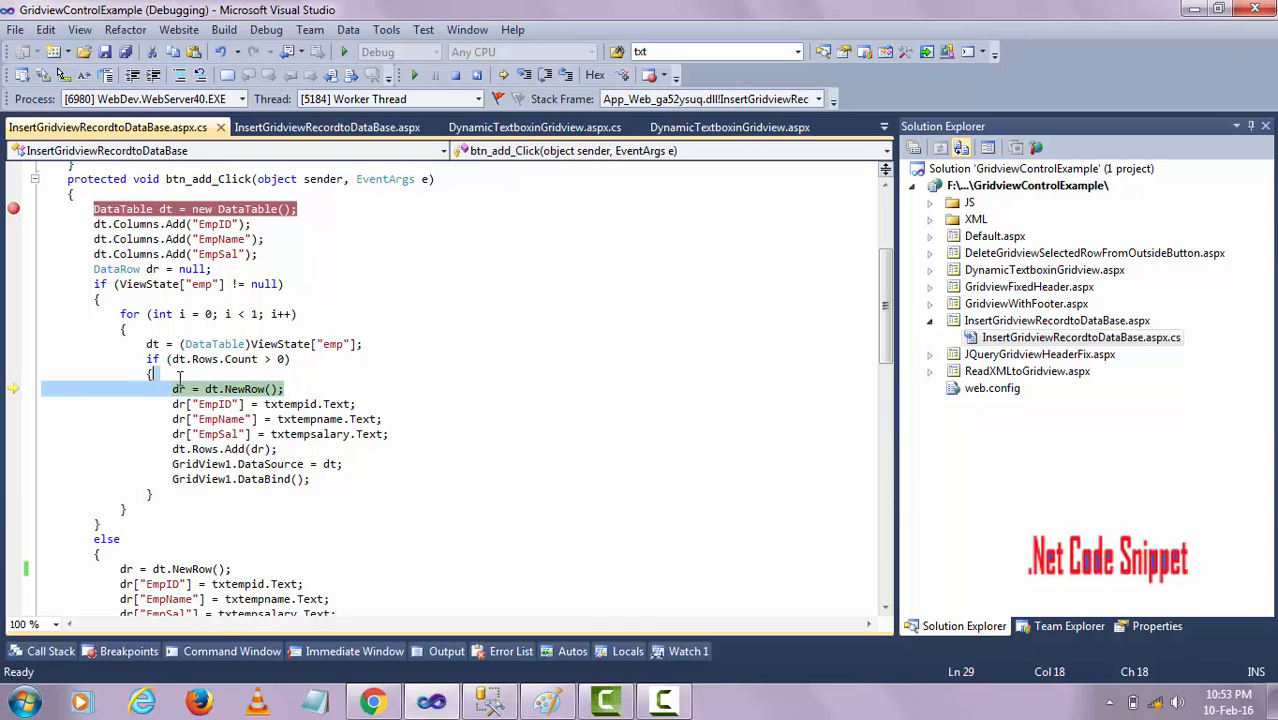
left_click(623, 338)
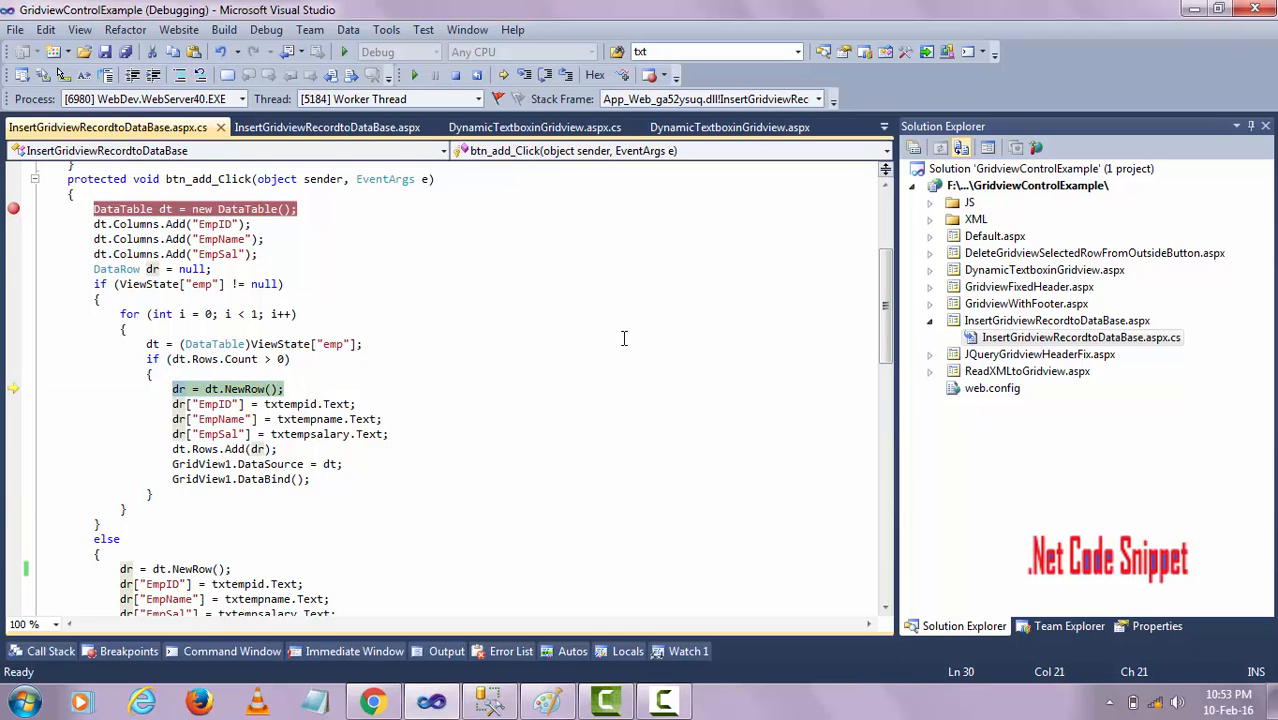
mouse_move(215, 404)
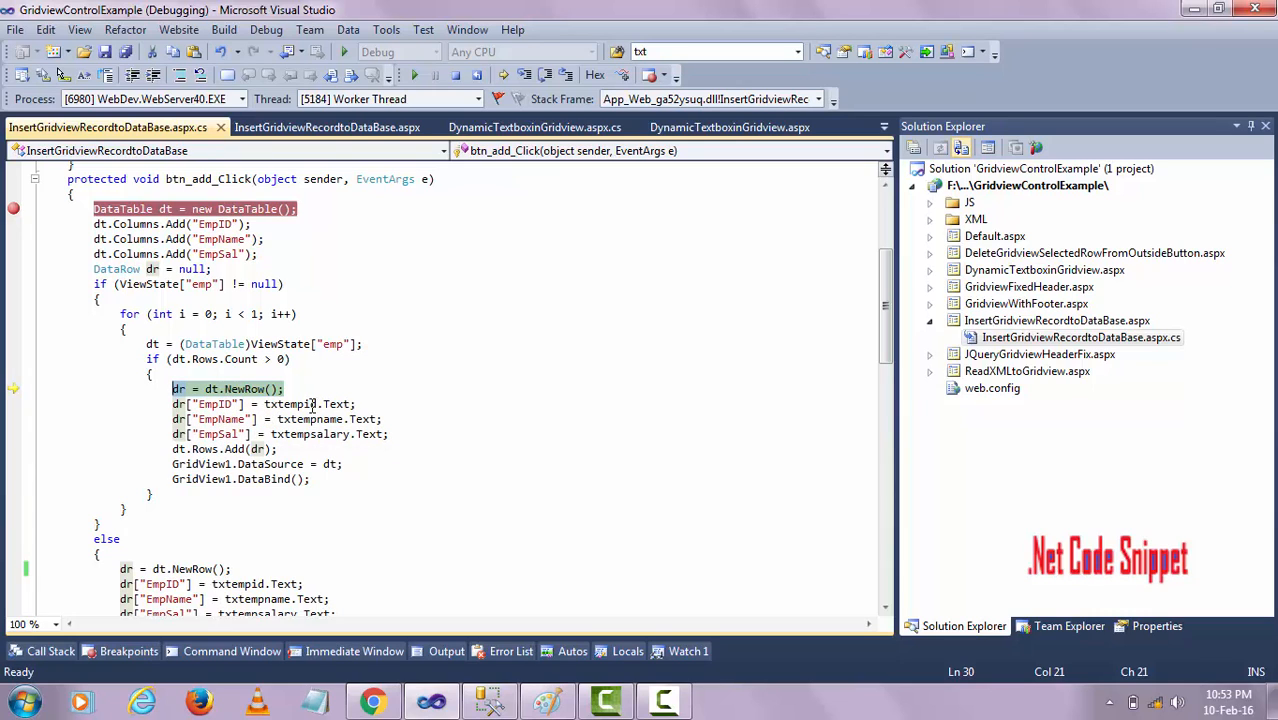
mouse_move(400, 382)
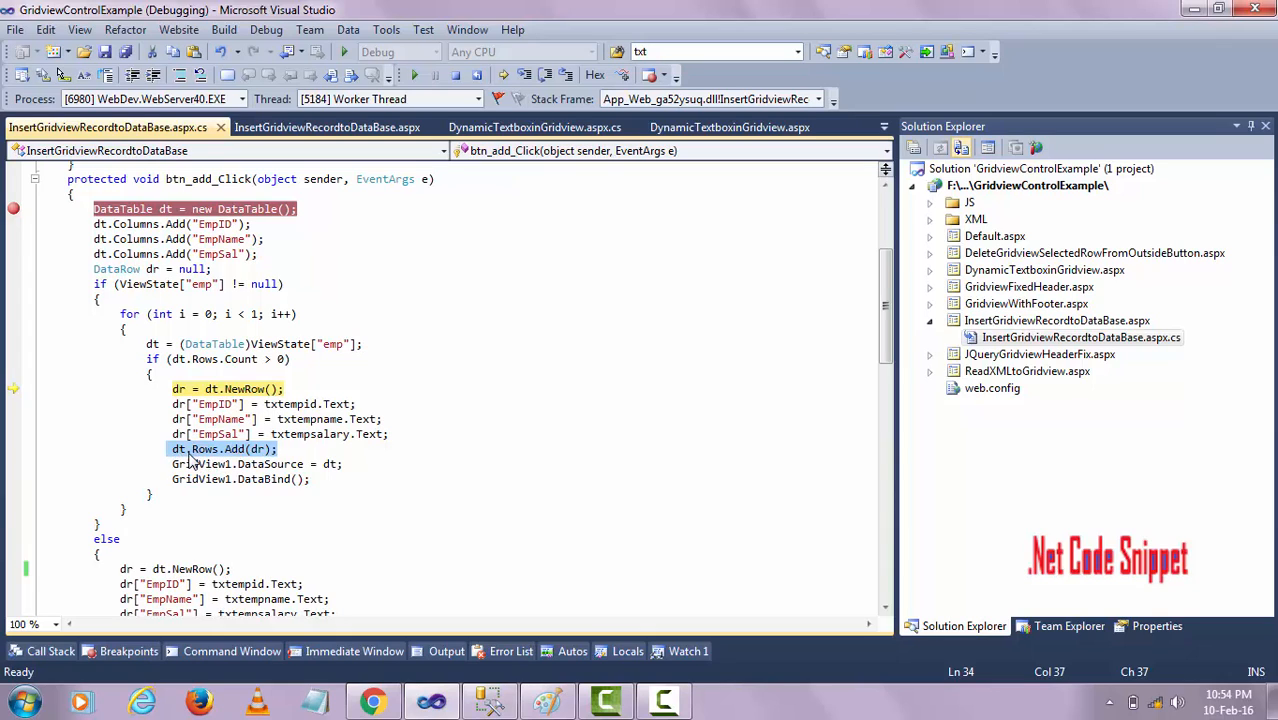
mouse_move(192, 462)
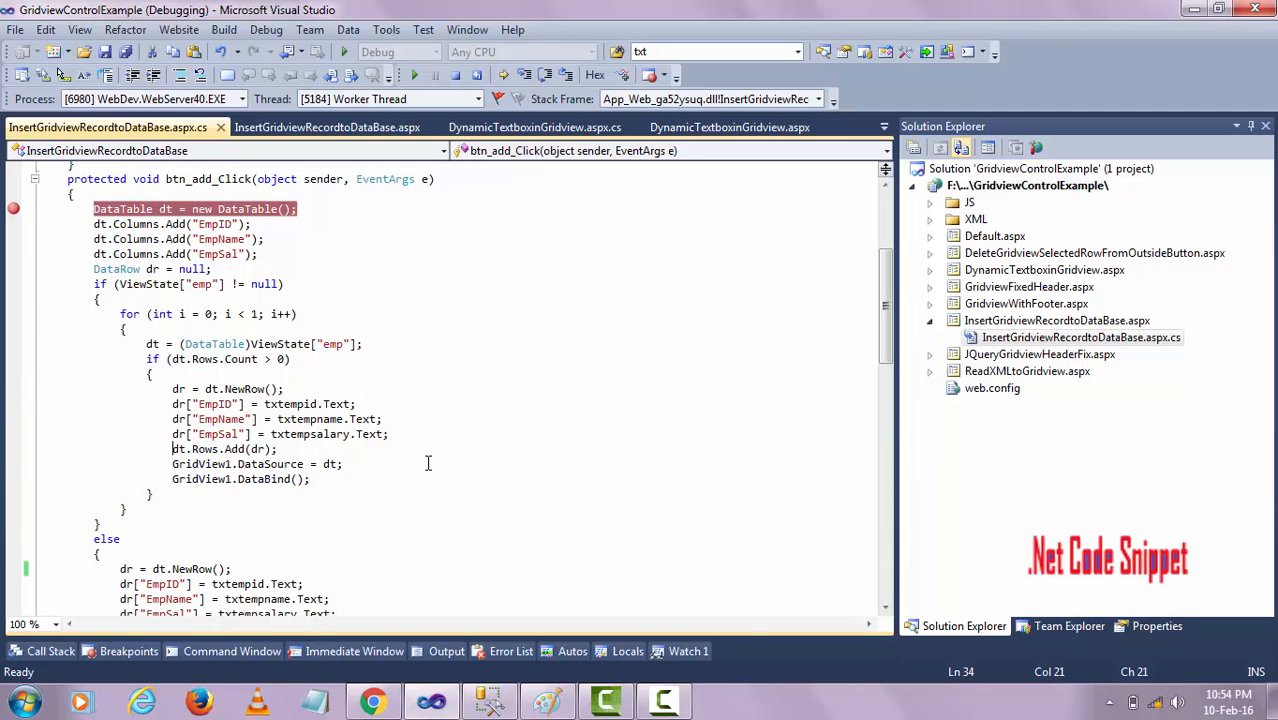
left_click(327, 127)
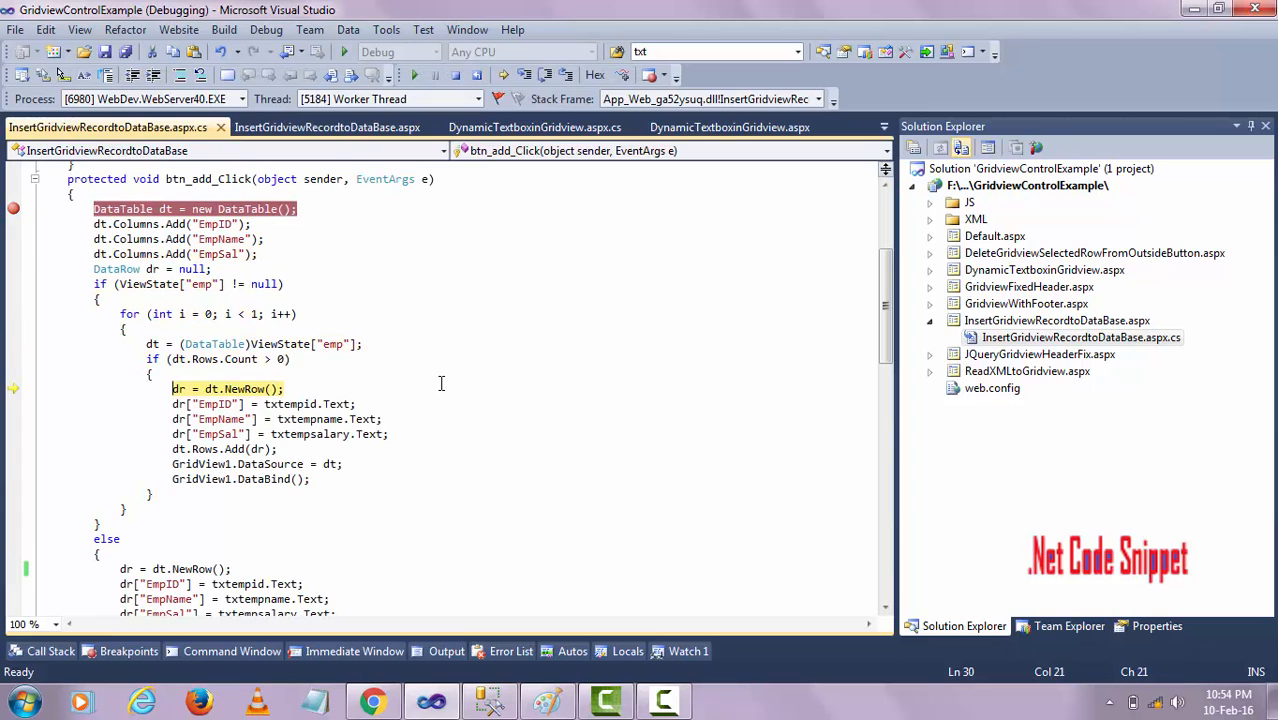
mouse_move(196, 358)
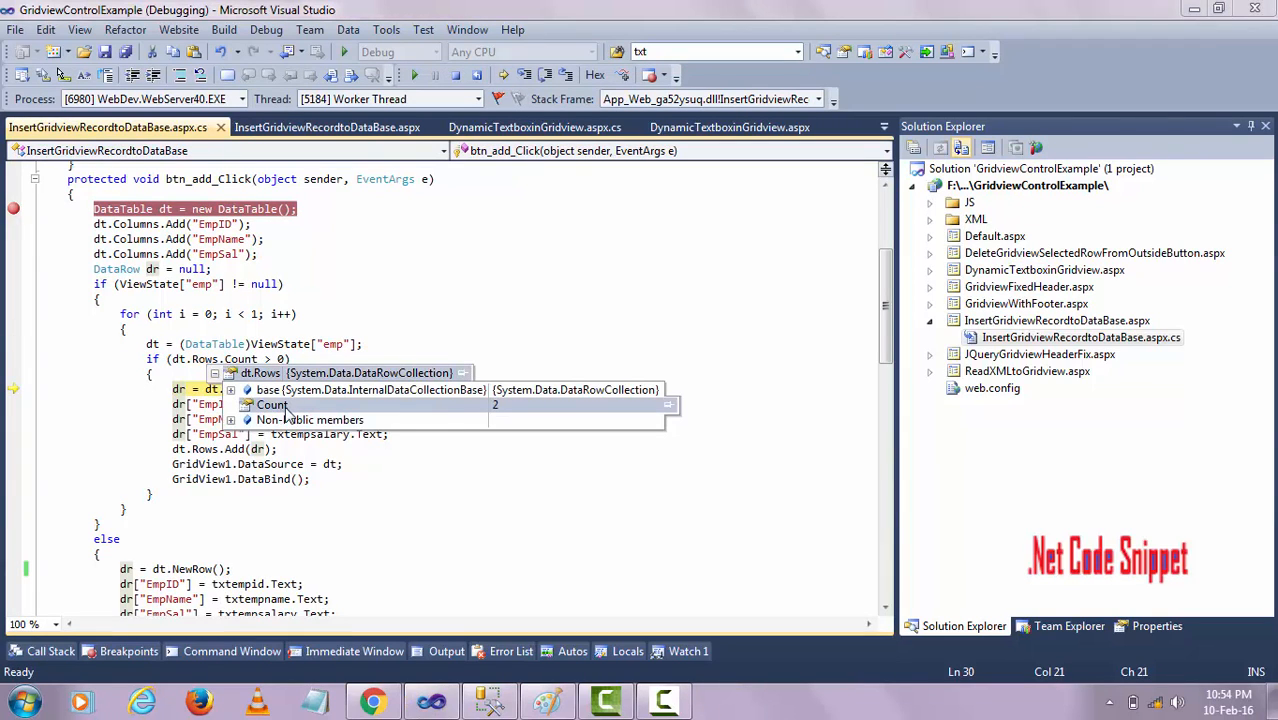
mouse_move(500, 417)
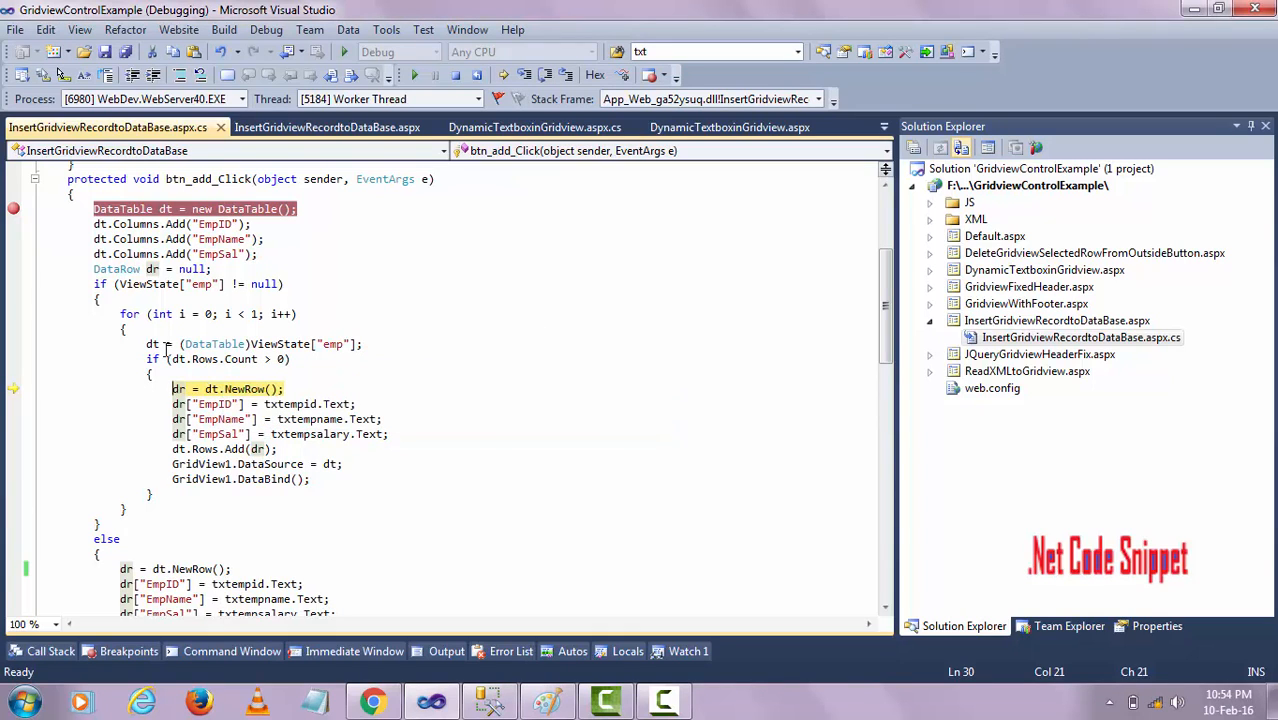
mouse_move(153, 358)
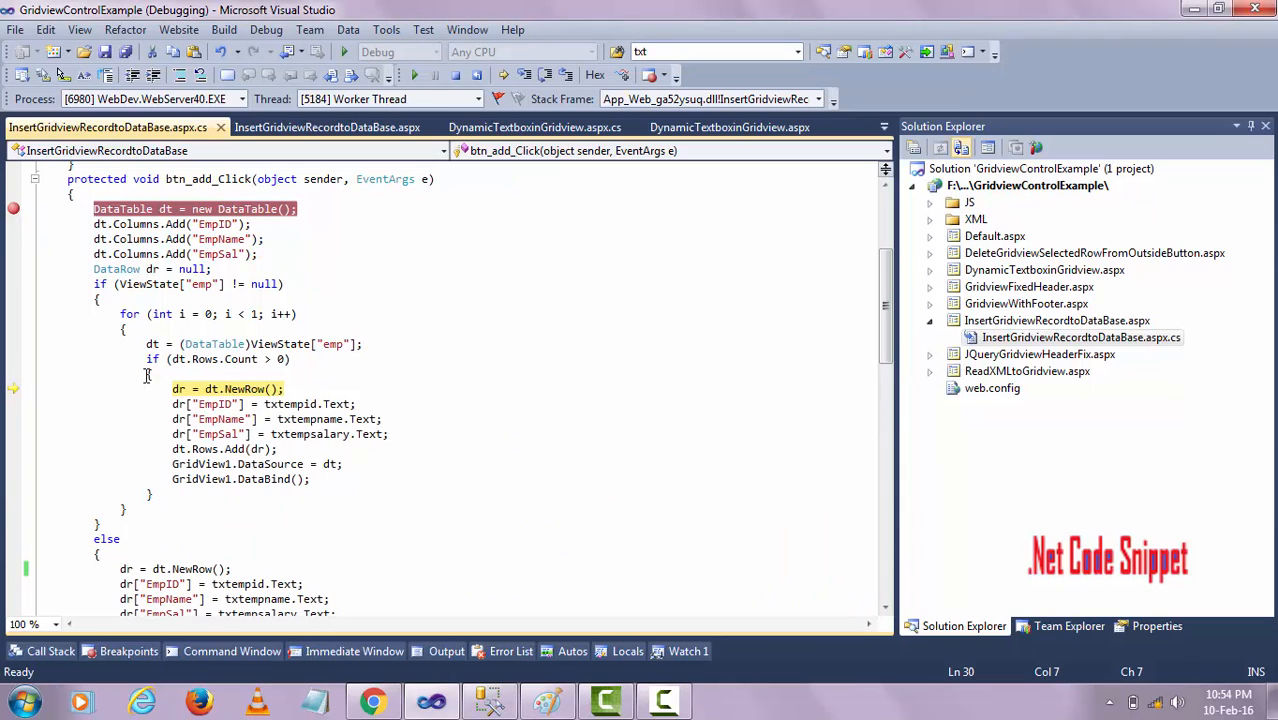
mouse_move(185, 358)
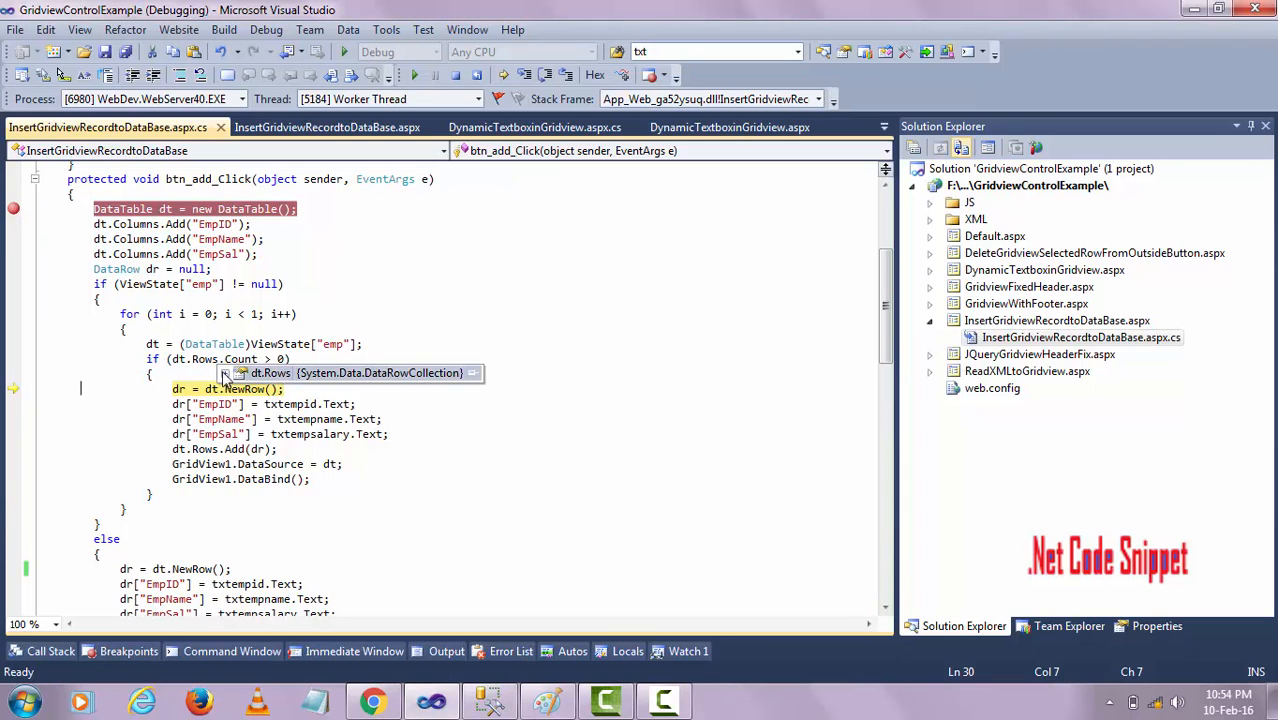
left_click(548, 471)
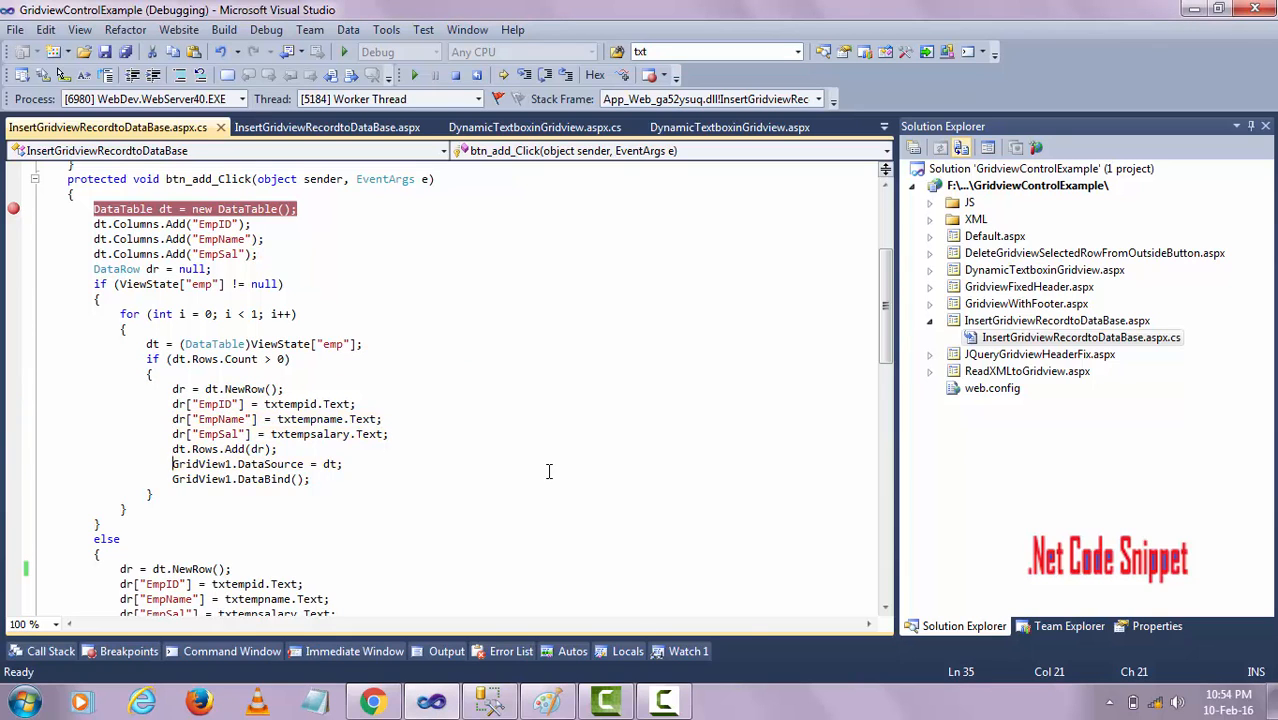
left_click(327, 127)
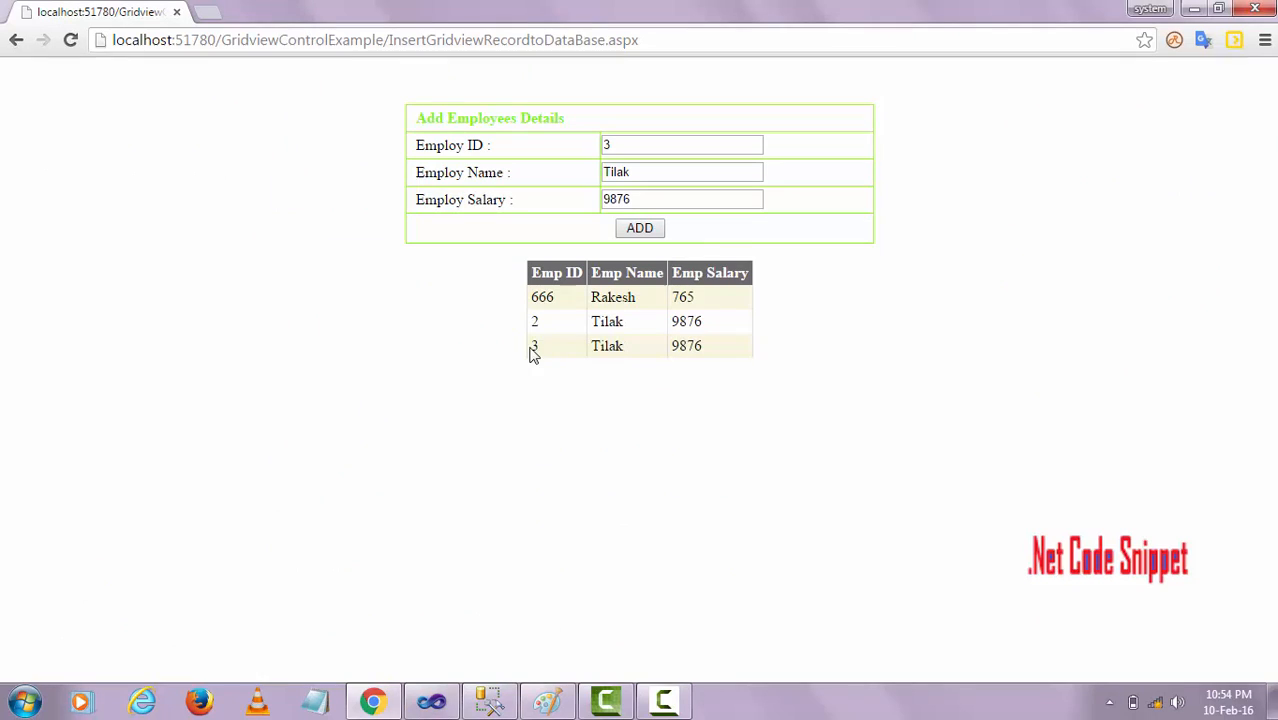
mouse_move(504, 474)
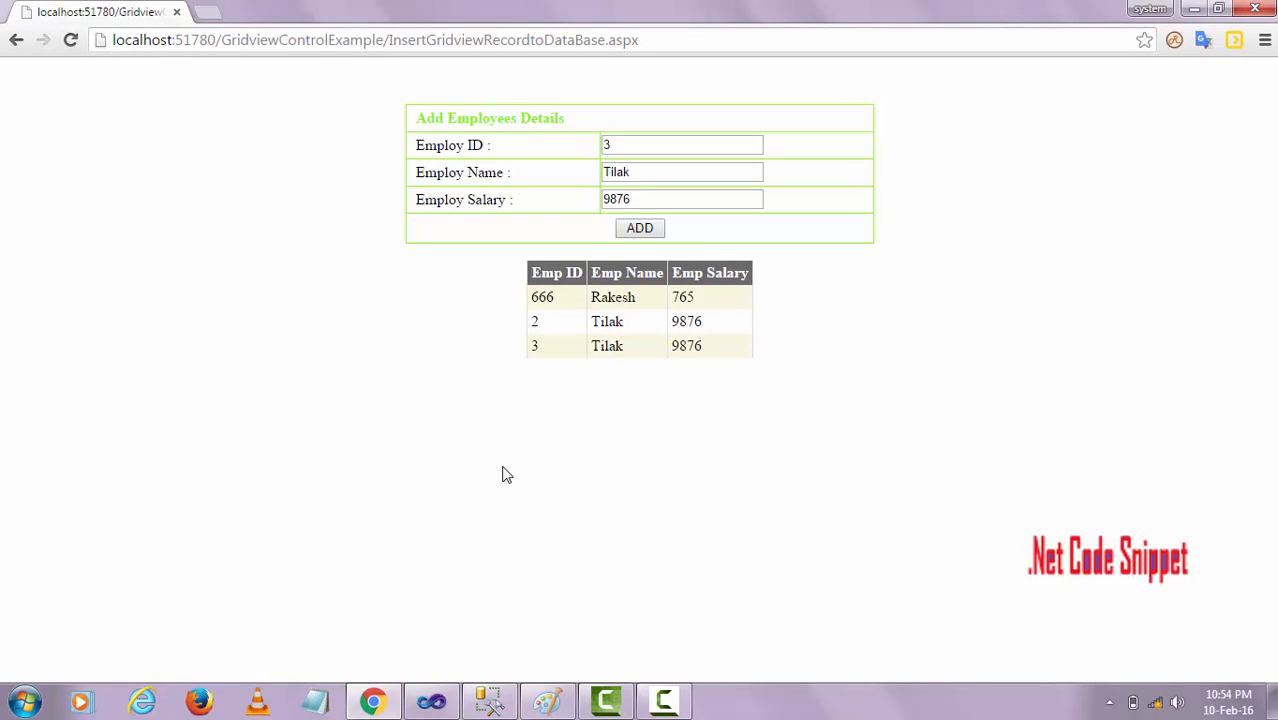
mouse_move(341, 359)
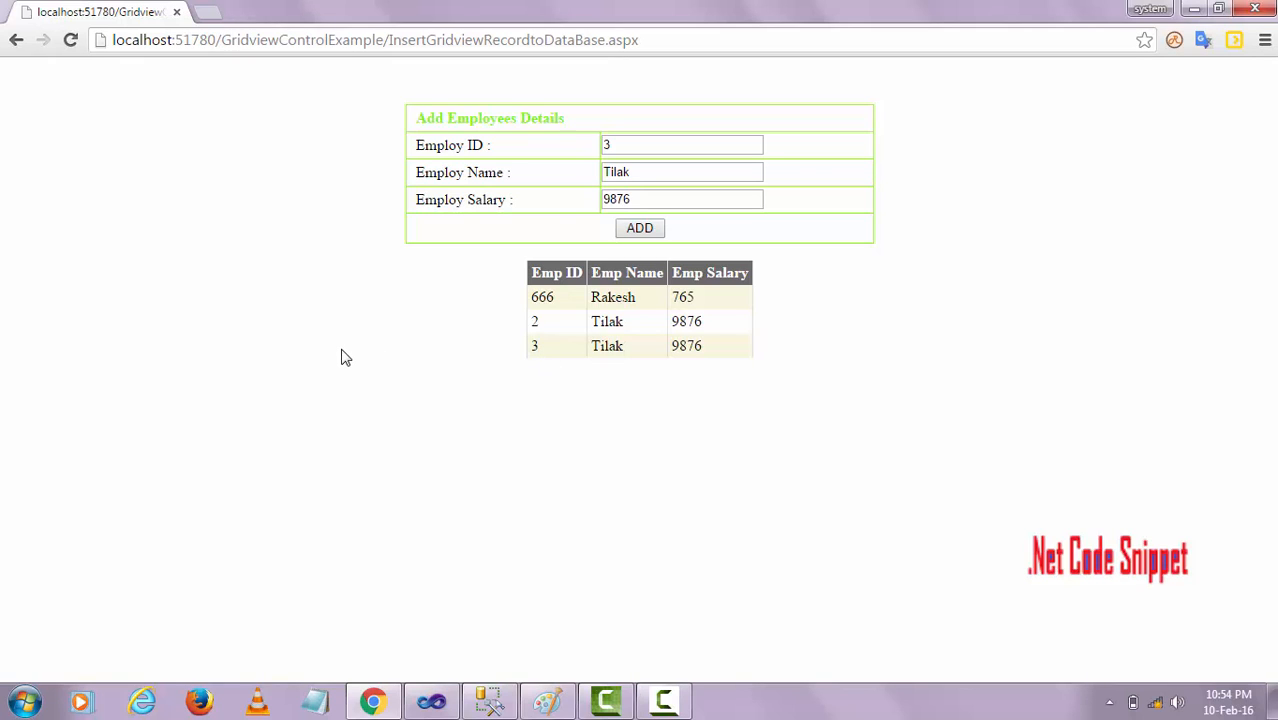
mouse_move(379, 388)
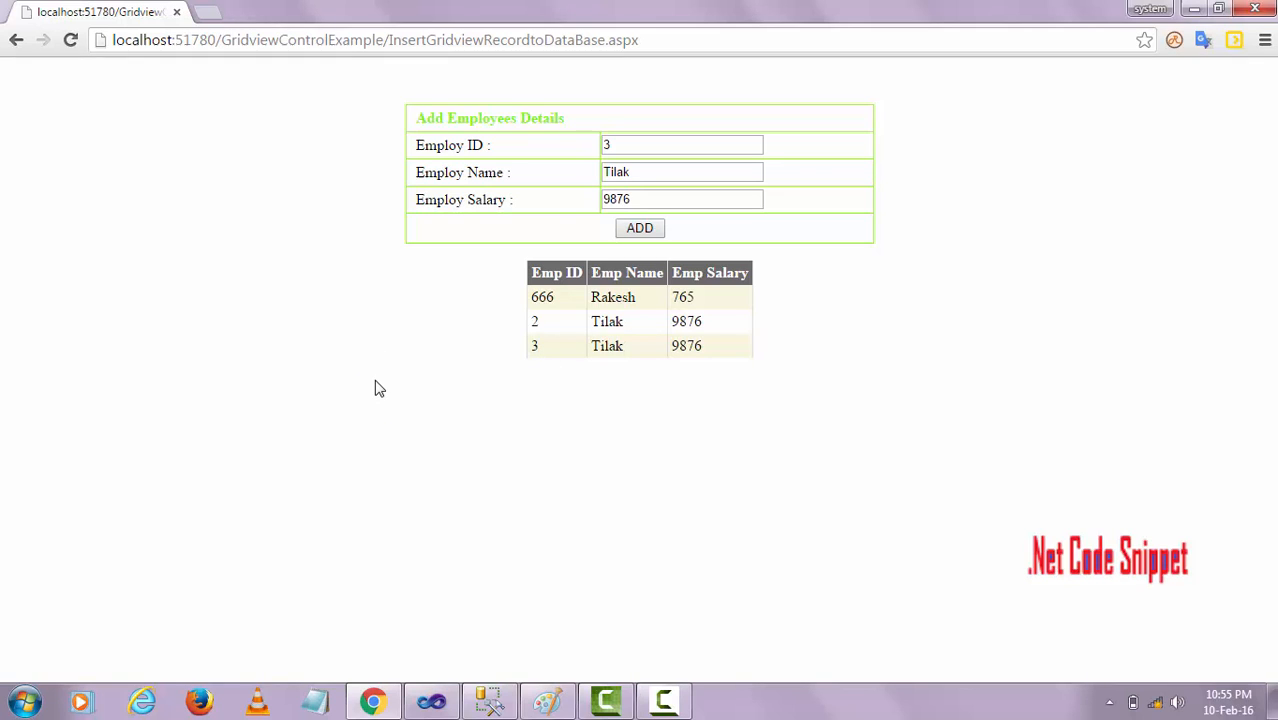
mouse_move(378, 428)
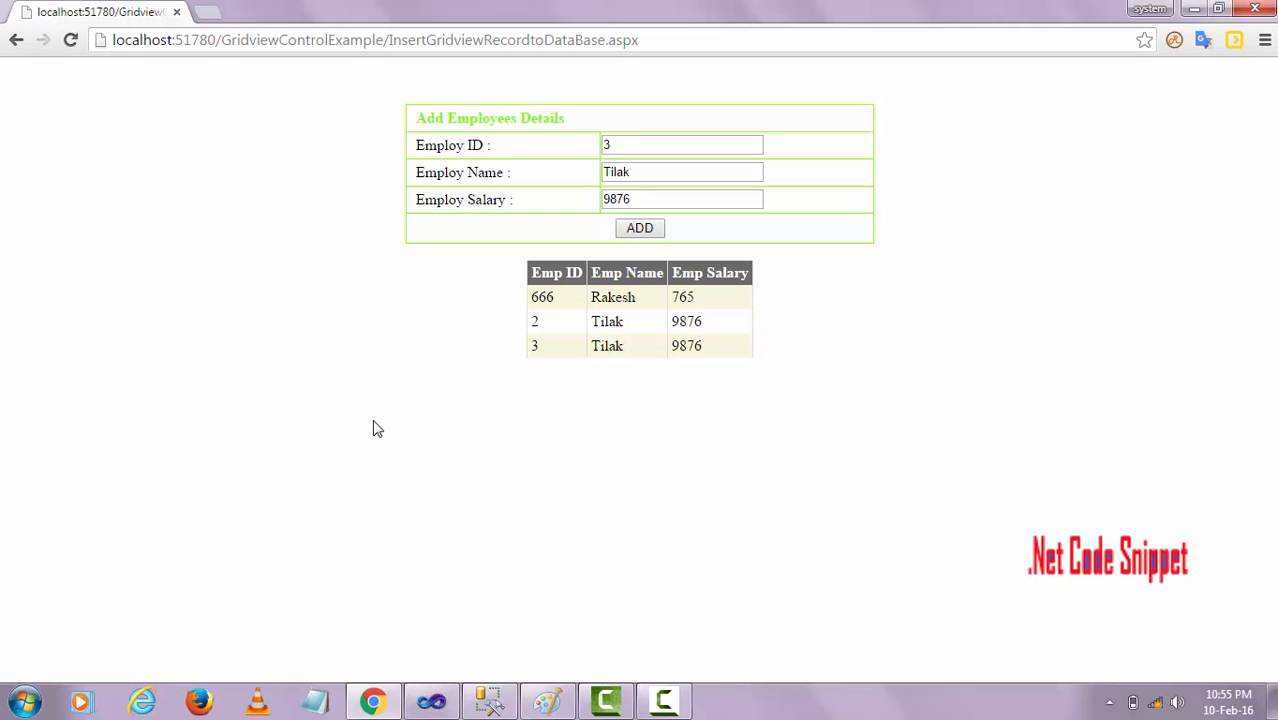